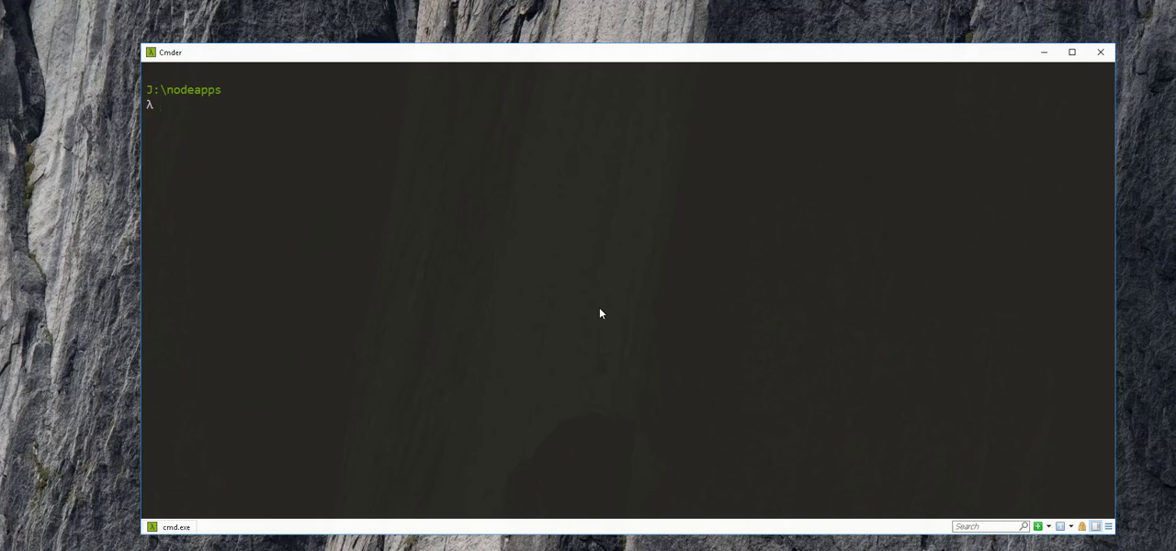
- Create a meanBackend folder under J:\nodeapps with mkdir and cd into it
text(mkdir)
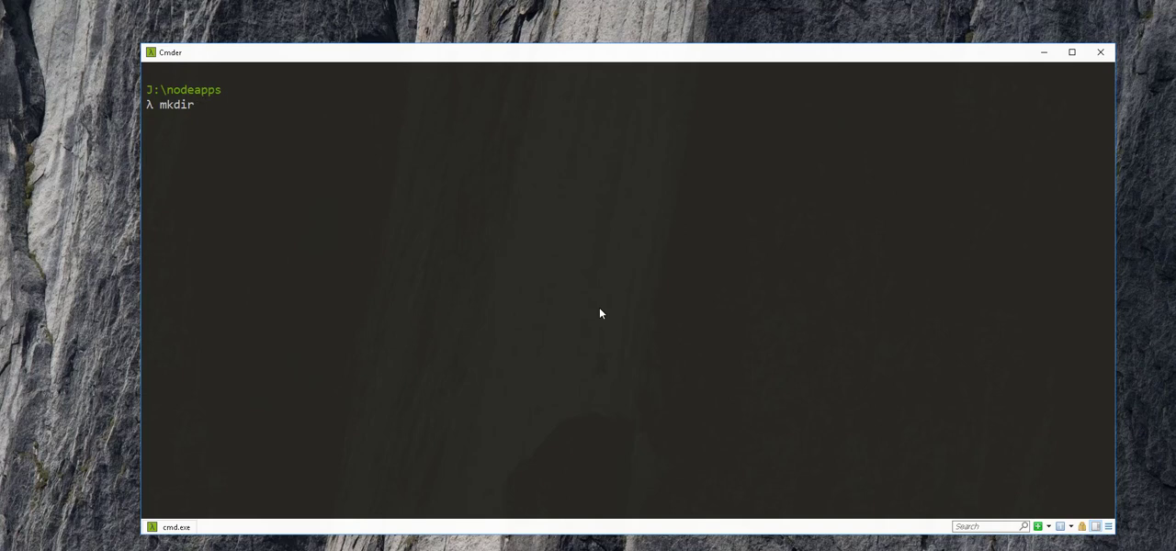
text(meanBackend)
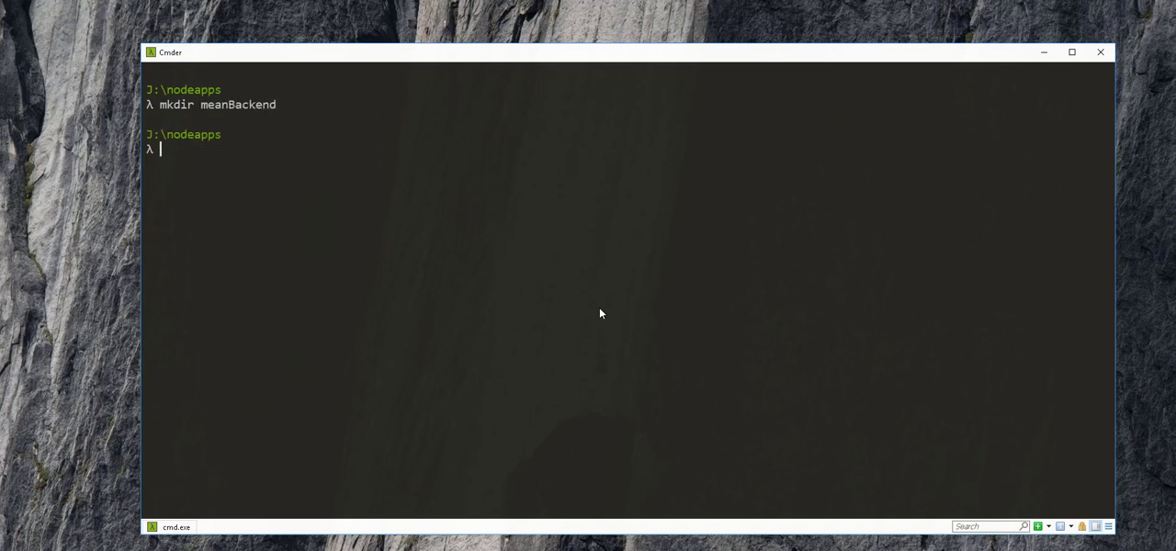
text(cd)
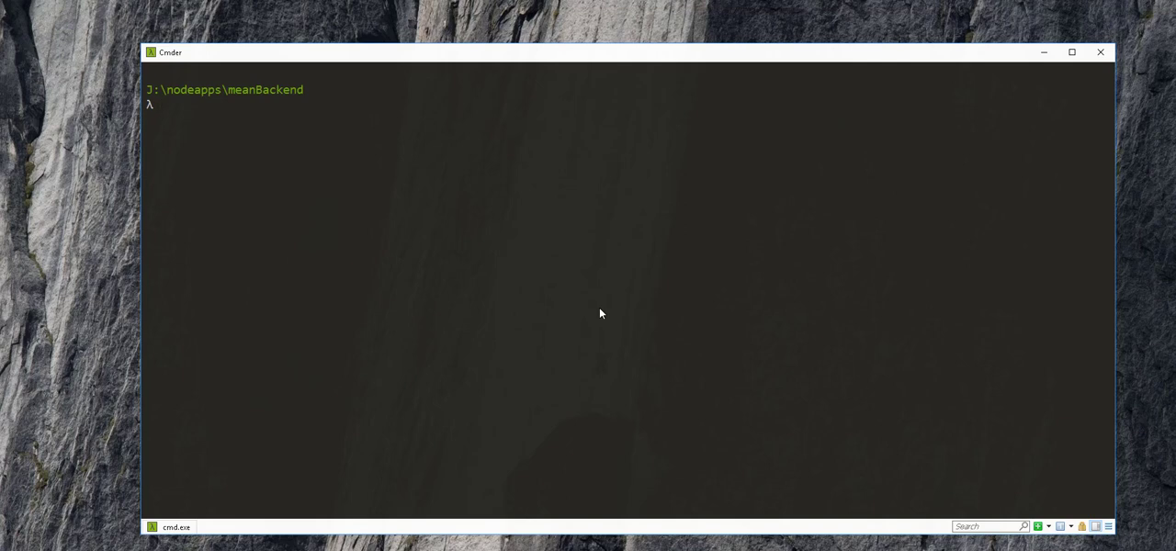
- Run npm init with description 'mean backend' and author Samba, confirming with yes
text(npm init)
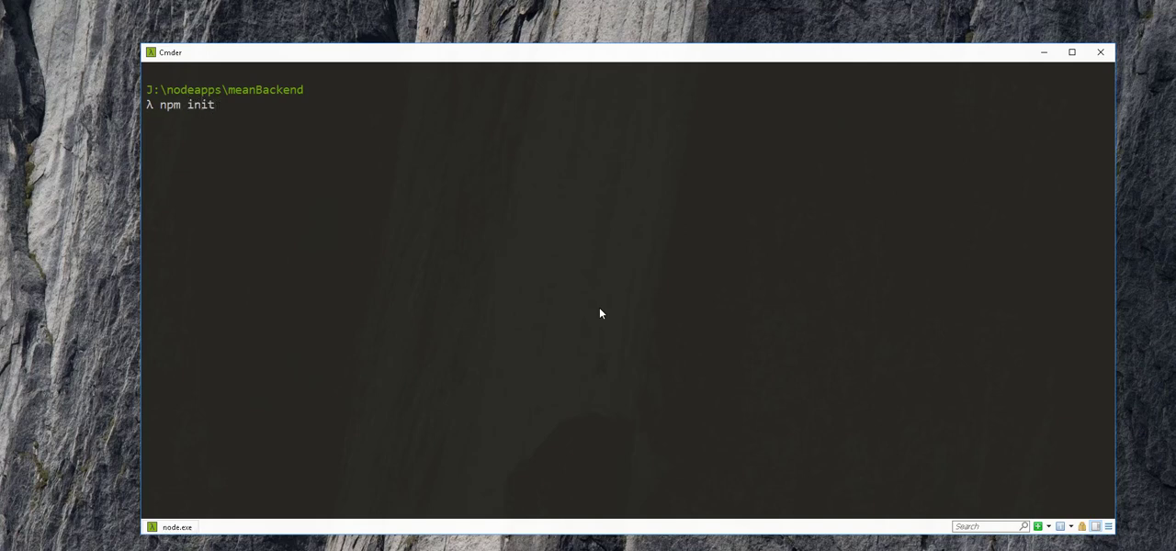
key(enter)
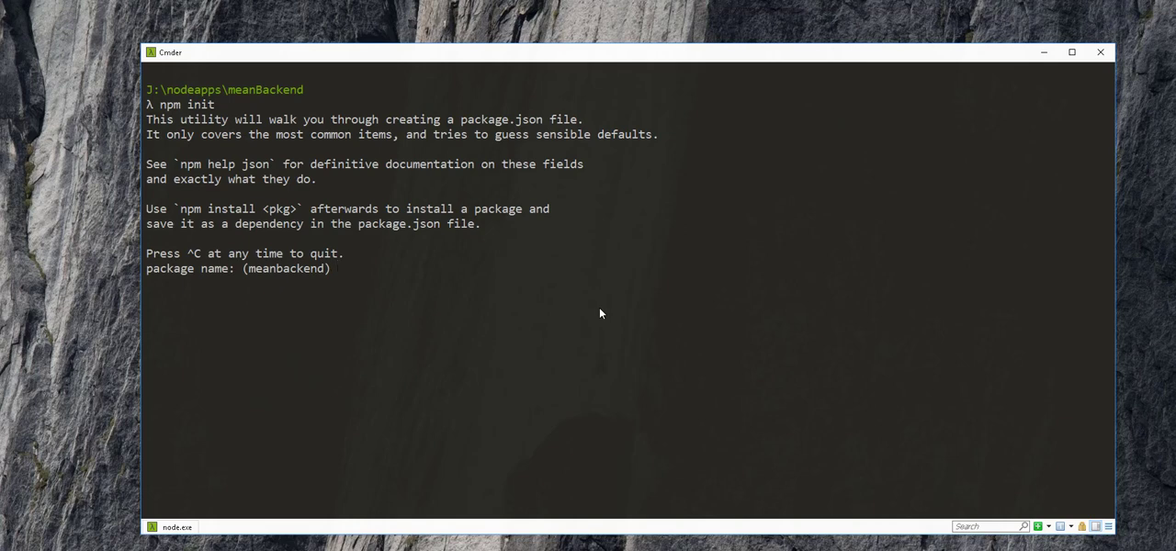
key(enter)
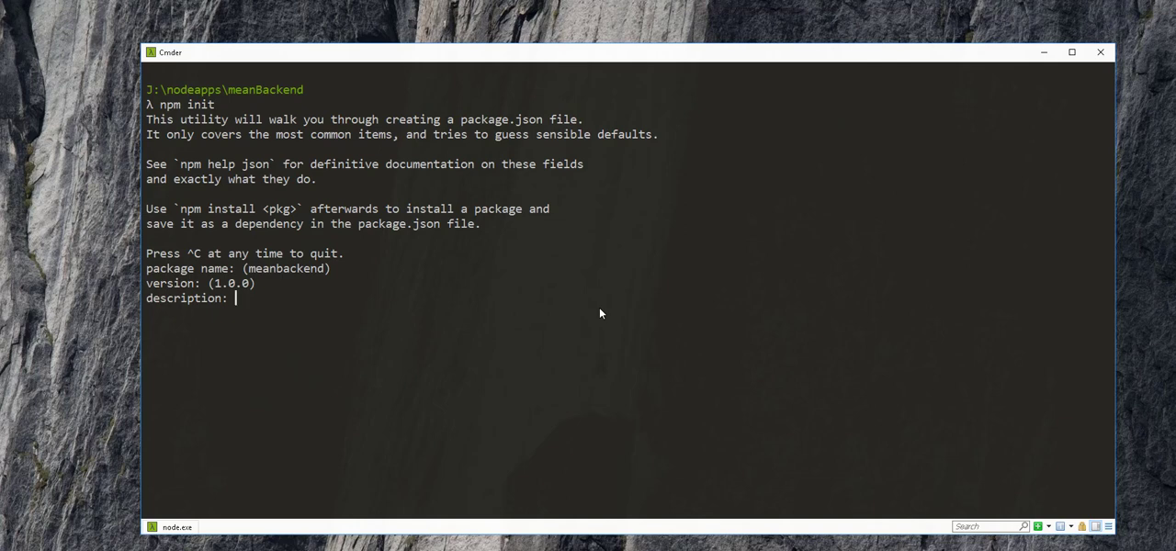
text(mean backend)
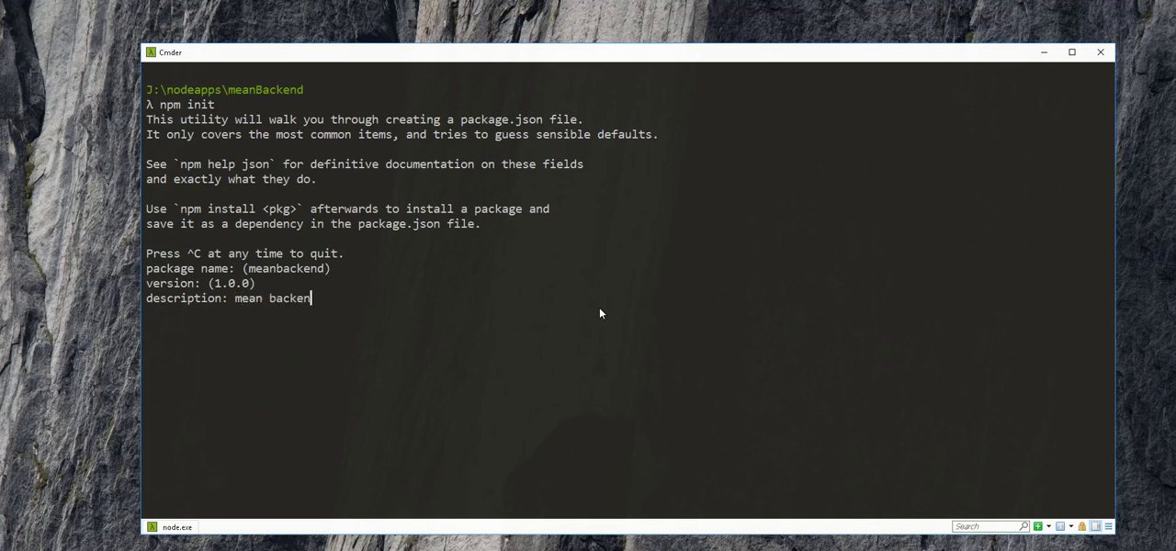
key(enter)
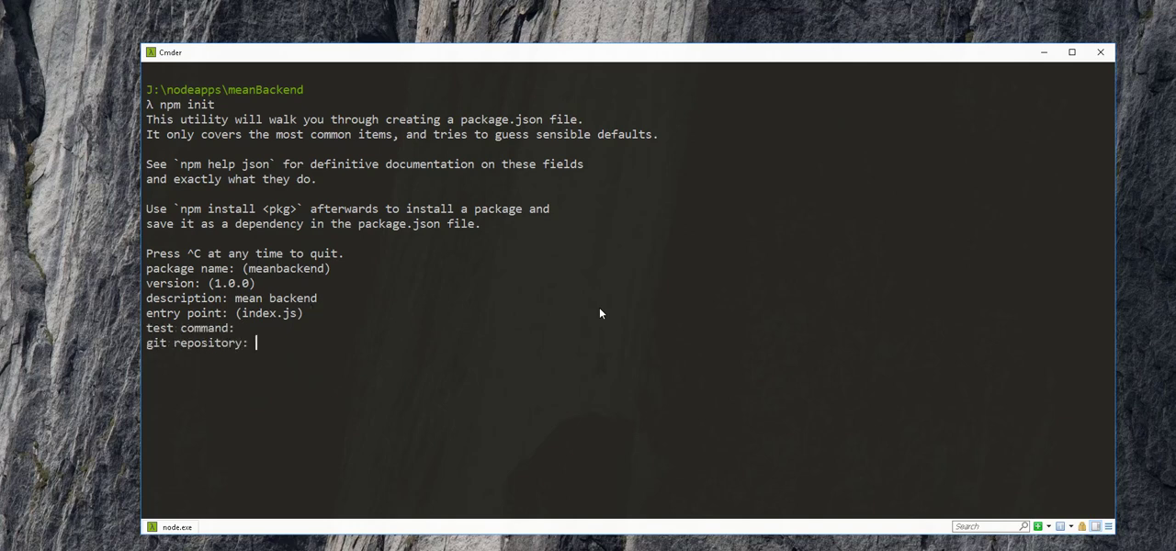
key(enter)
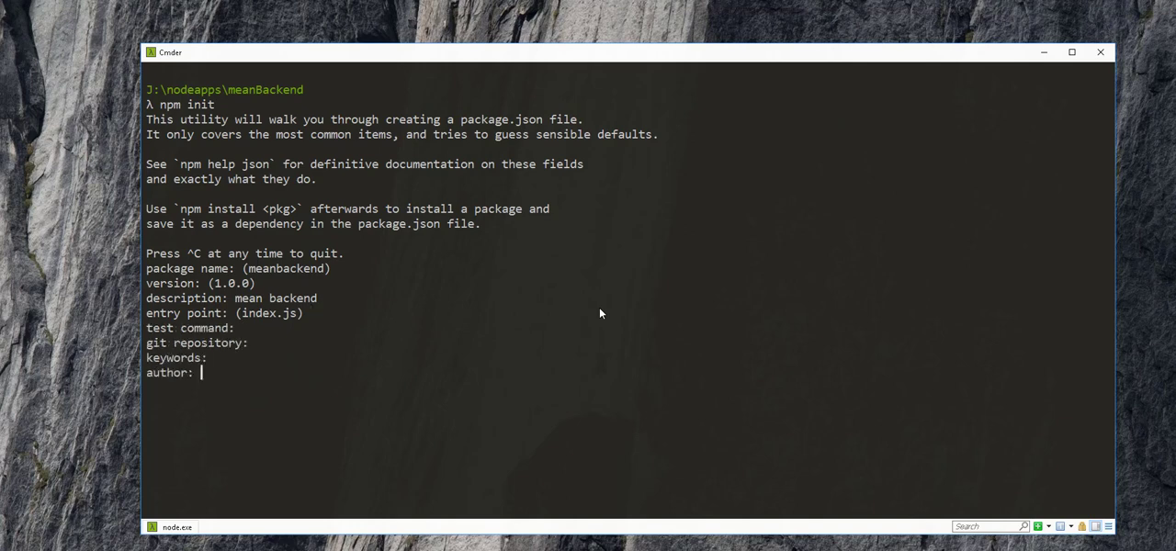
text(SambaMedia)
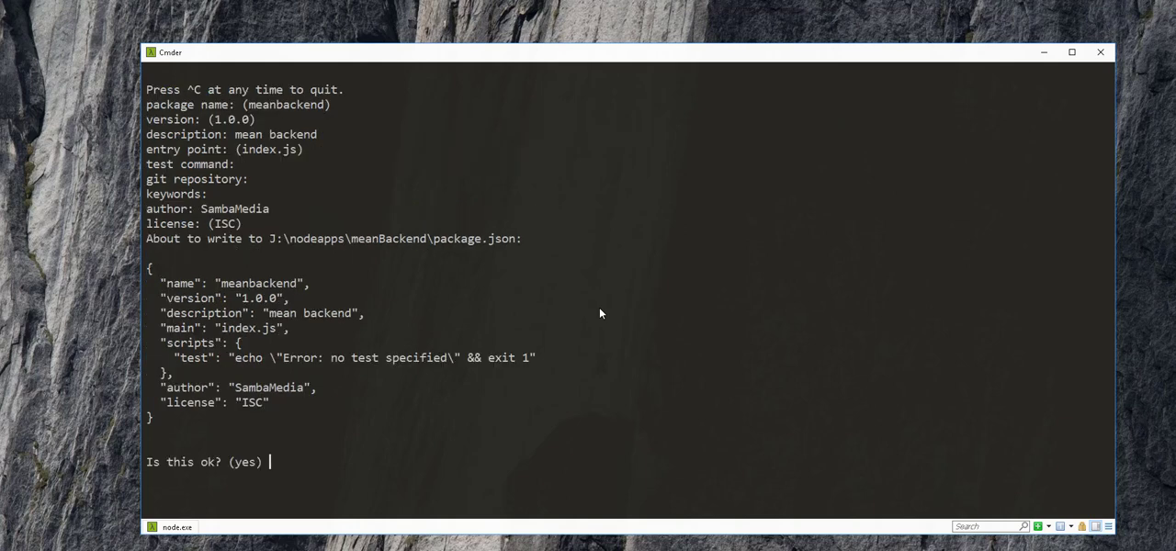
text(yes)
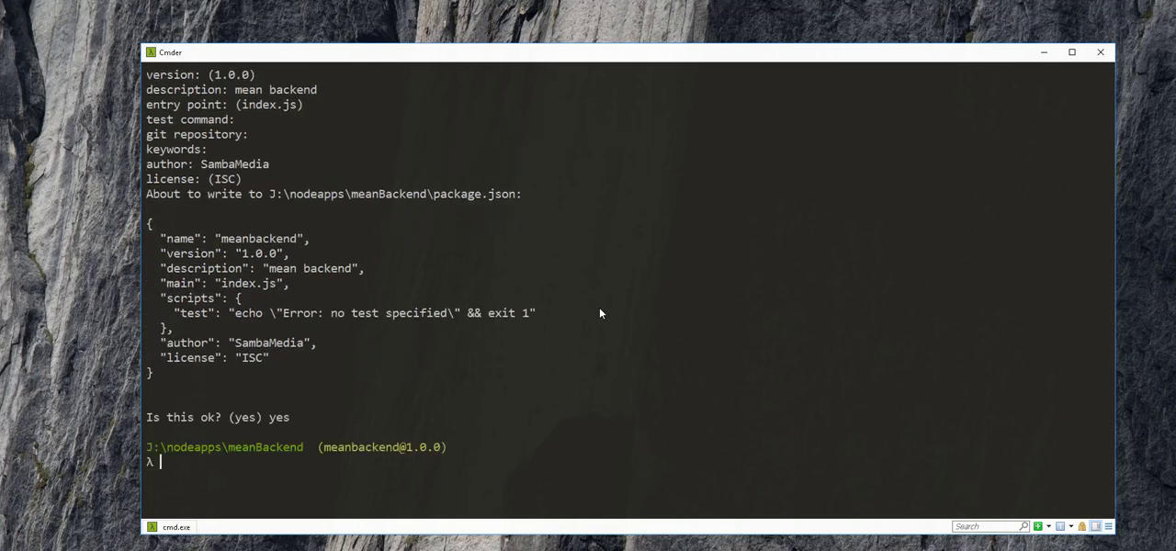
text(ls)
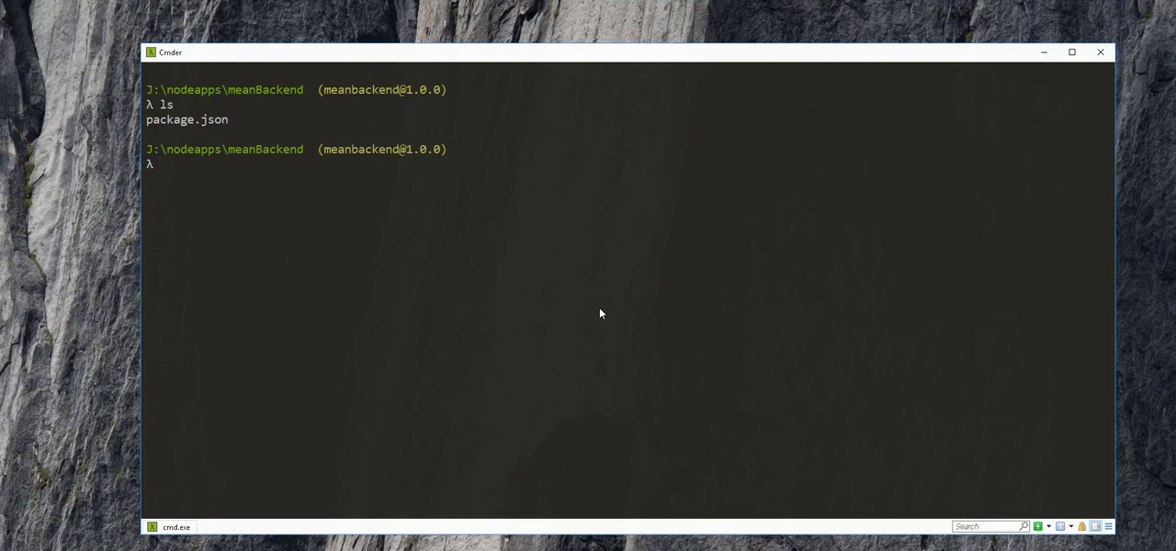
- Open the meanBackend project in VS Code with code
text(code .)
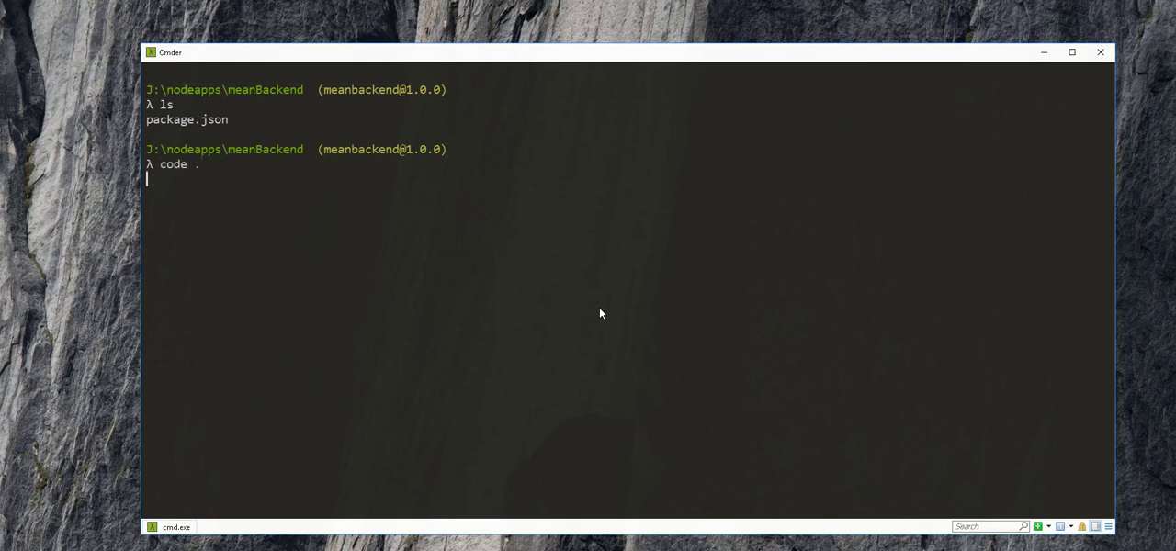
key(enter)
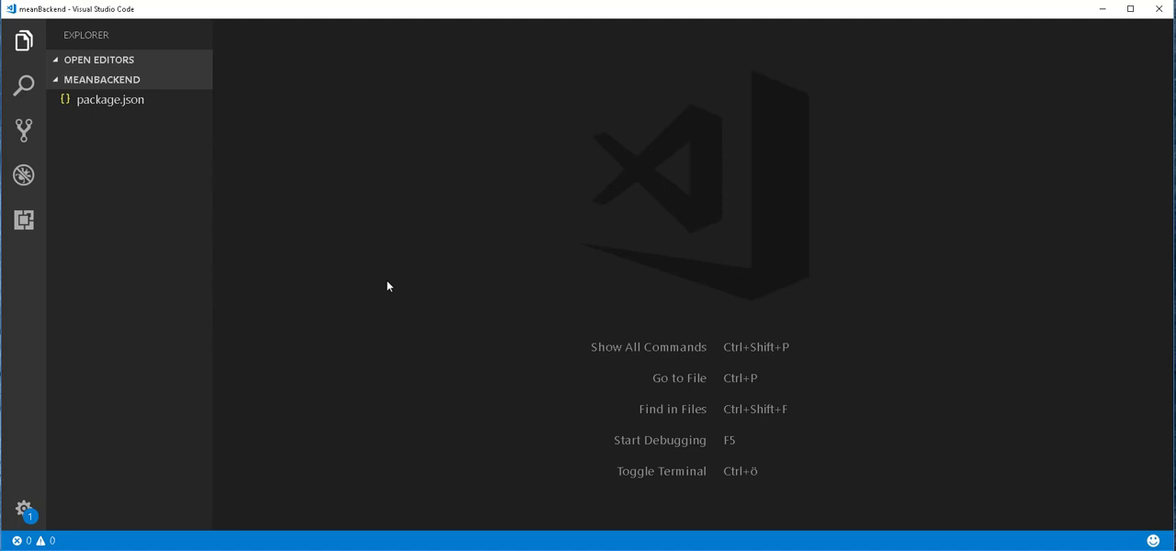
mouse_move(373, 248)
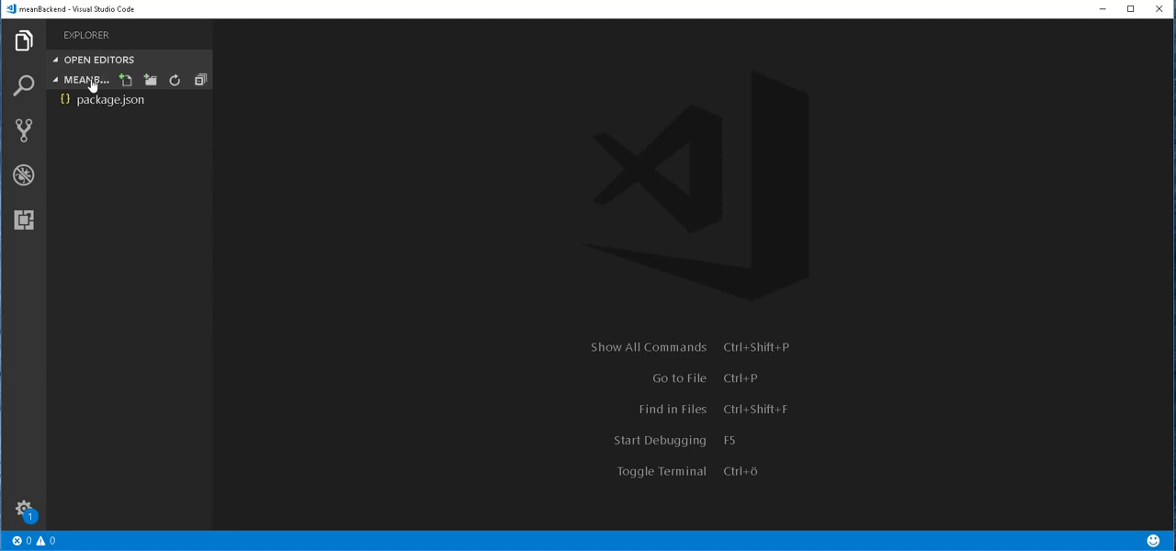
- Create an empty index.js beside package.json and start editing it
double_click(110, 99)
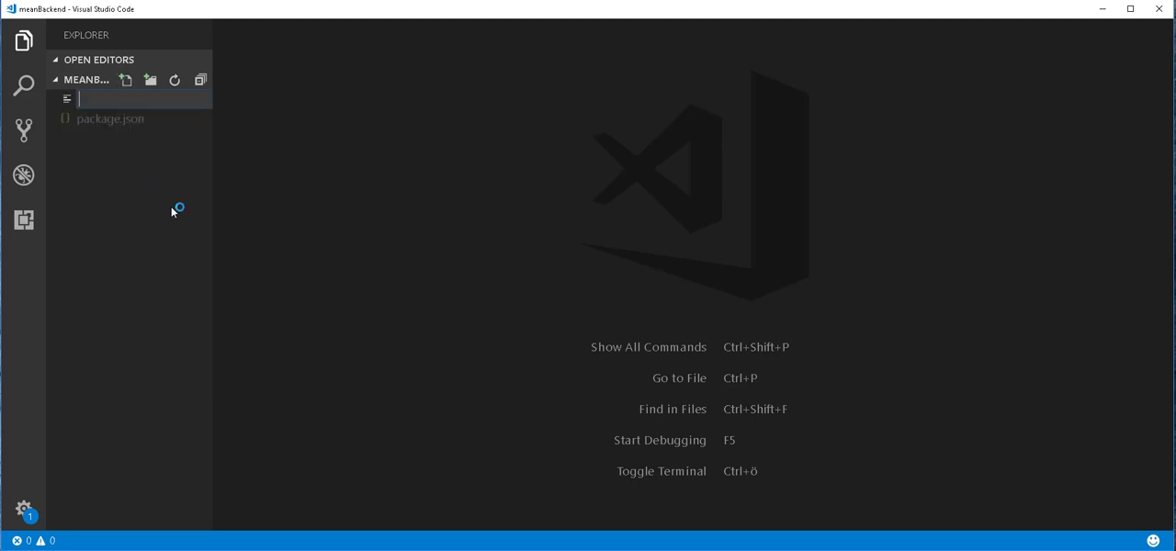
text(in)
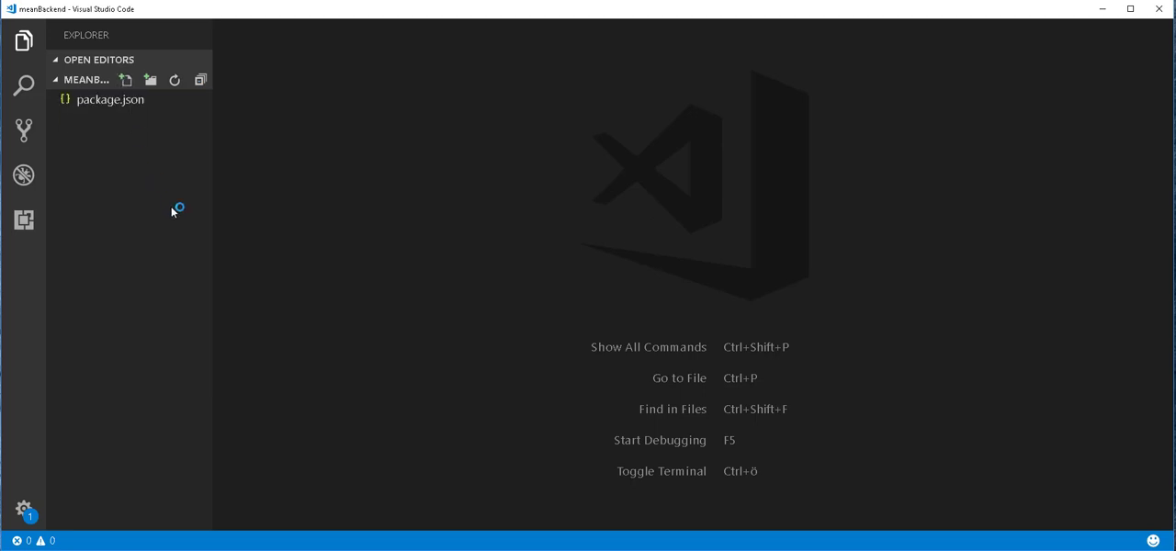
click(127, 80)
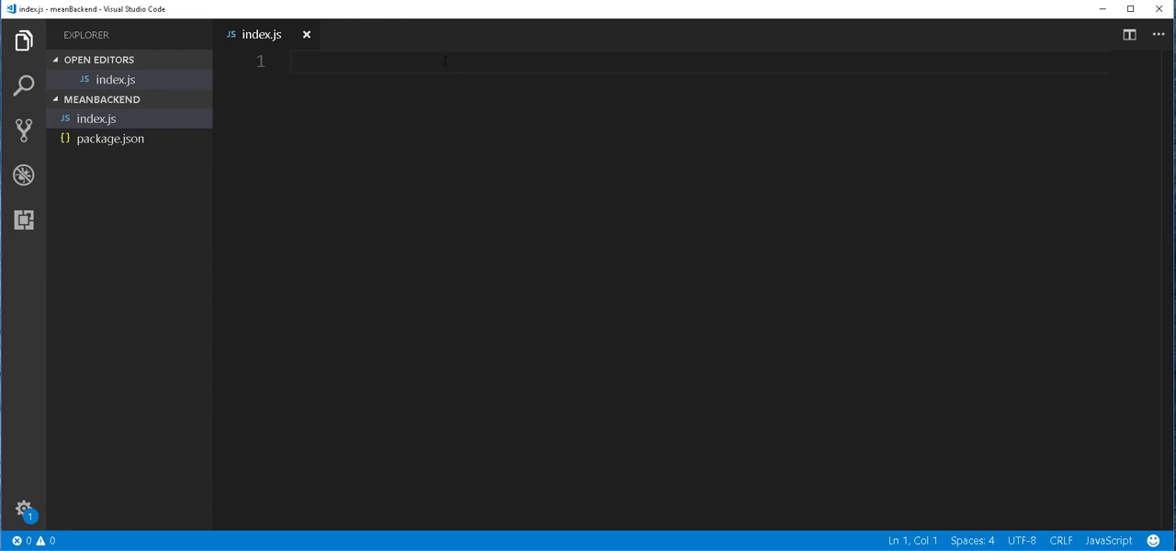
- Add var http = require('http'); as the first line of index.js
text(va)
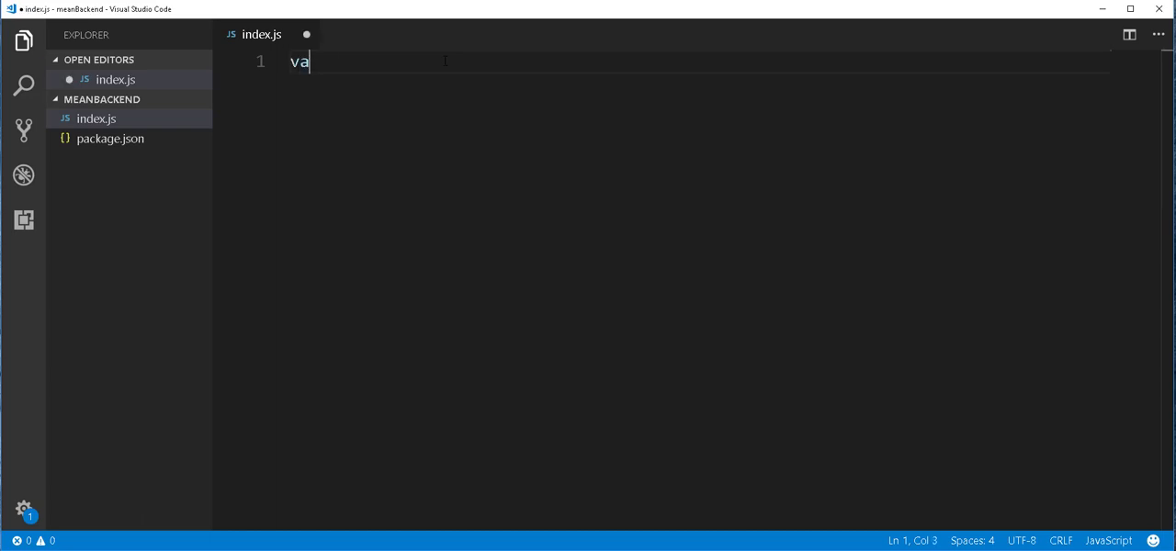
text(r http)
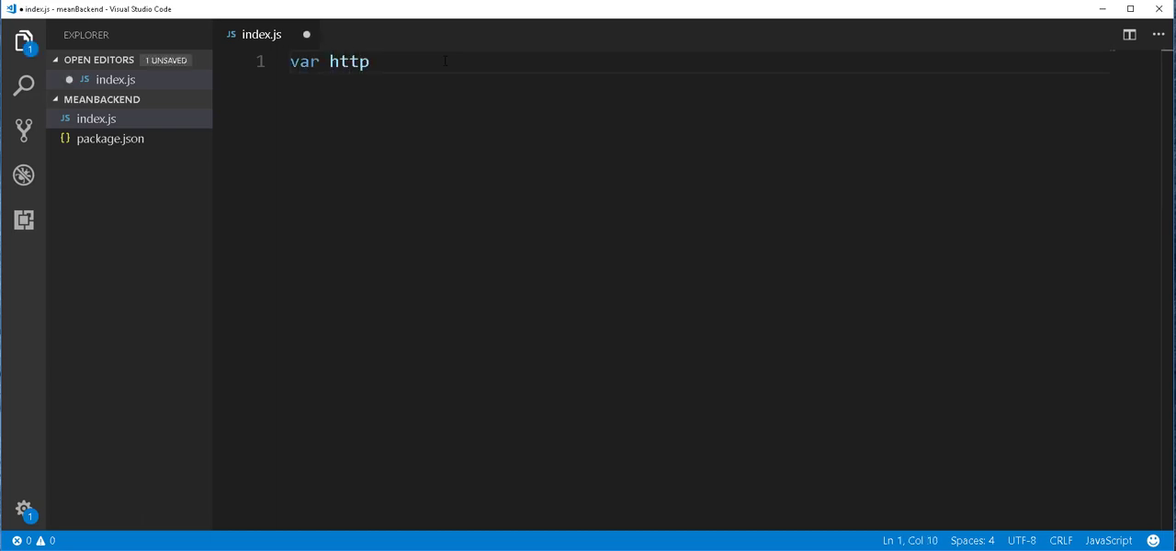
text(= require('http)
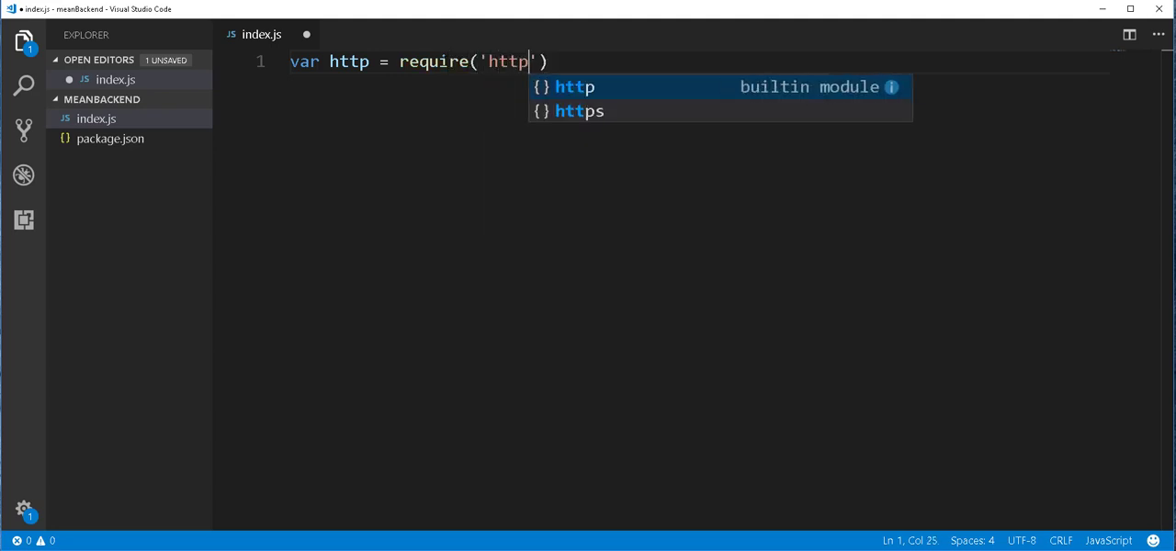
key(Escape)
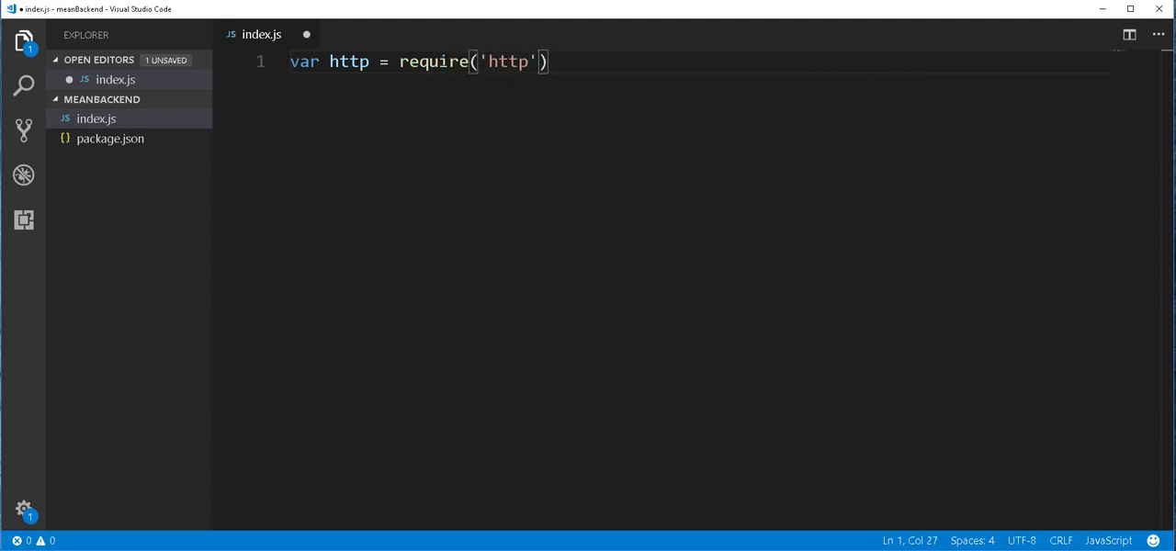
key(enter)
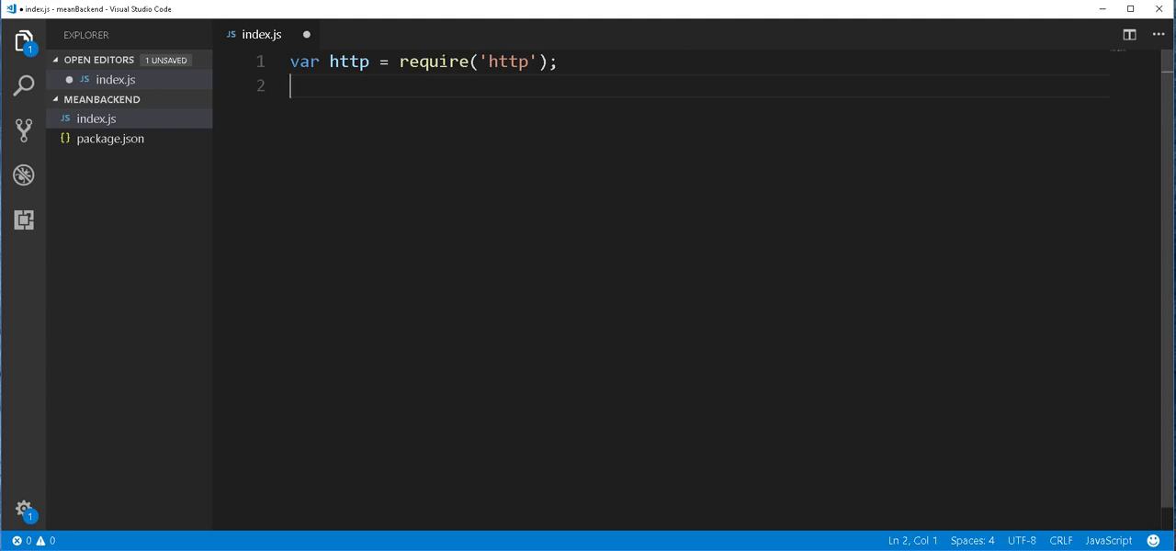
- Declare var port = process.env.PORT || 8080; on the next line
text(var po)
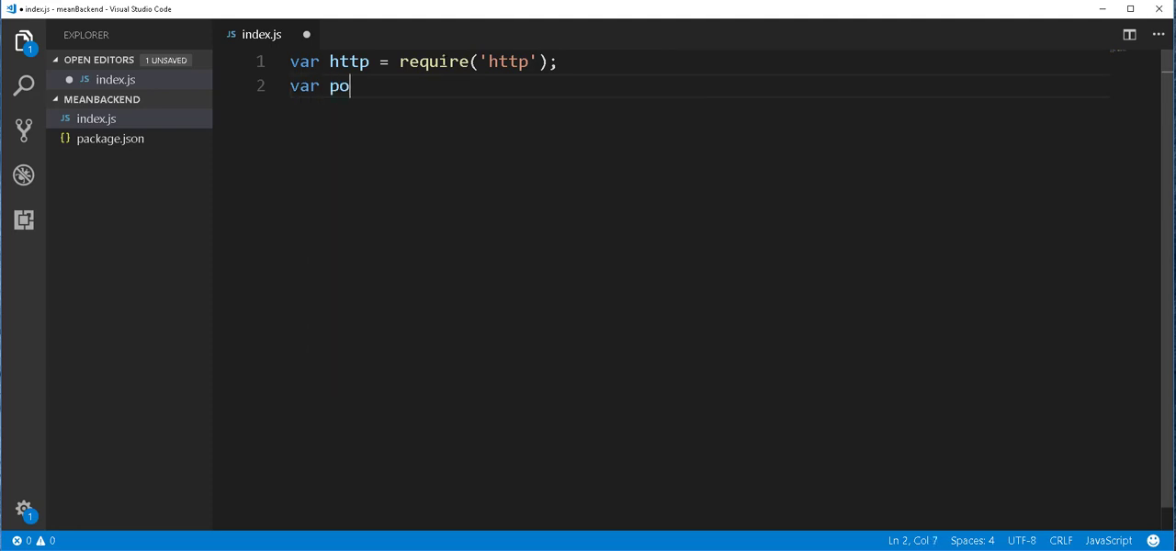
text(rt =)
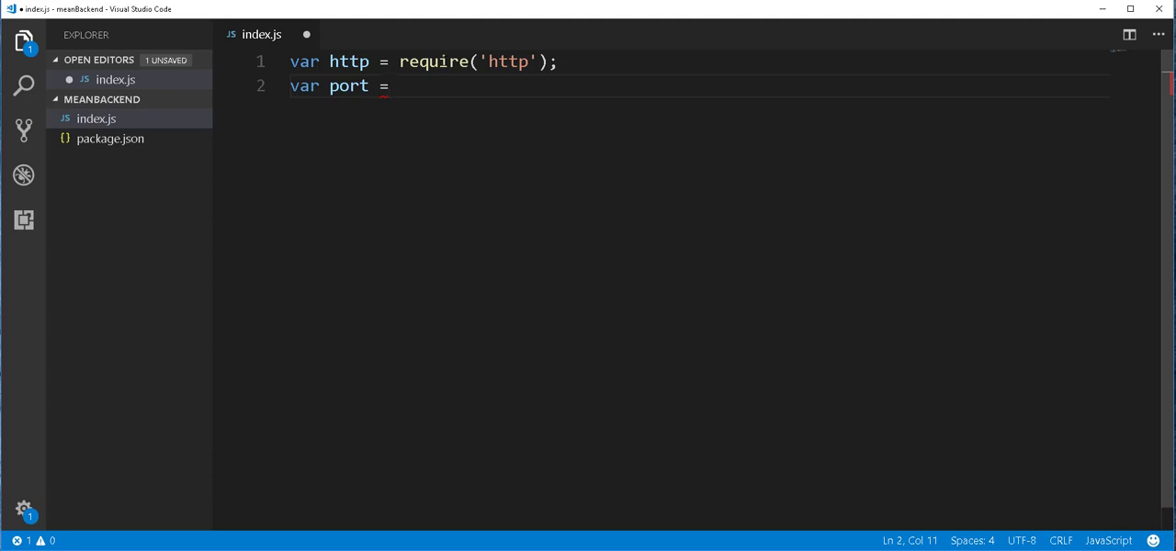
text(process.env)
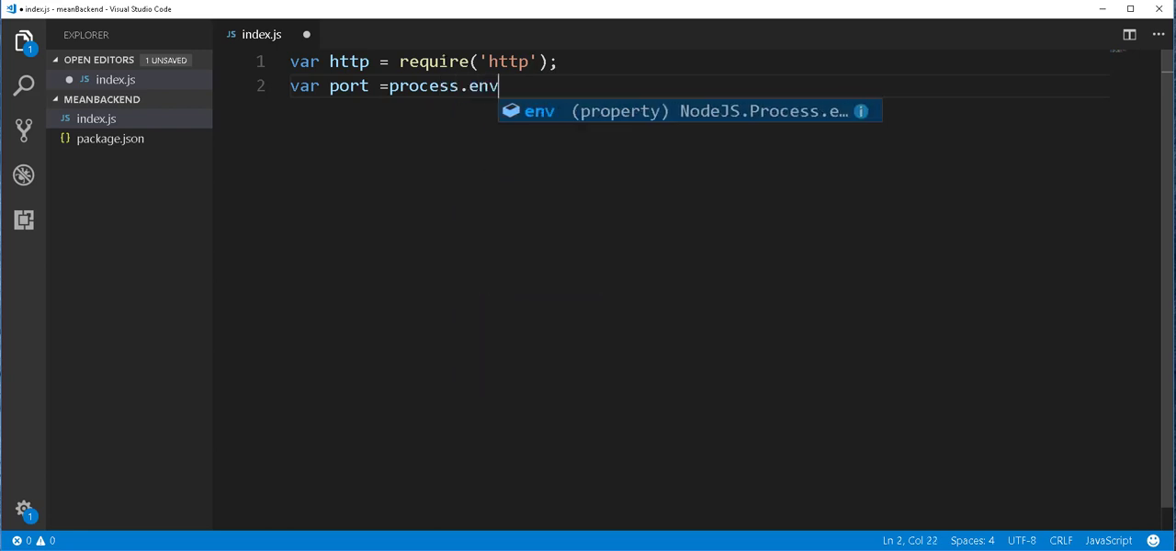
text(.PO)
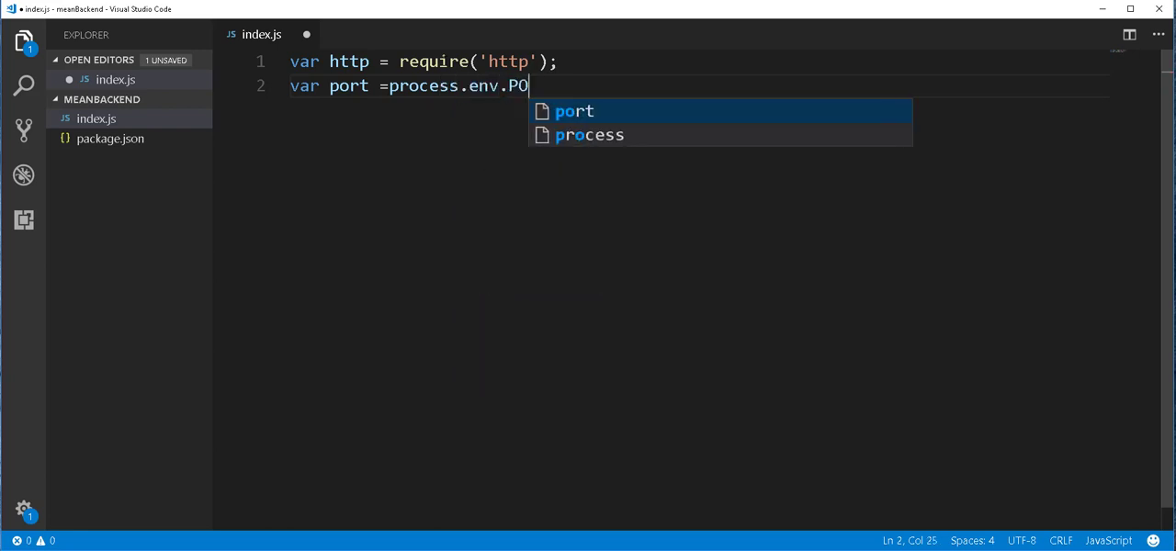
text(RT)
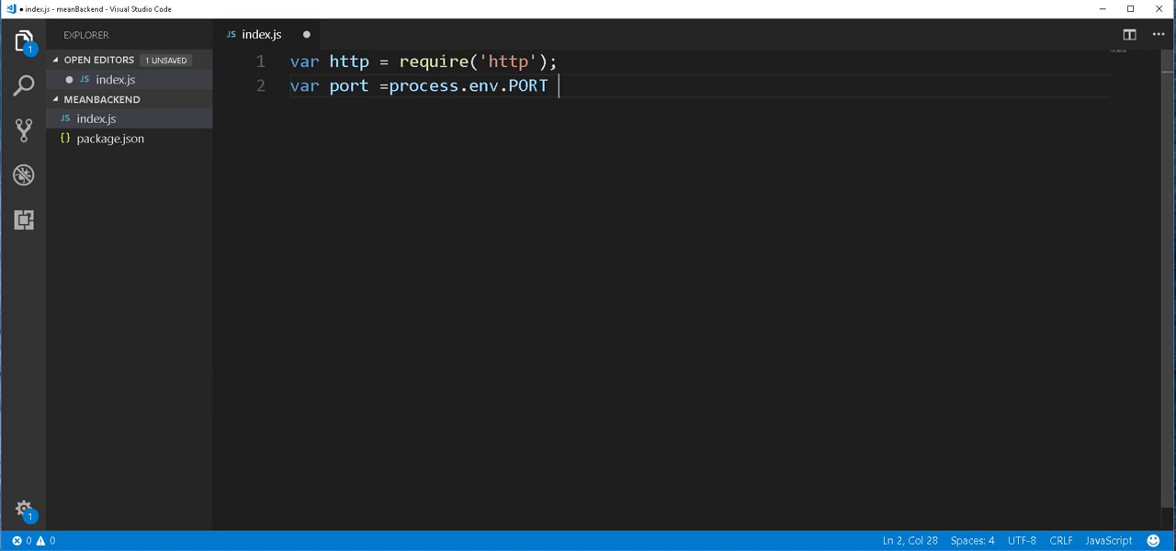
text(||)
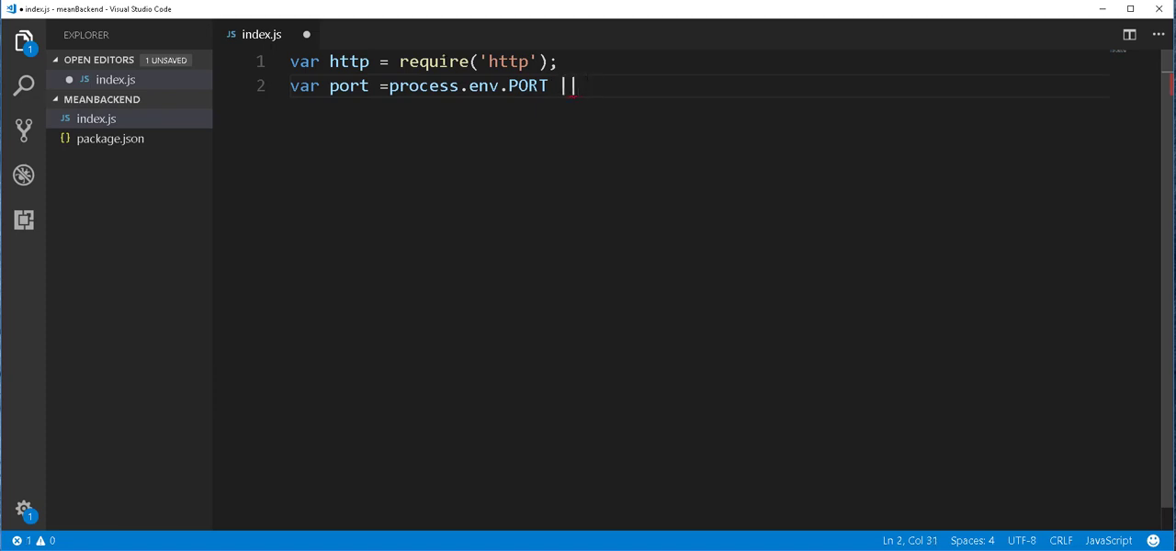
text(8080;)
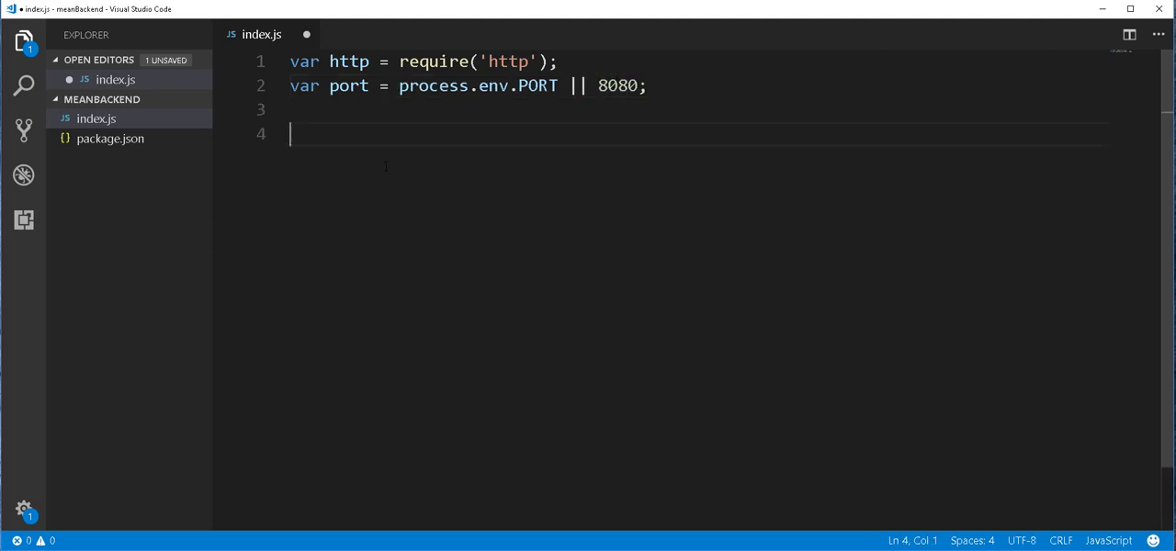
- Add http.createServer().listen(port); below the port declaration
key(Enter)
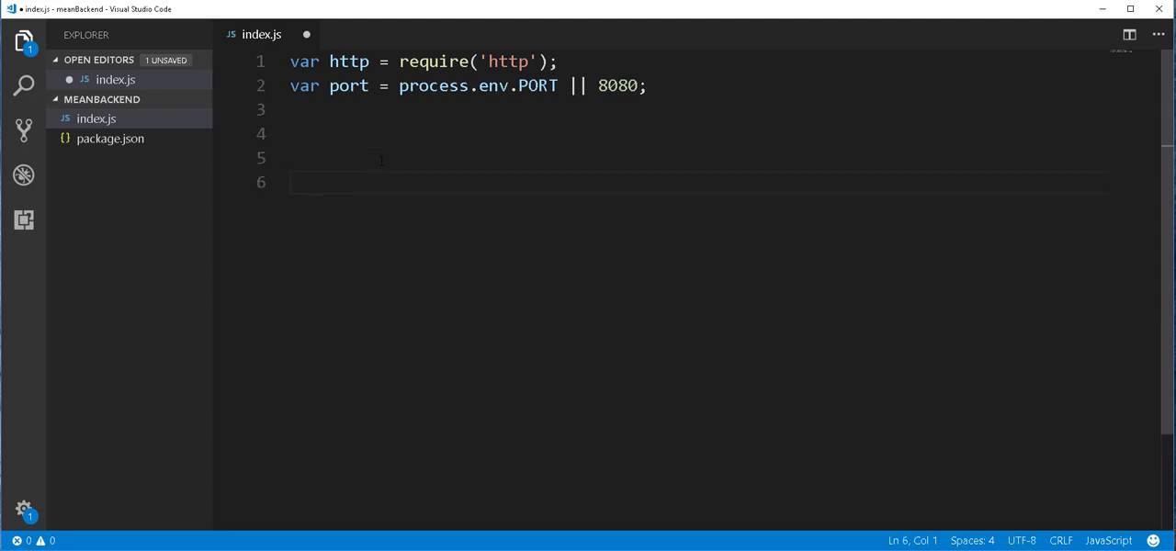
text(http.c)
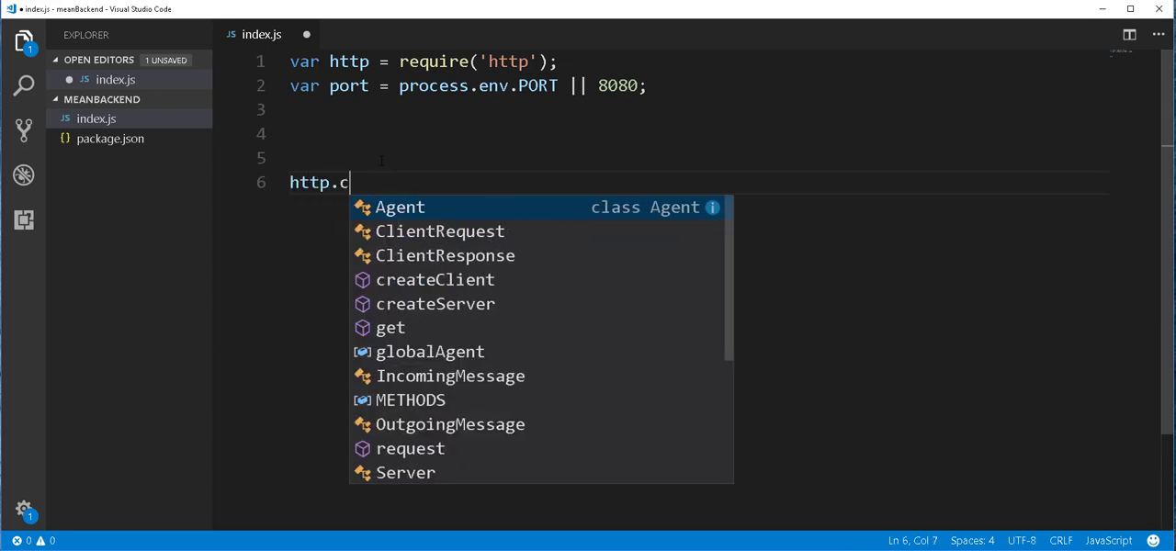
text(reateServer()
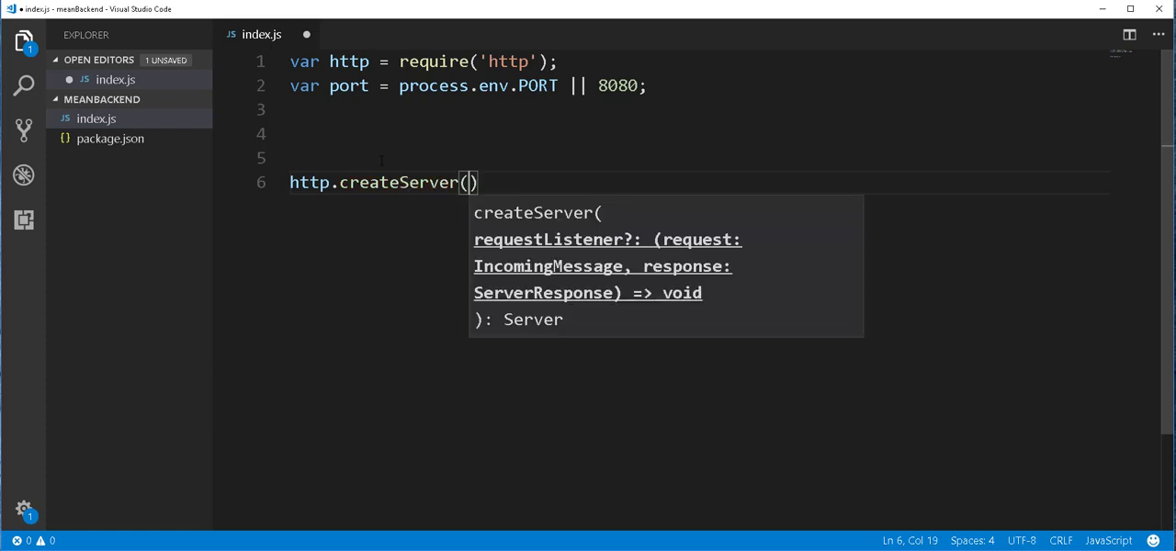
text().)
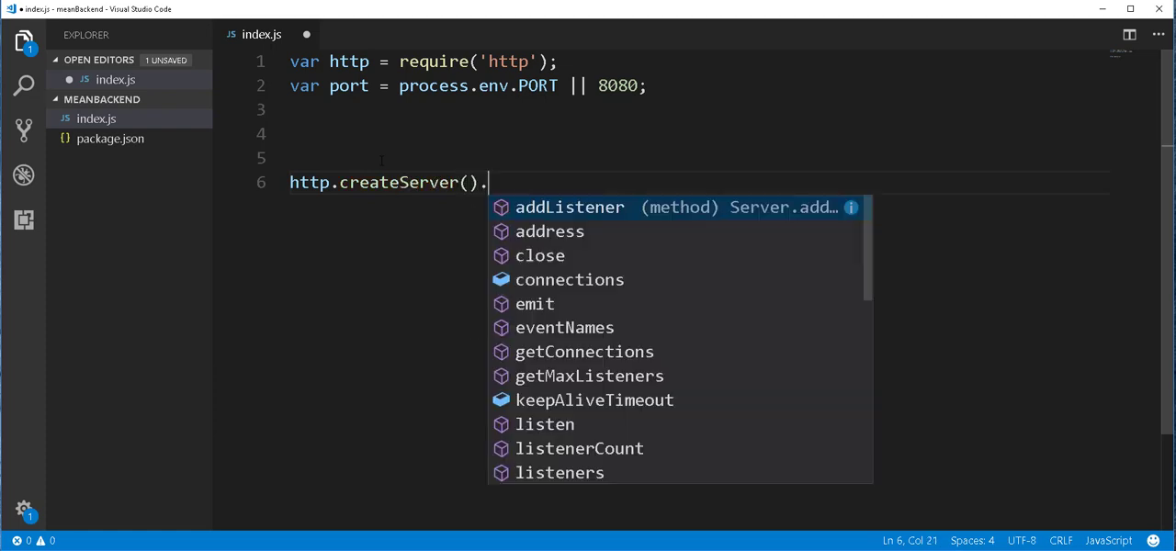
text(listen)
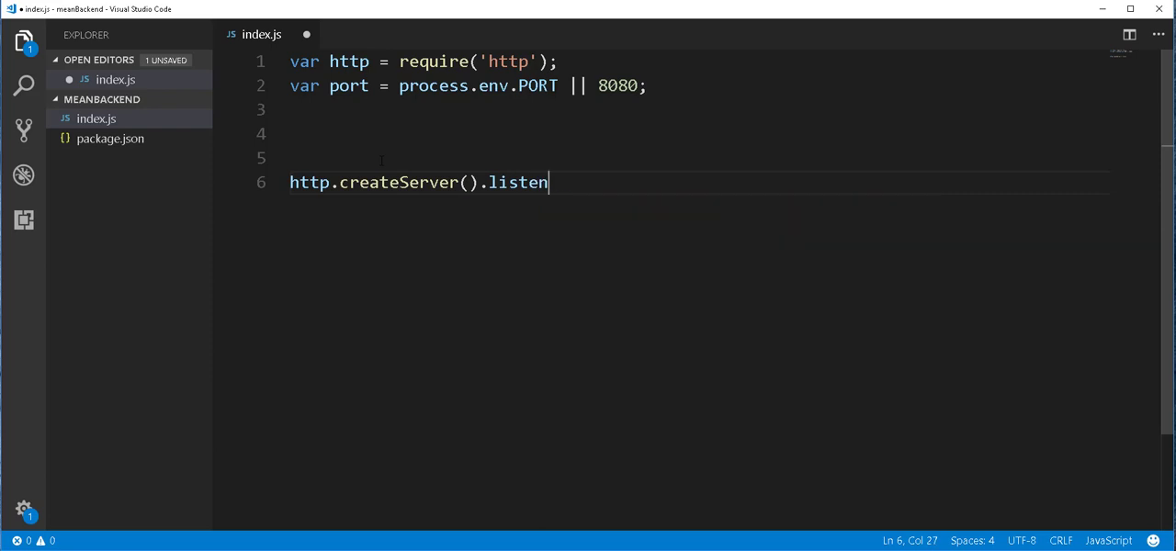
text((port);)
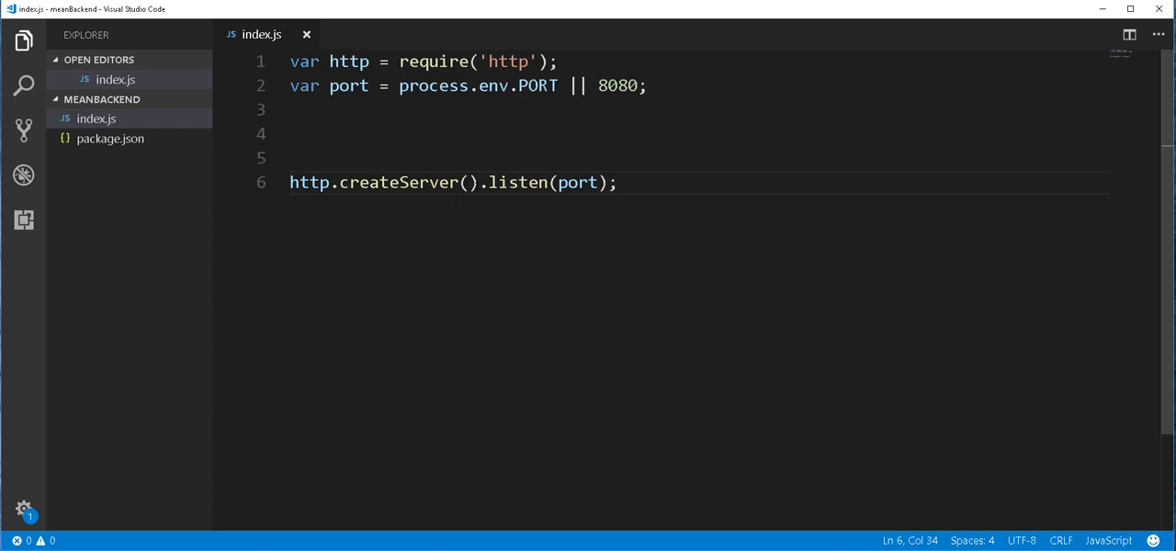
click(467, 181)
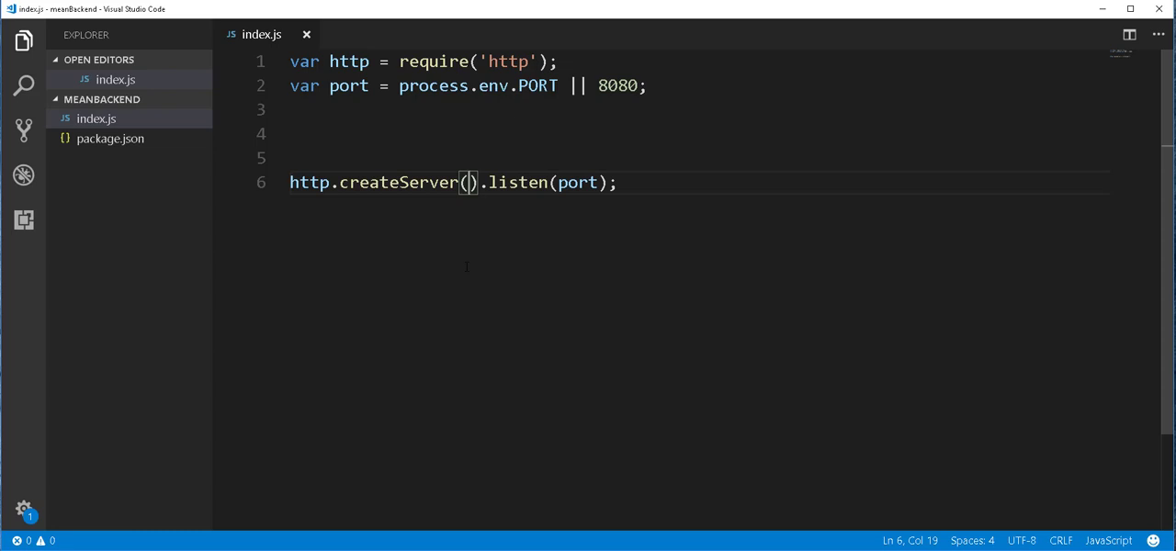
mouse_move(456, 216)
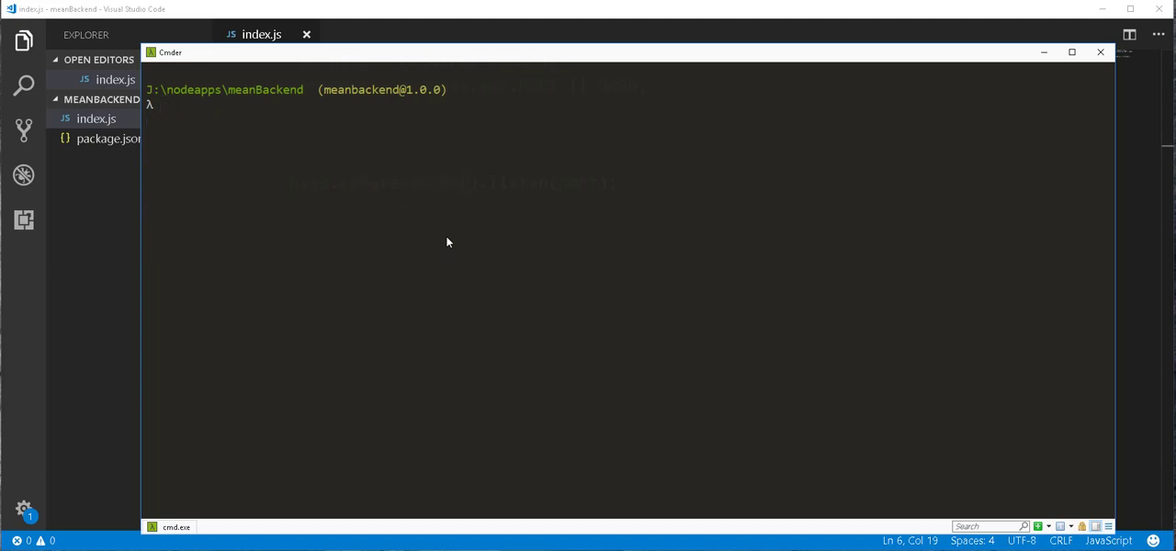
- Install Express into the project with npm install express --save
text(npm install expr)
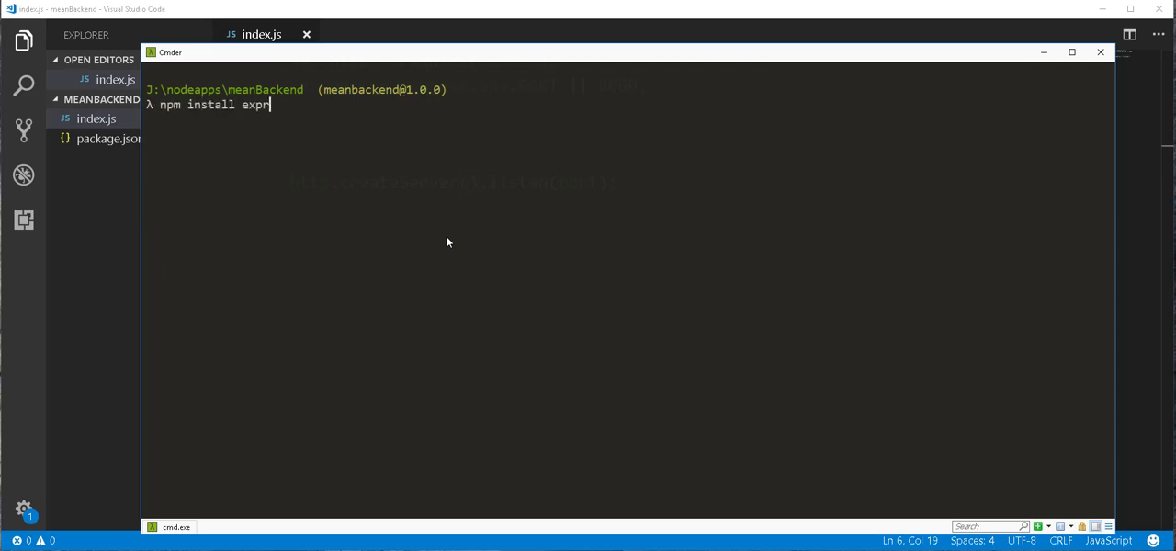
text(ess --save)
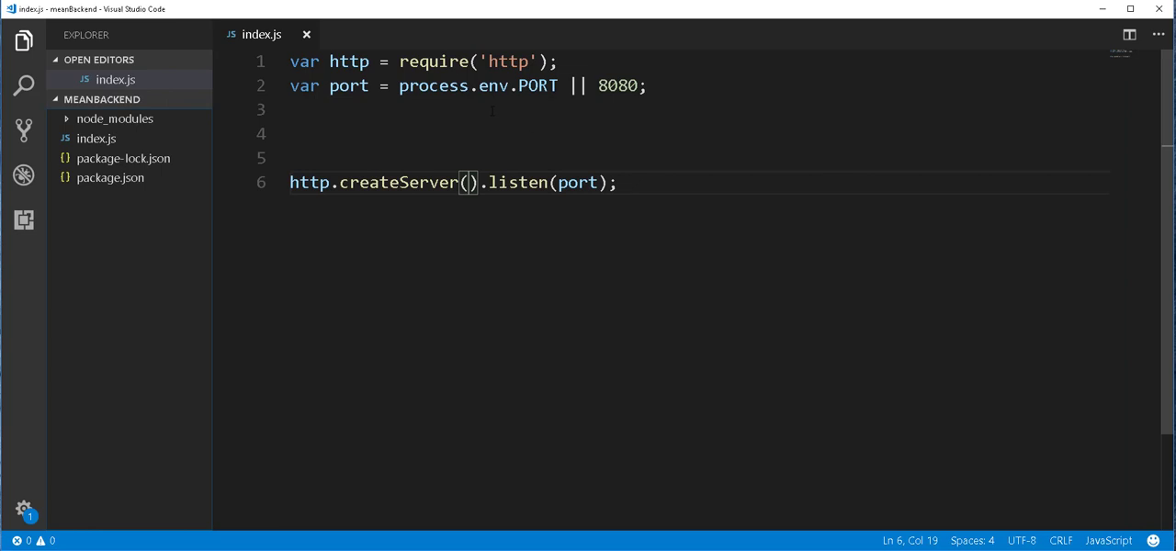
- Add var express = require('express'); after the http line and save
click(558, 62)
text(var)
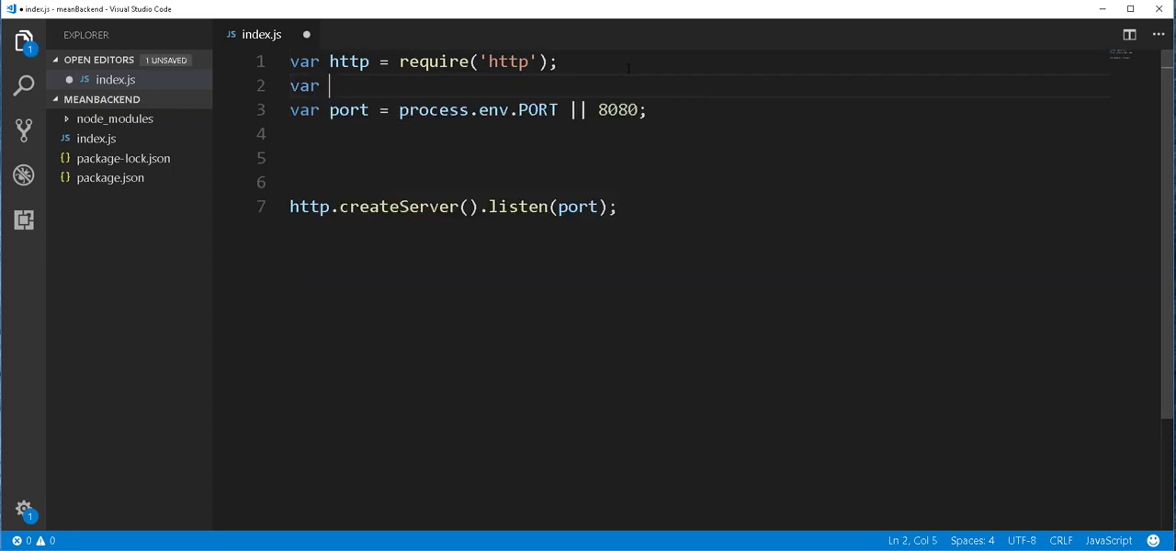
text(express)
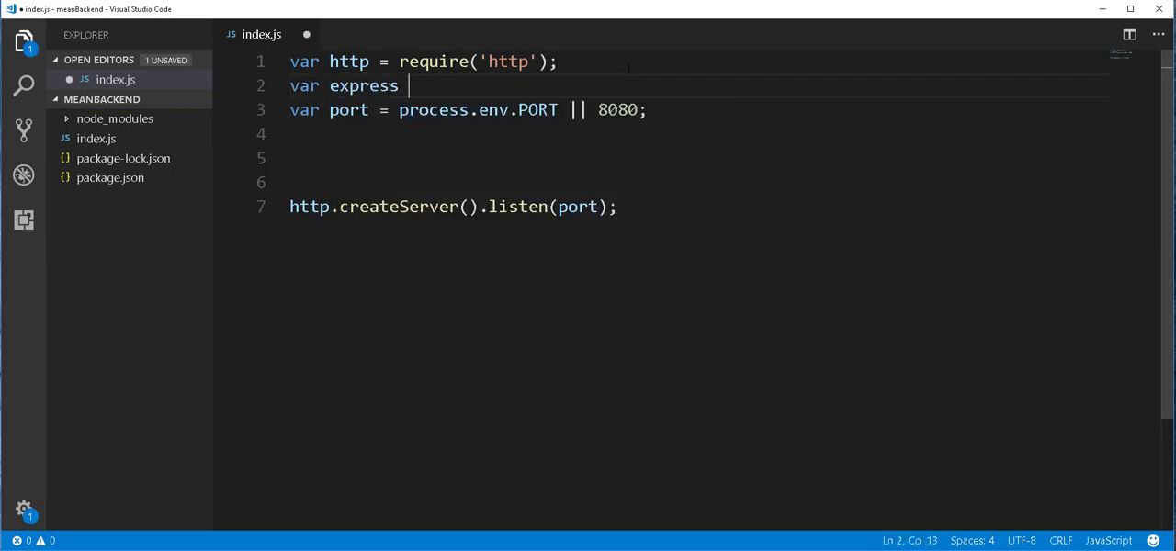
text(= require('express)
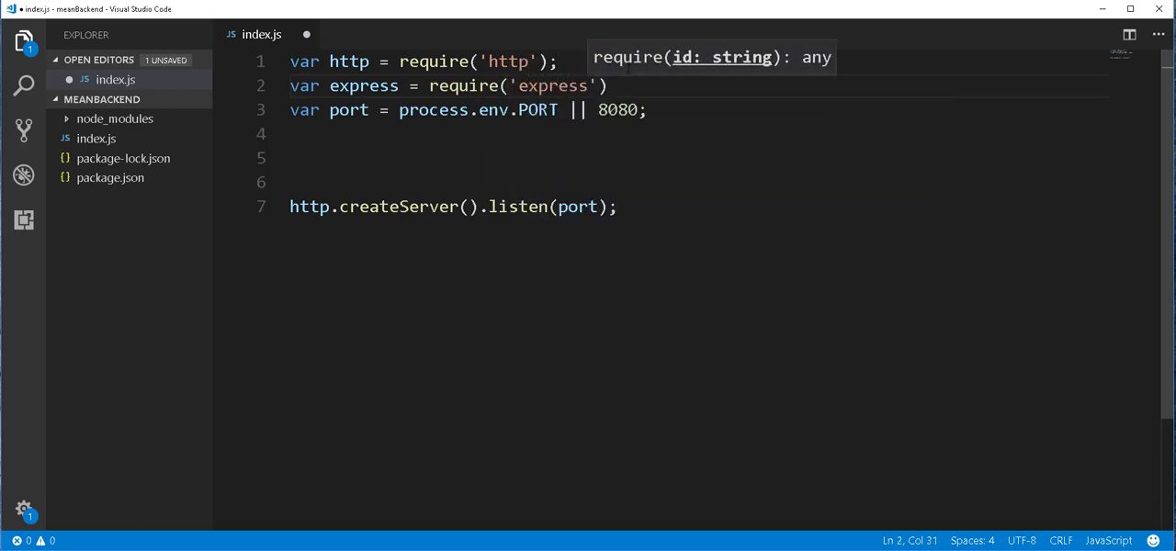
text(;)
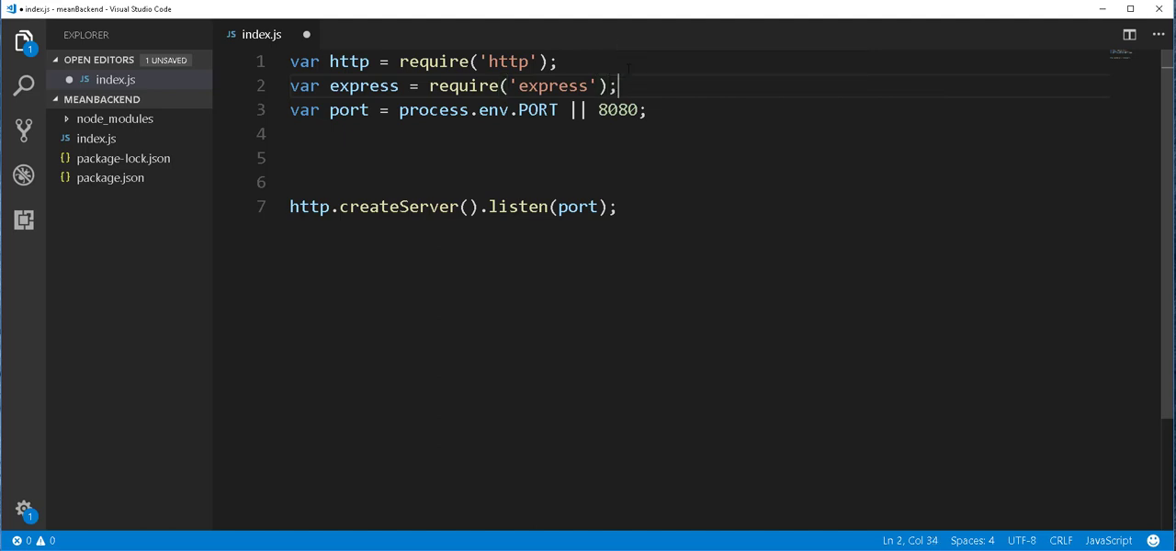
key(ctrl+s)
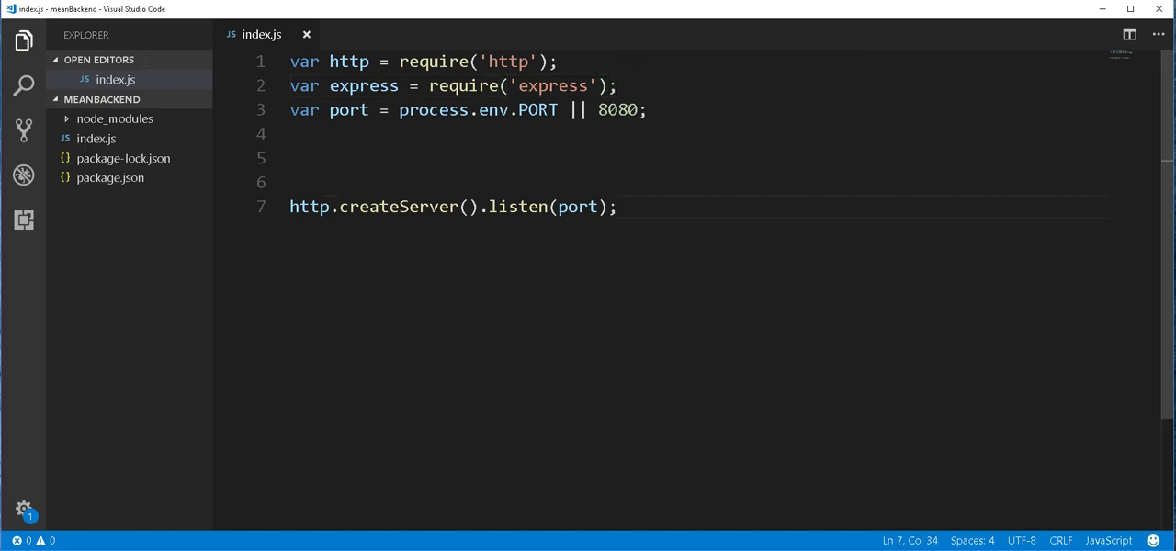
- Create var app = express(); below the port declaration
double_click(363, 86)
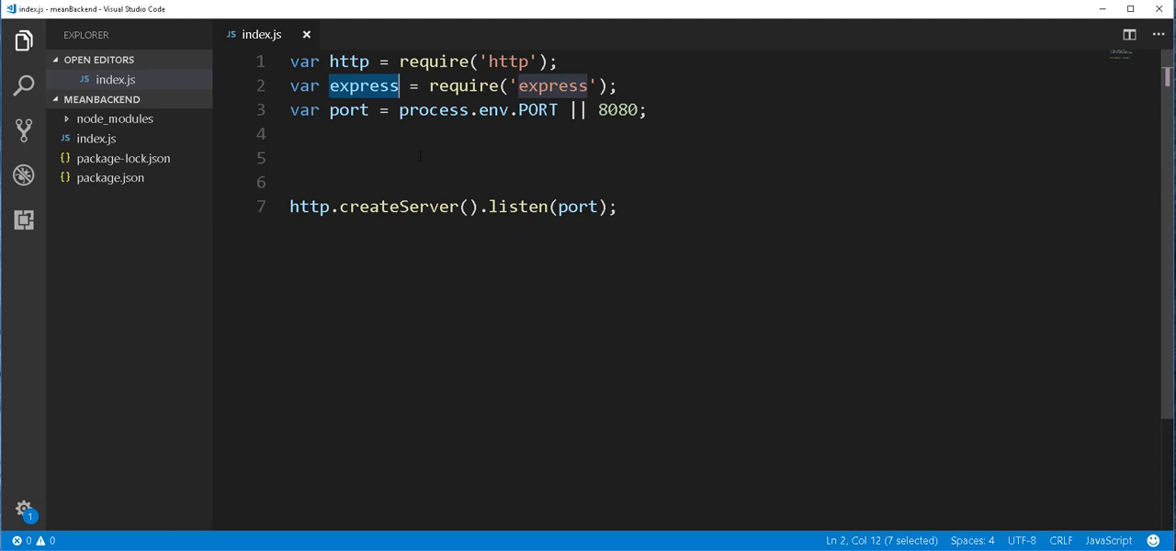
key(Enter)
text(var)
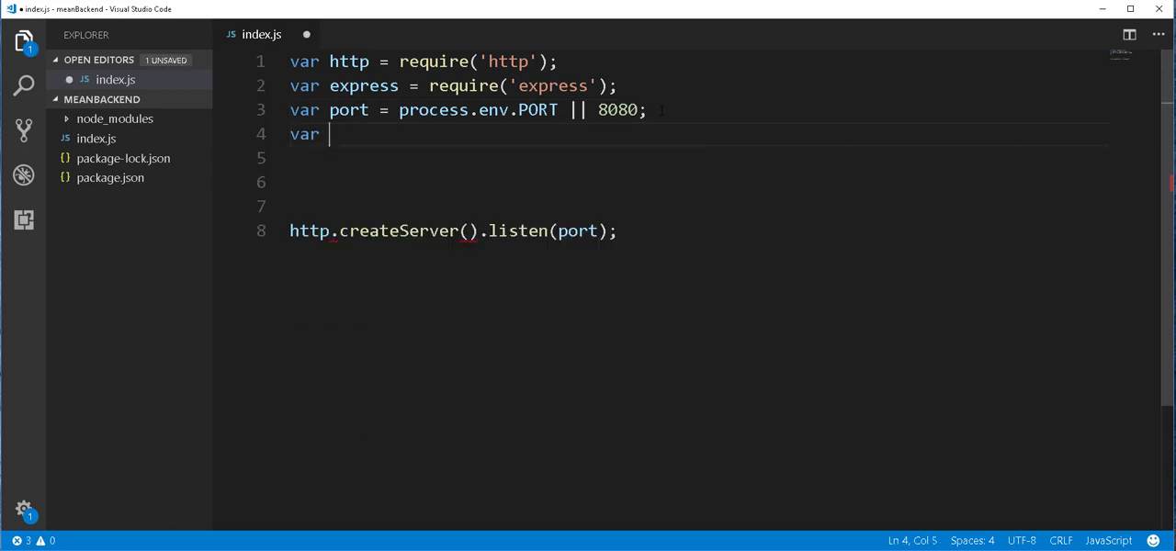
text(app =)
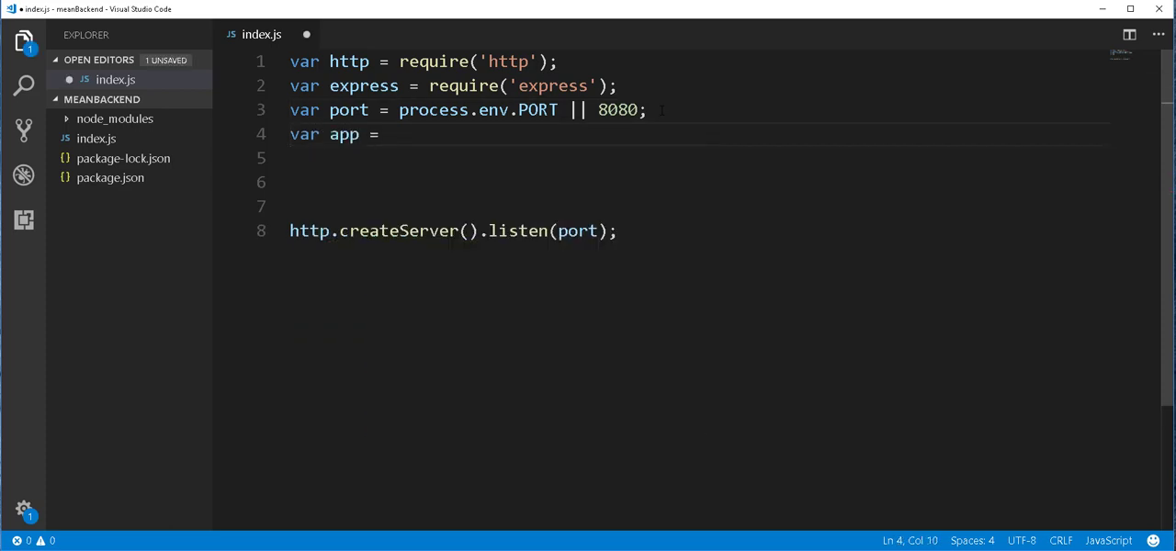
text(express)
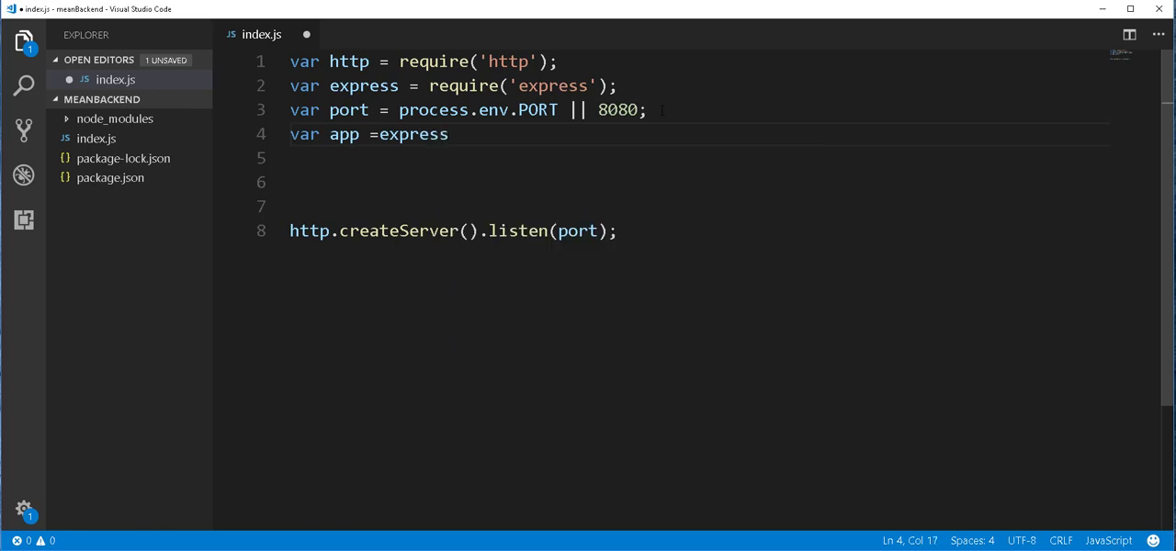
text(();)
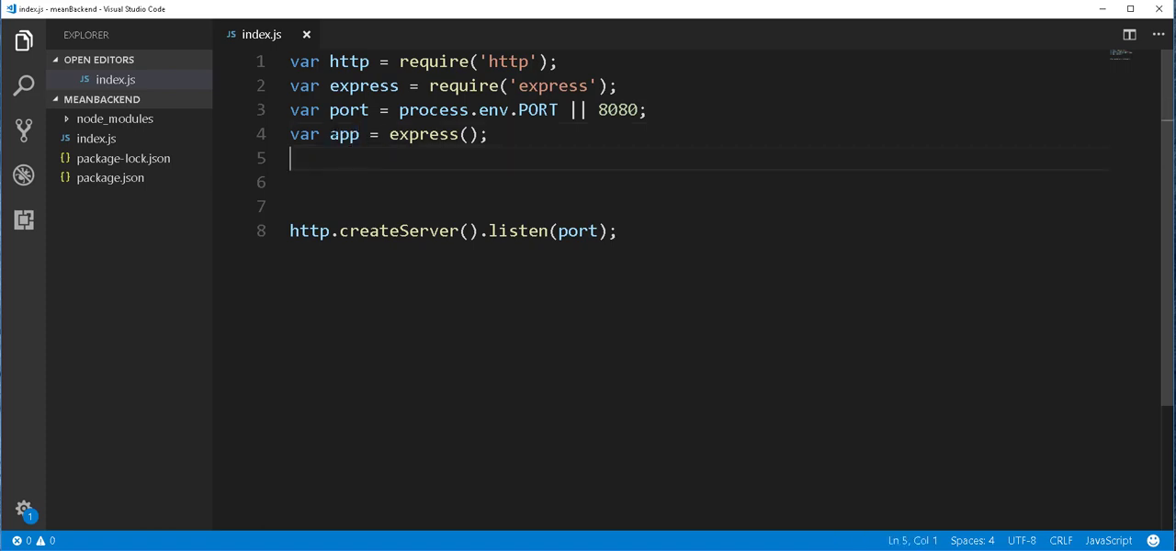
double_click(344, 134)
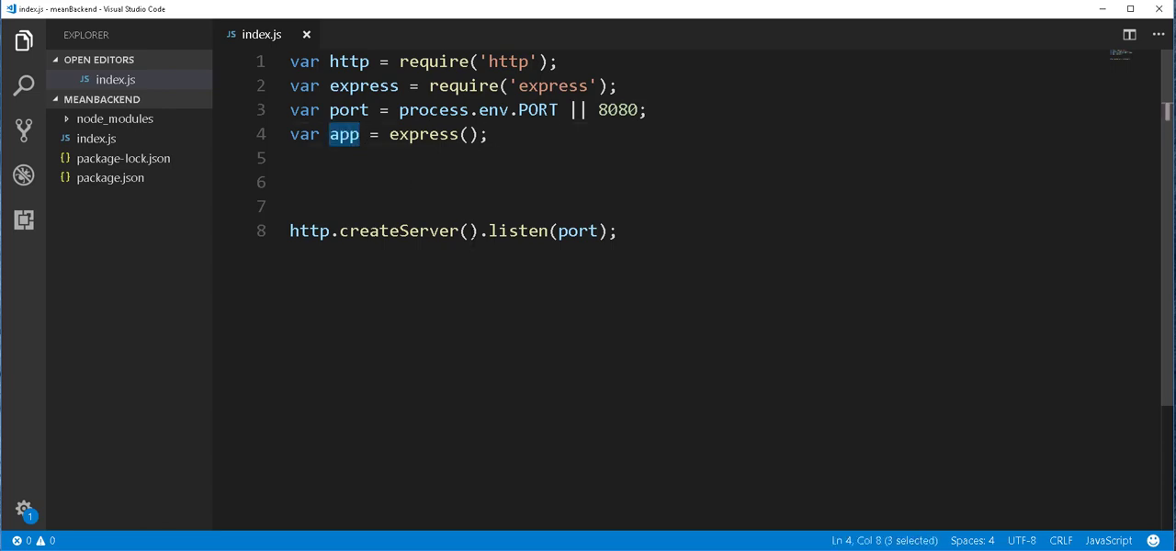
- Pass app to createServer, log "Backend running on port:" with port, and save
click(469, 231)
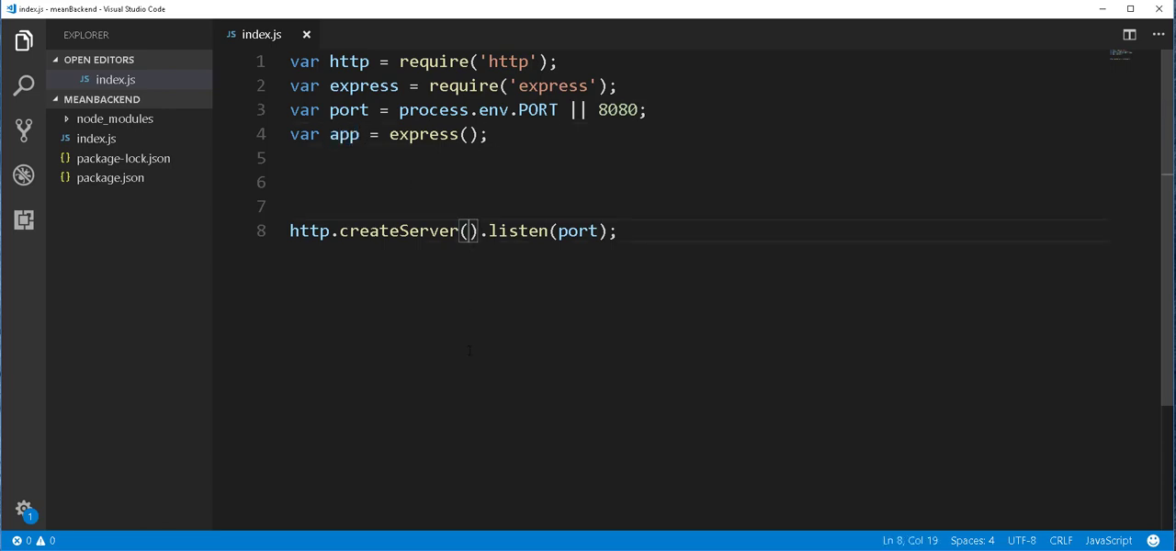
text(app)
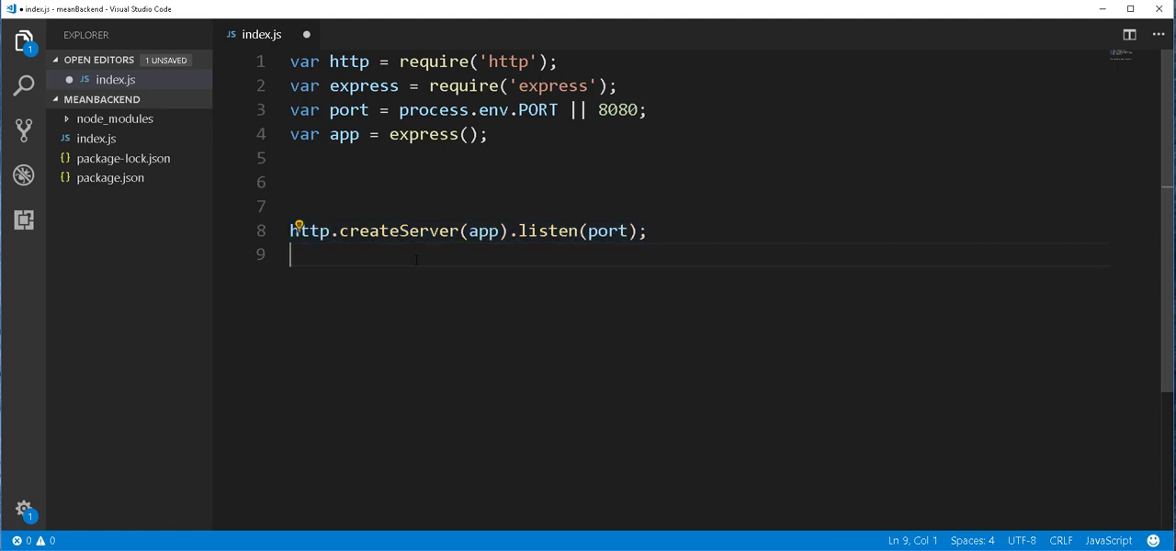
text(console.log(")
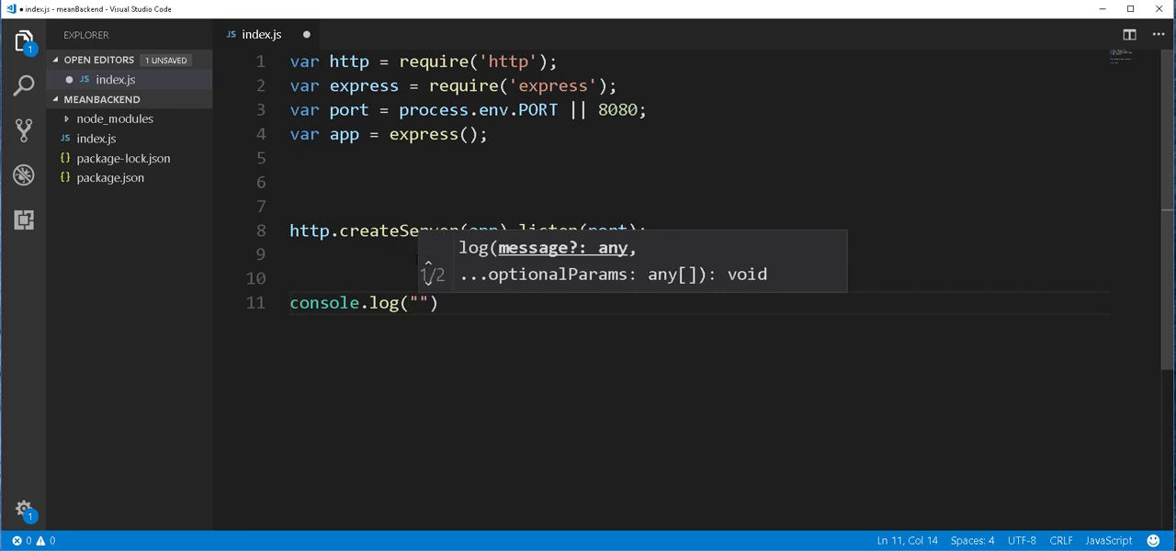
text(Backend)
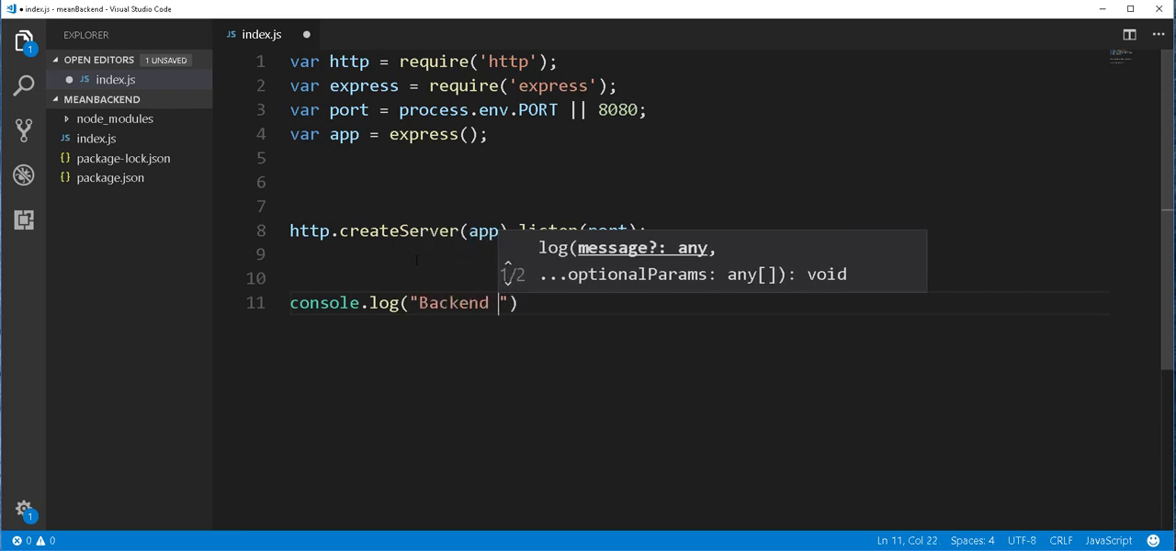
text(running on port:)
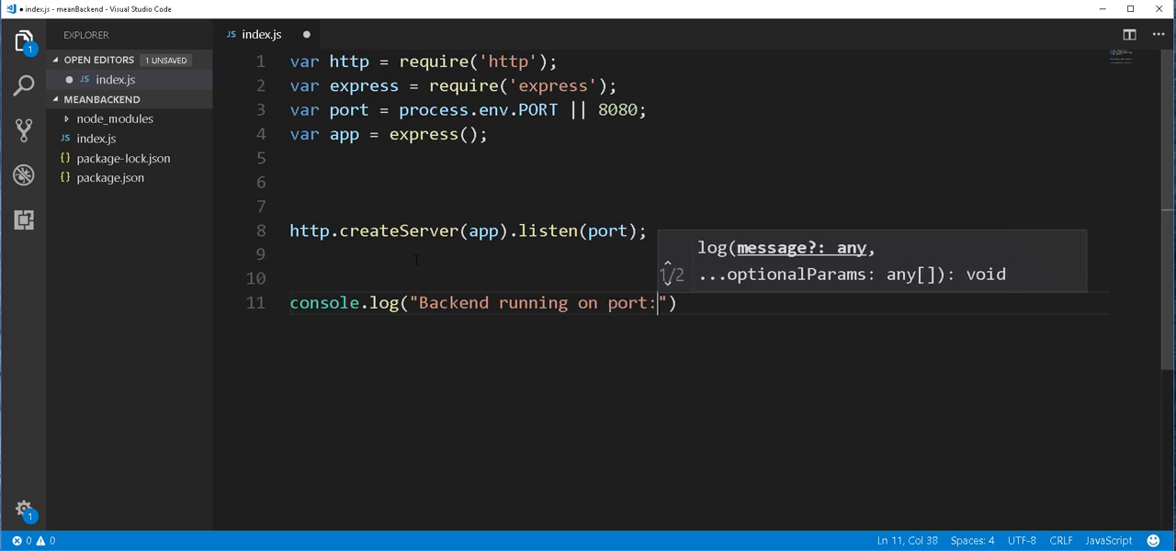
text(,)
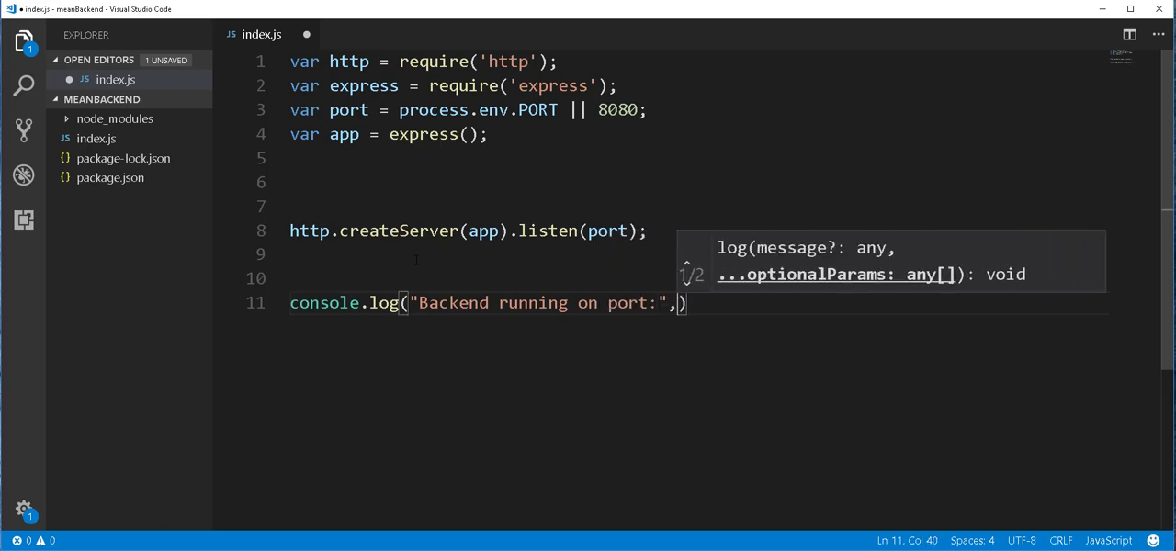
text(po)
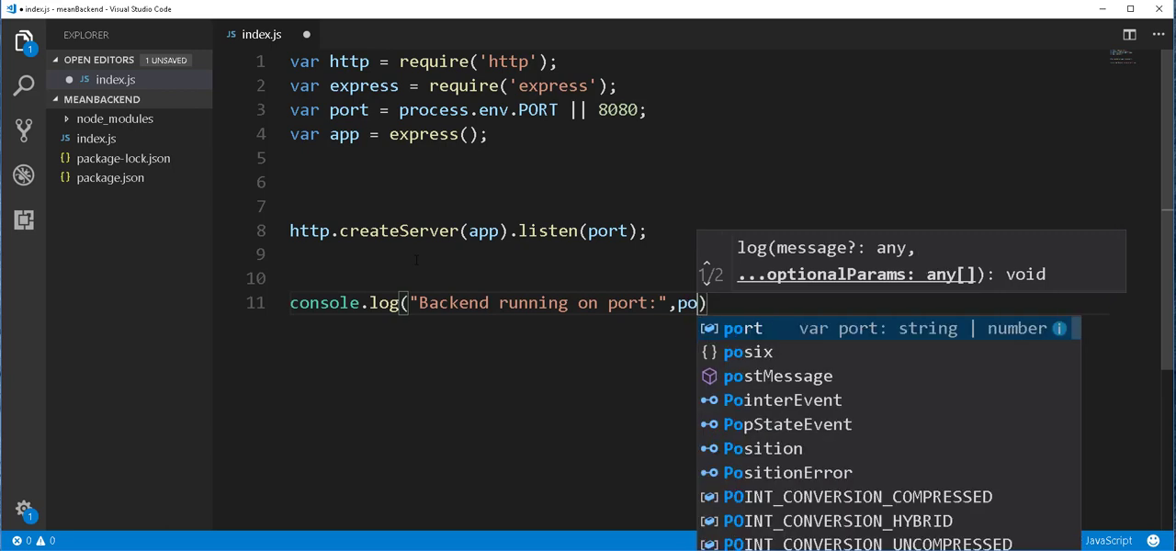
text(rt)
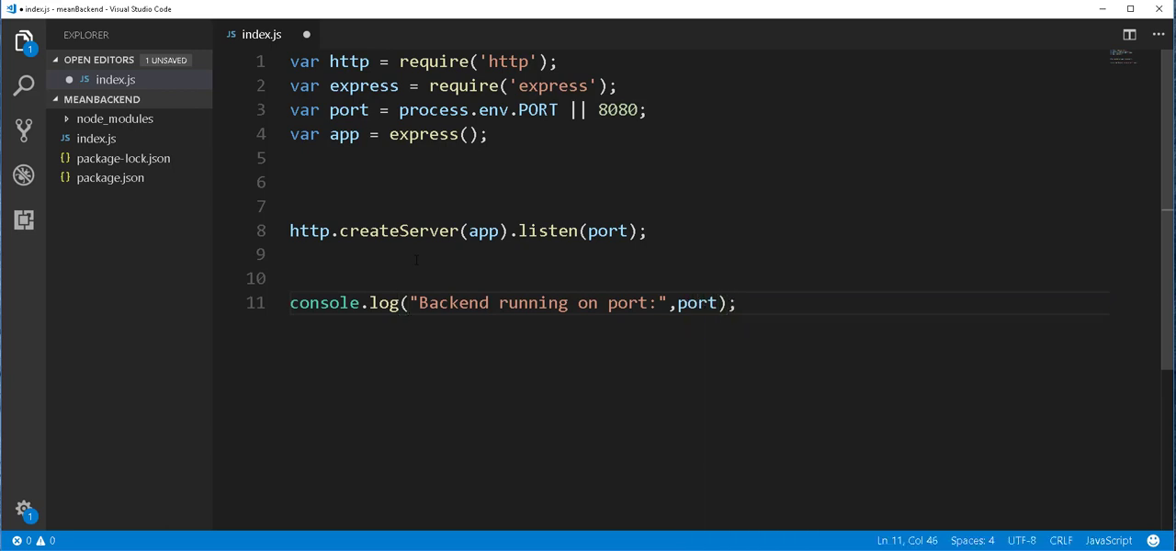
key(ctrl+s)
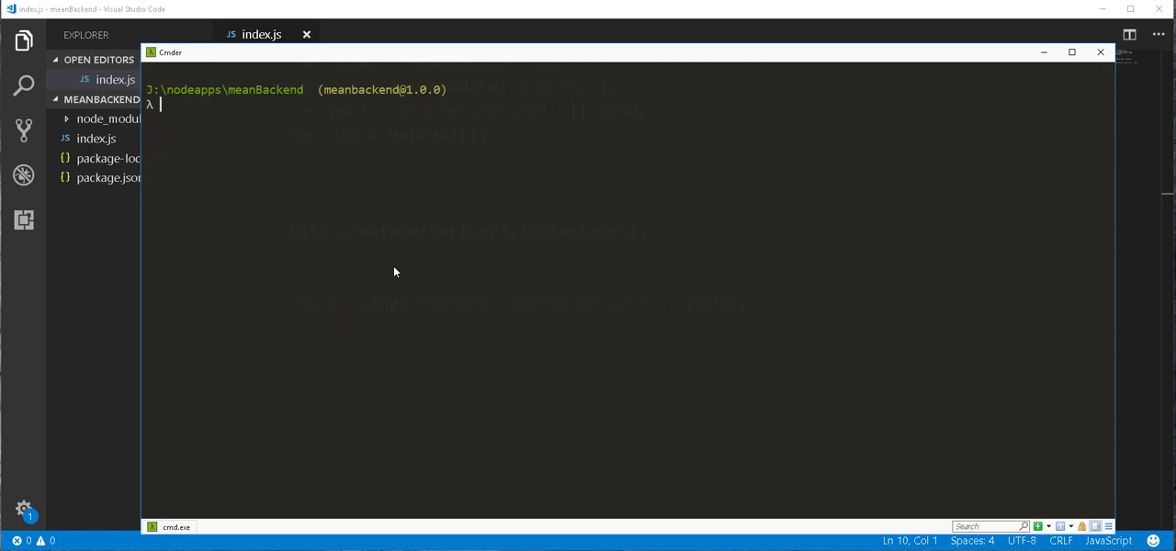
- Start the server with node index, which reports running on port 8080
text(node in)
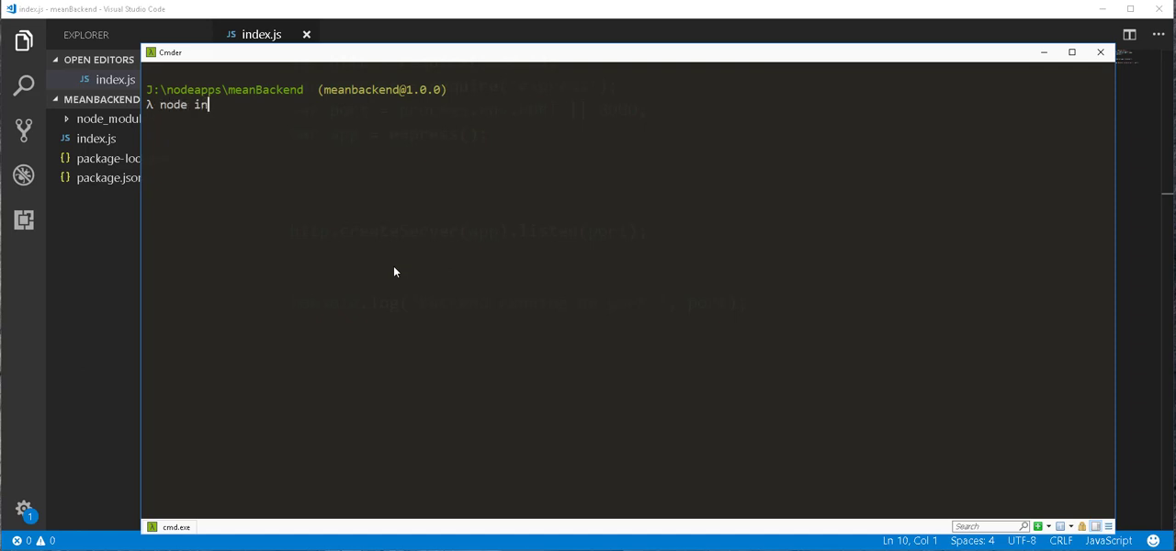
text(dex)
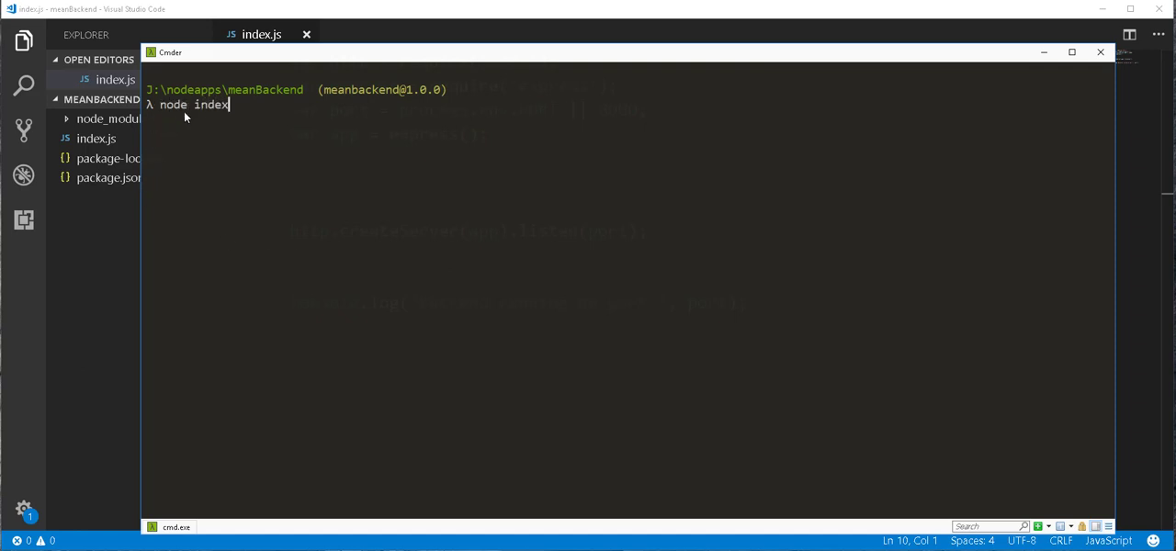
mouse_move(314, 121)
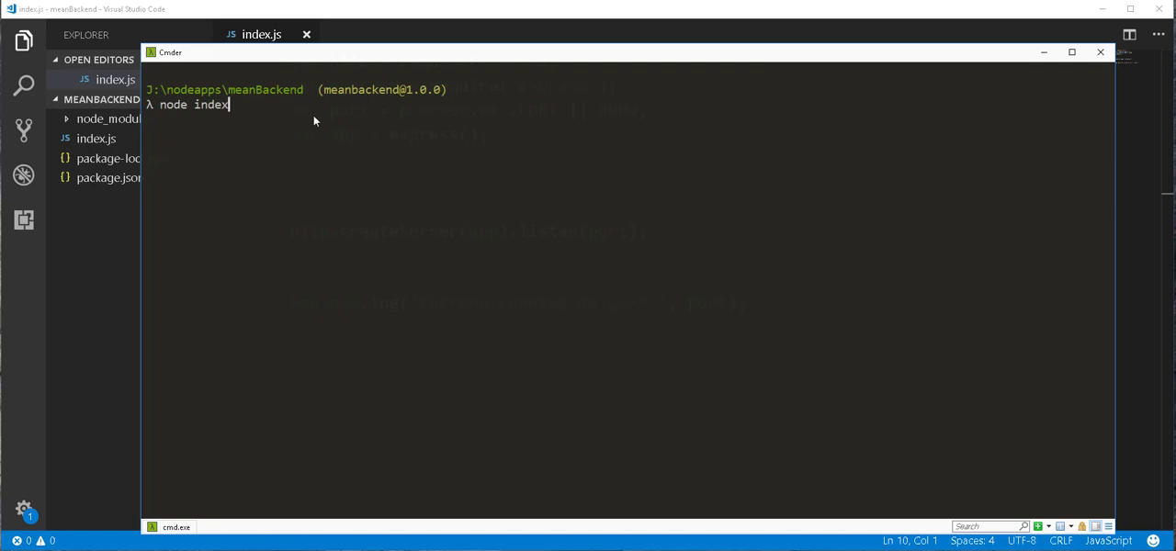
key(enter)
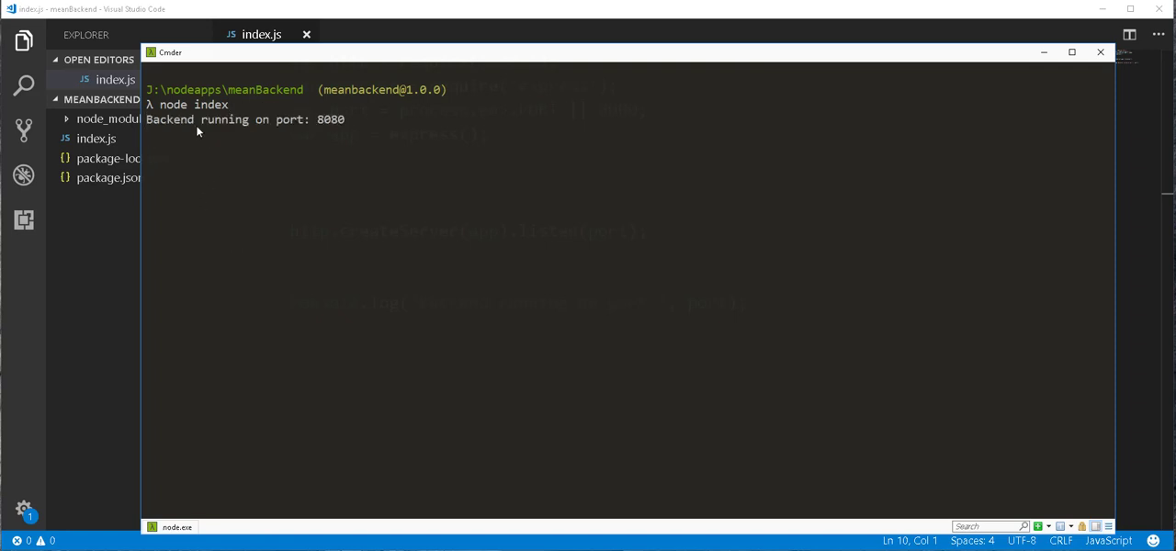
mouse_move(156, 129)
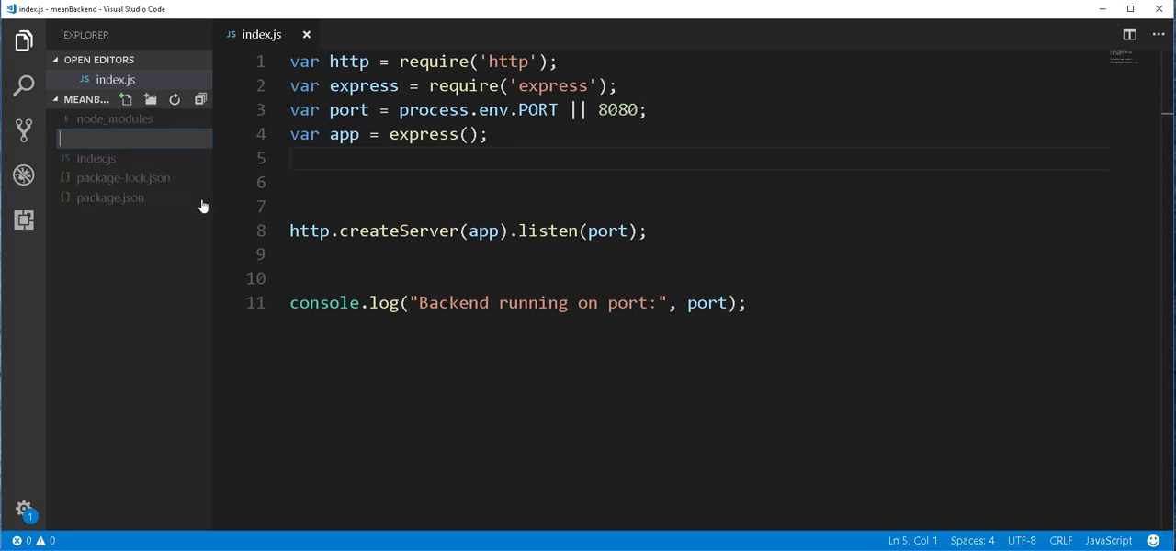
- Create a routes folder holding a new empty file named appRoutes.js
text(routes)
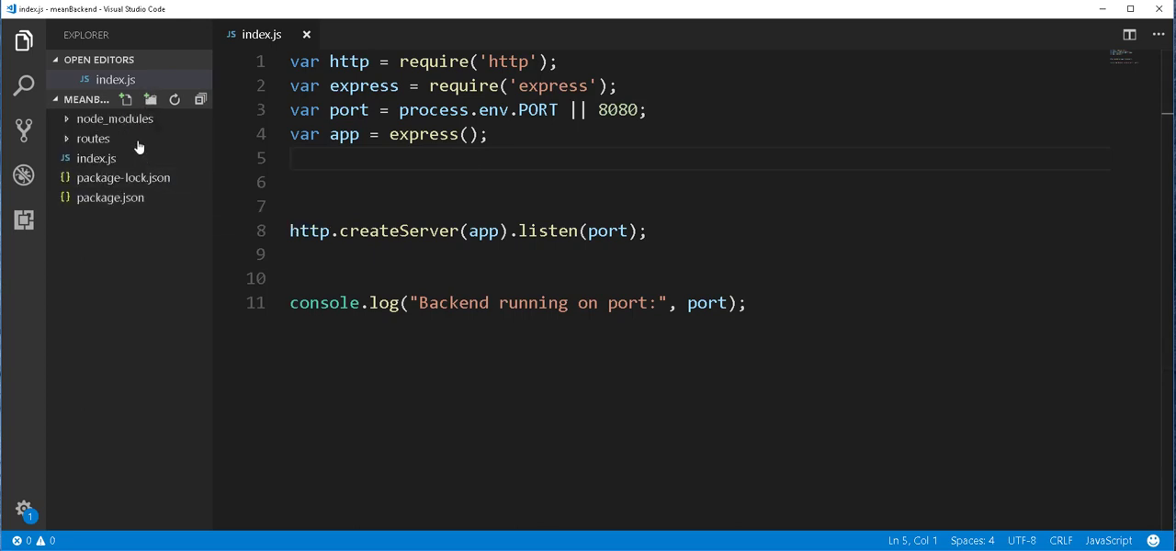
click(93, 138)
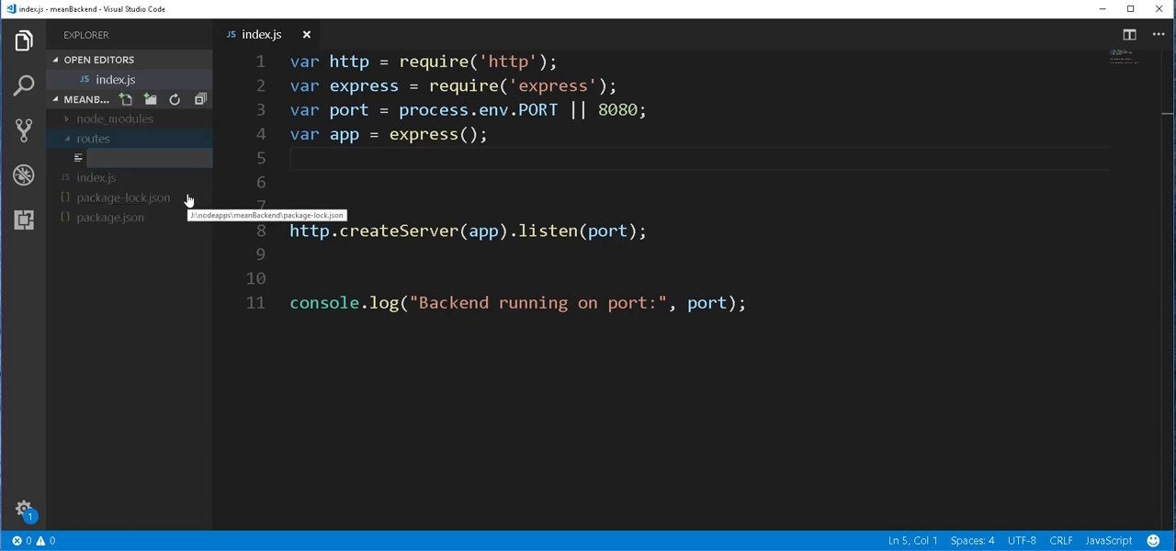
text(appR)
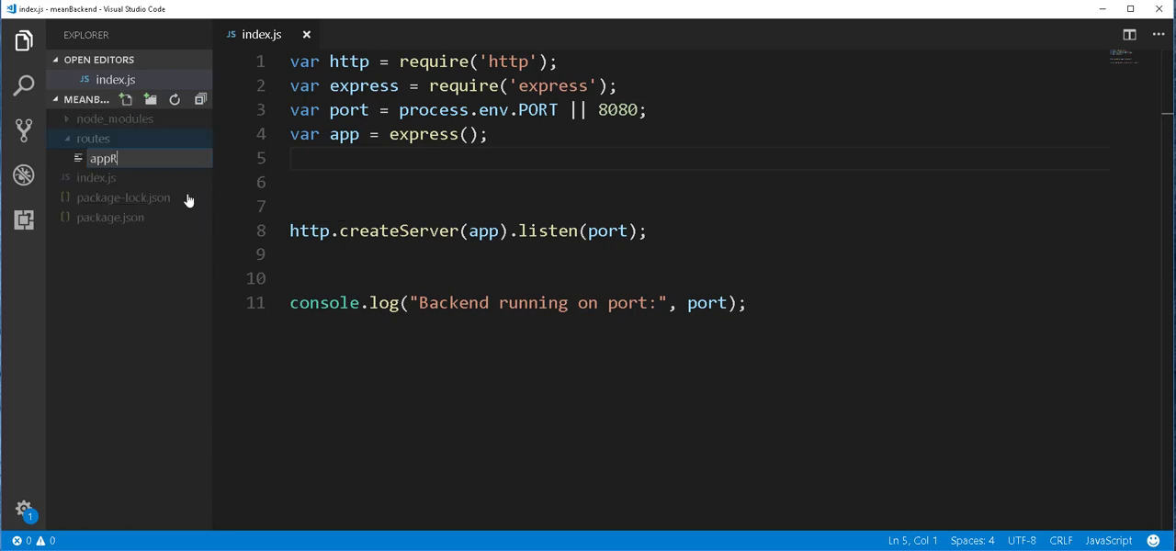
text(outes.)
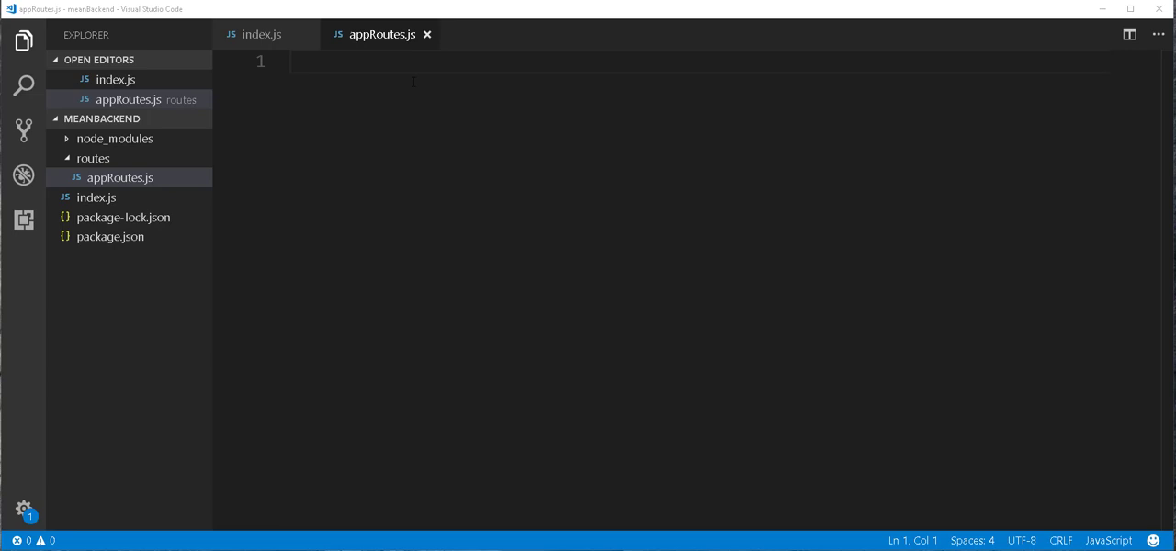
- Write var express = require('express'); and var router = express.Router(); in appRoutes.js
text(var)
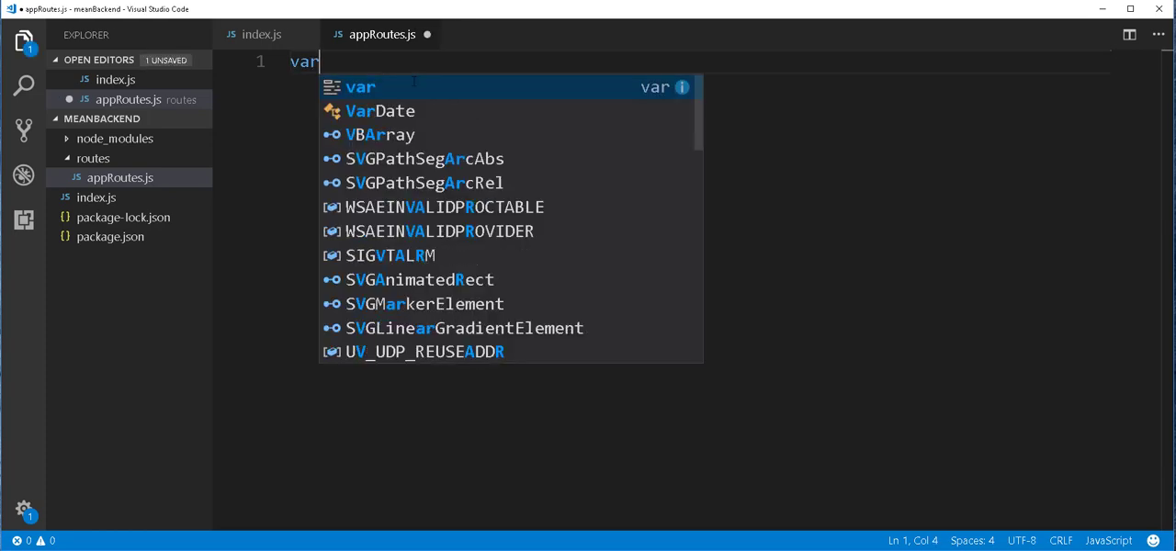
text(express =)
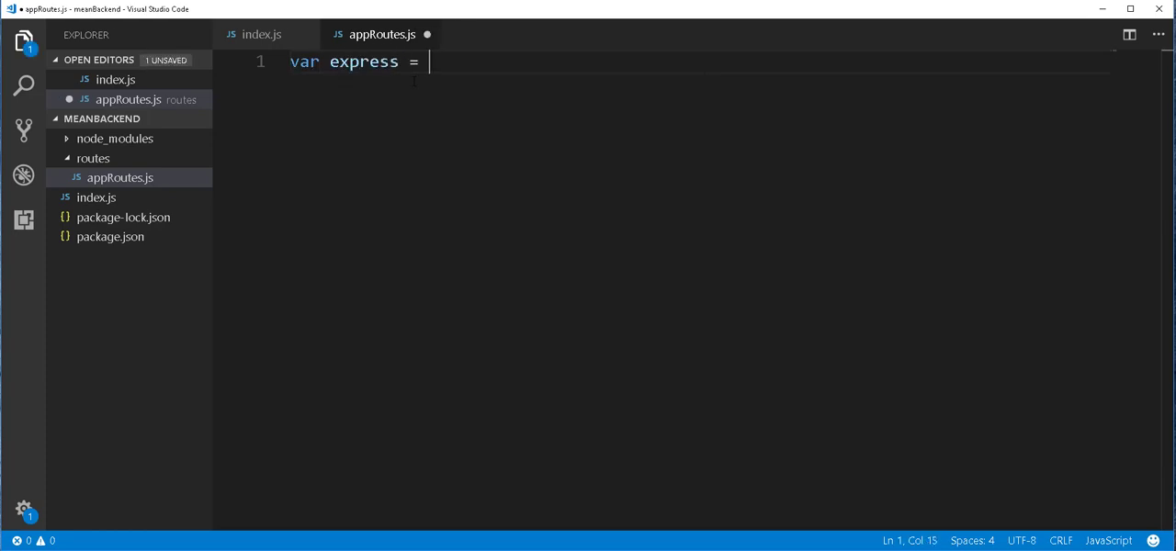
text(require(')
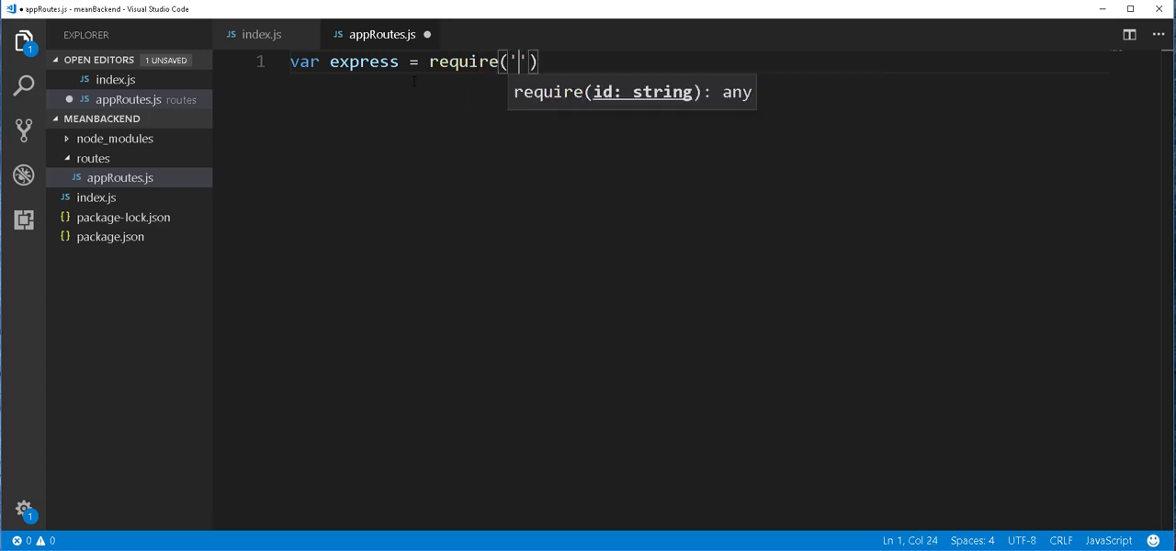
text(express)
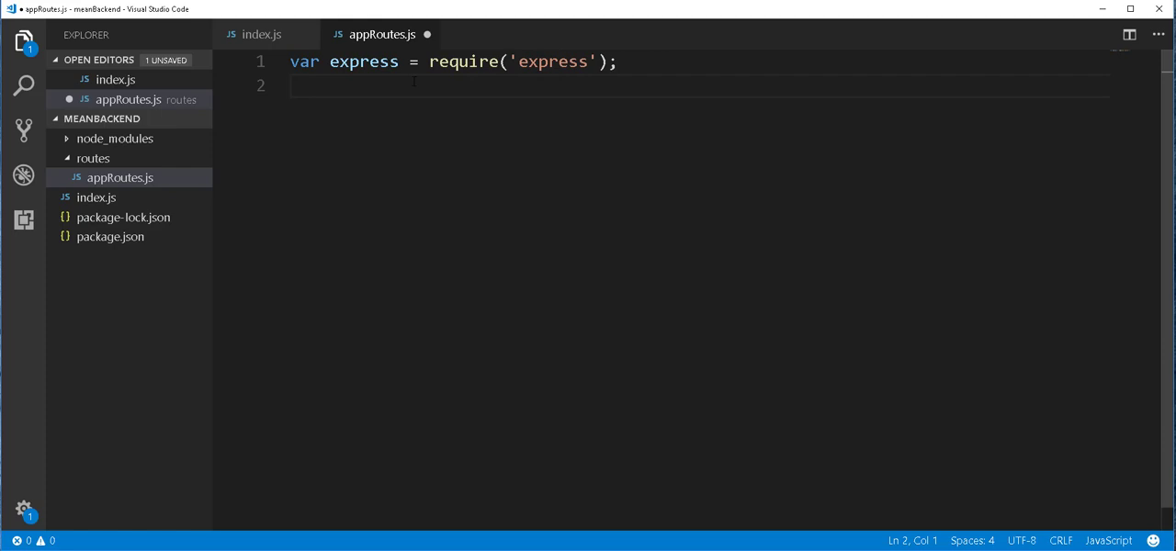
text(var)
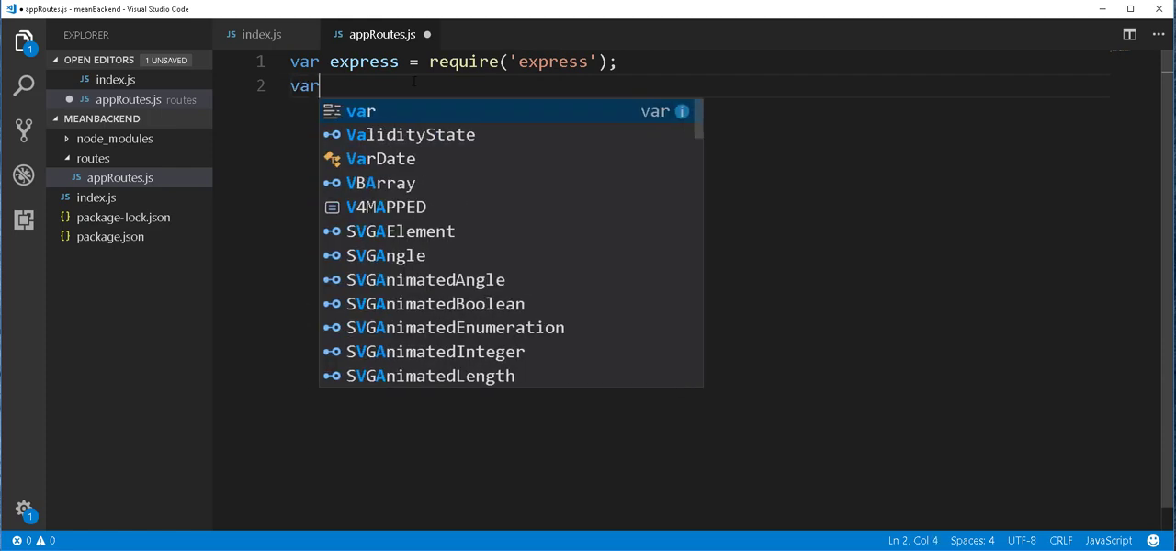
text(router =)
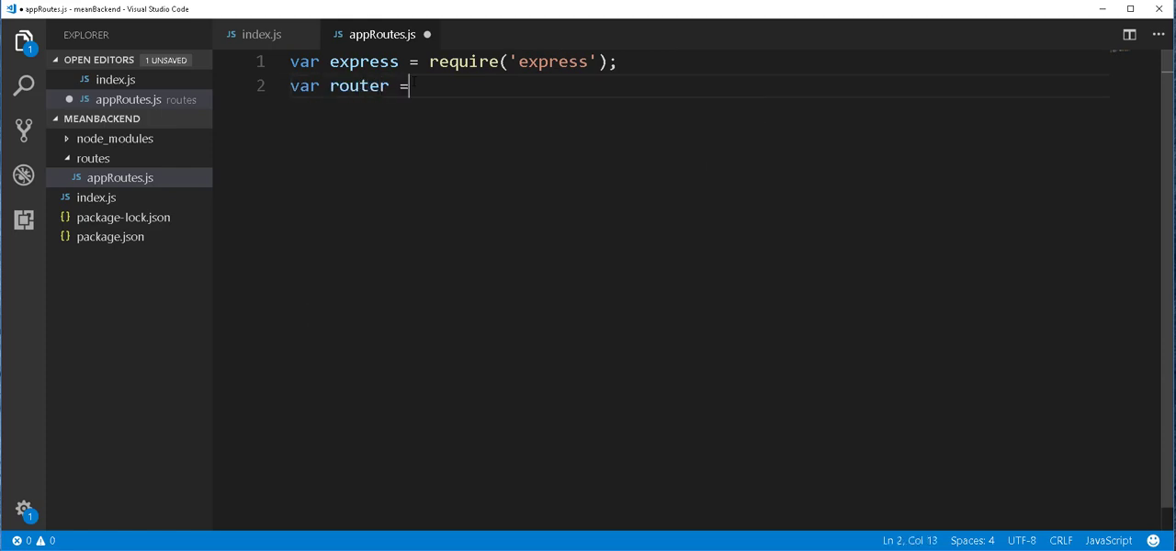
text(express.)
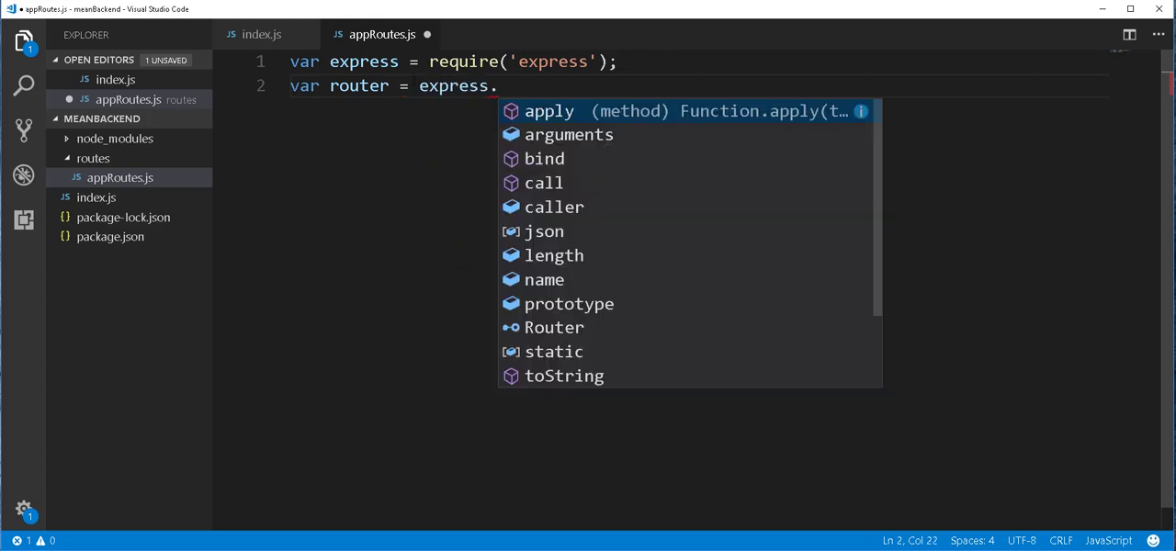
text(Router)
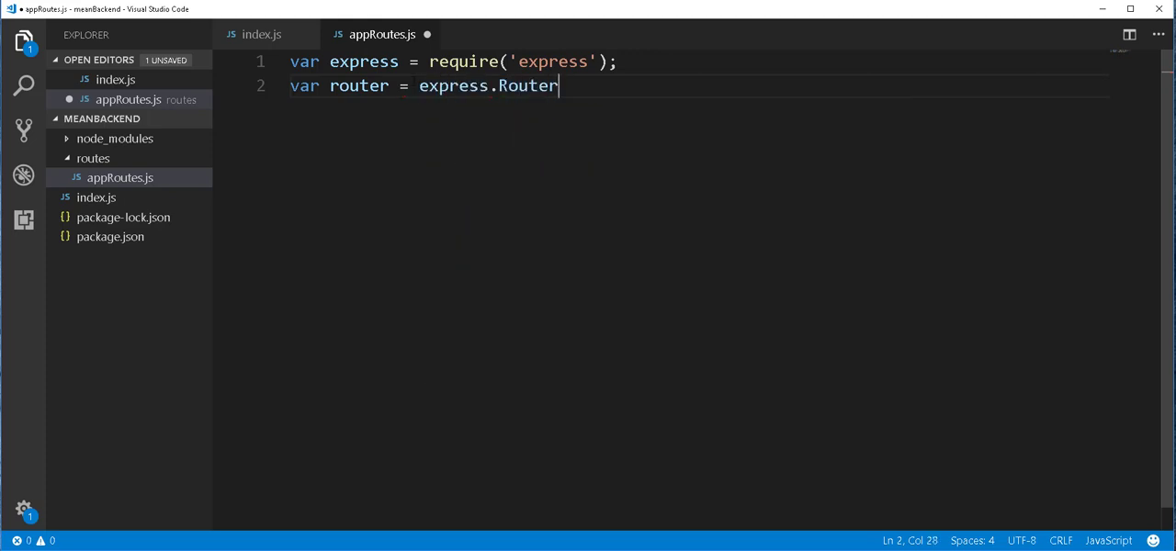
text(())
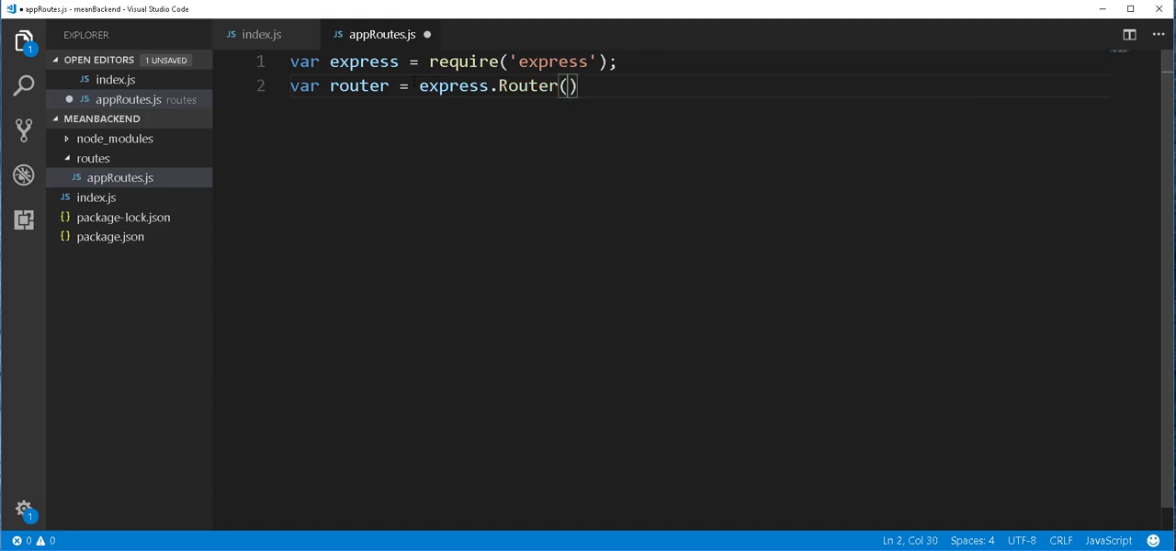
text(;)
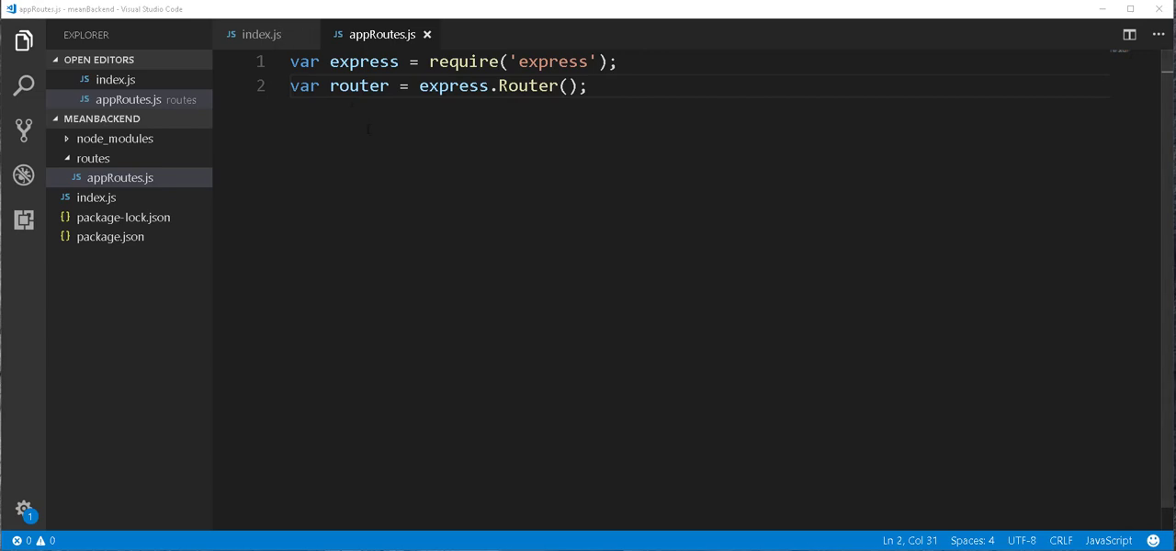
double_click(358, 85)
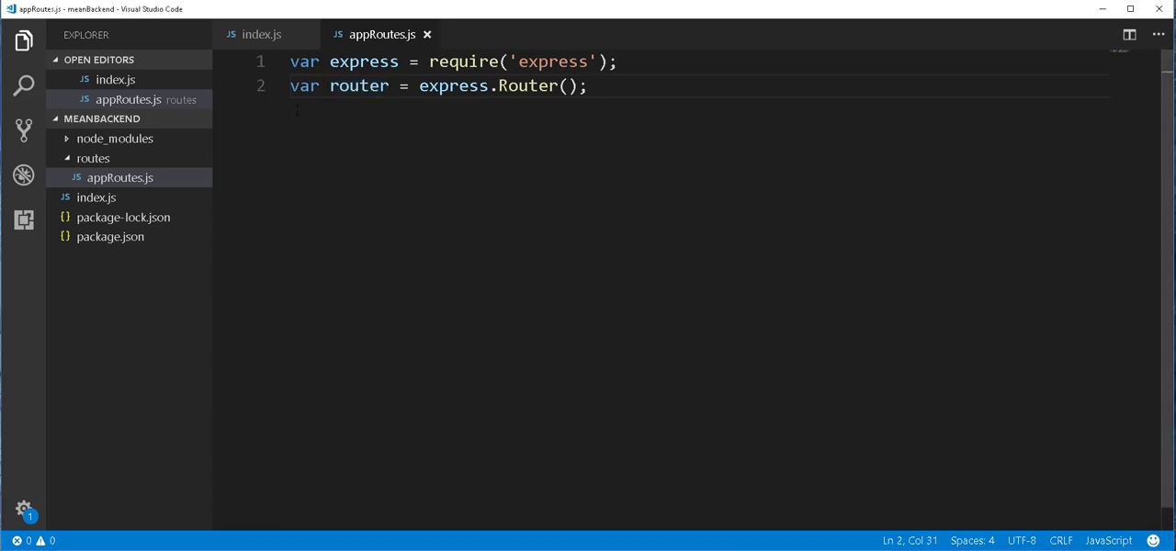
- Add an empty router.post('/create', (req, res, next) => {}) handler and save to format
key(Enter)
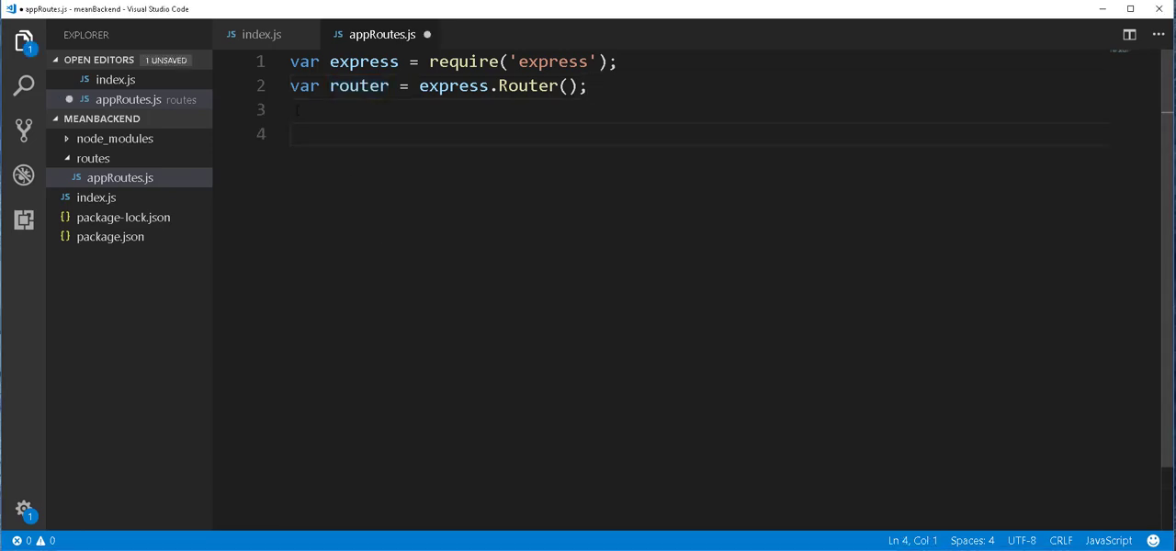
text(router)
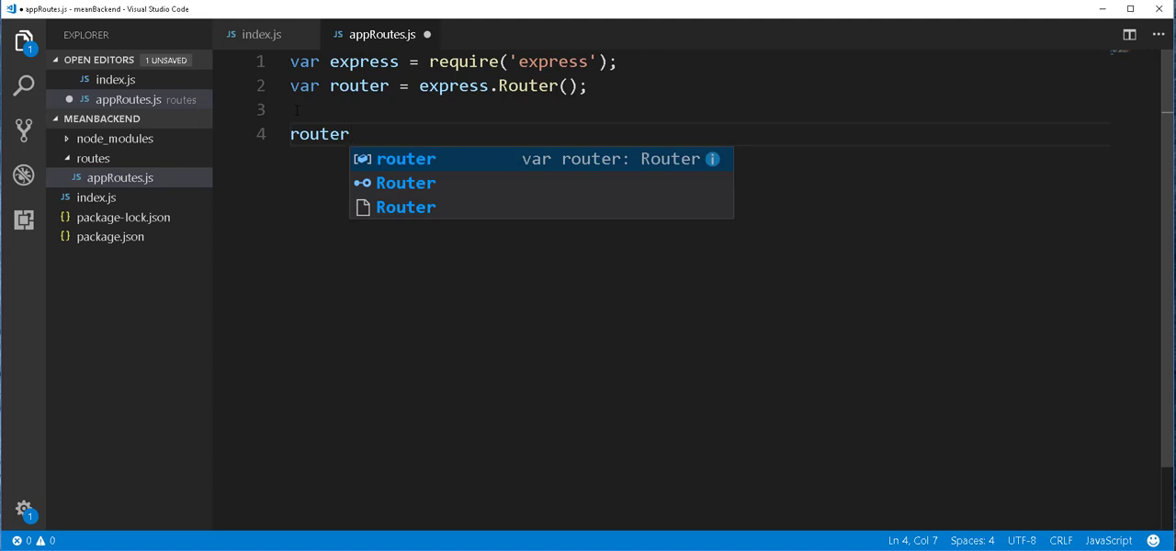
text(.post()
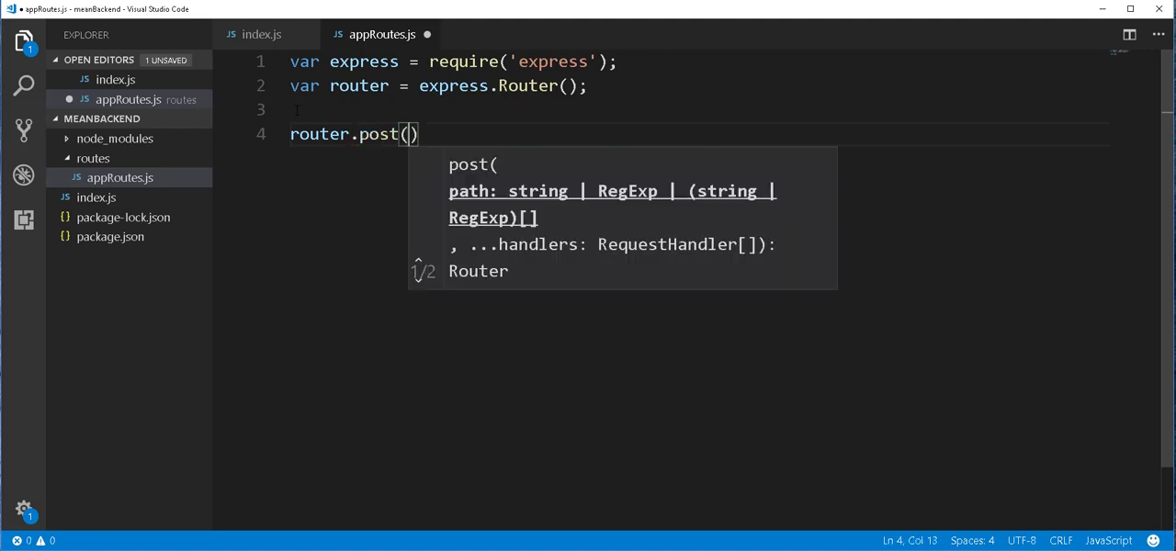
text('/)
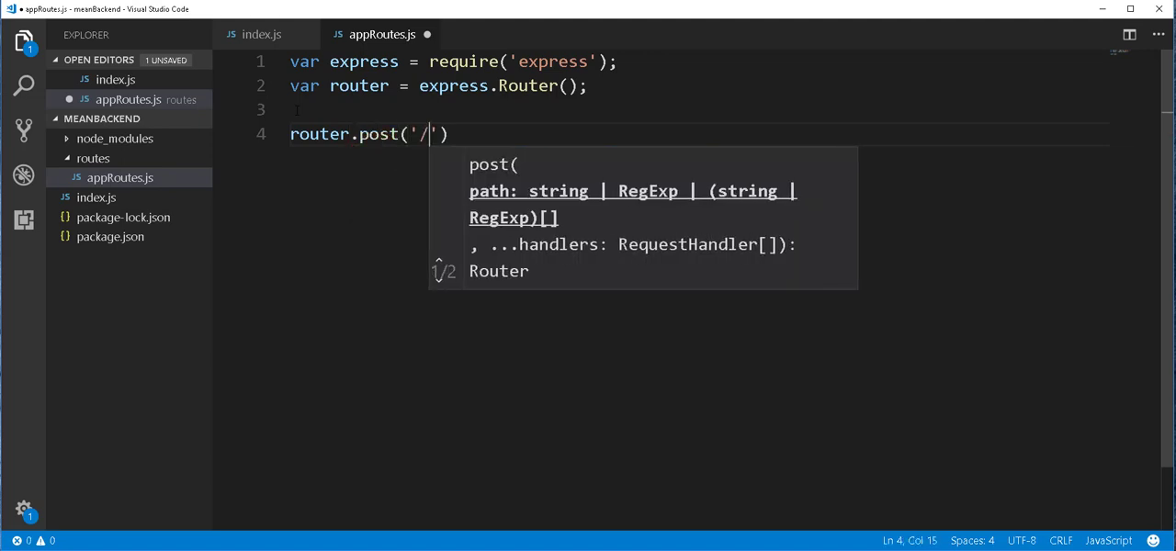
text(create)
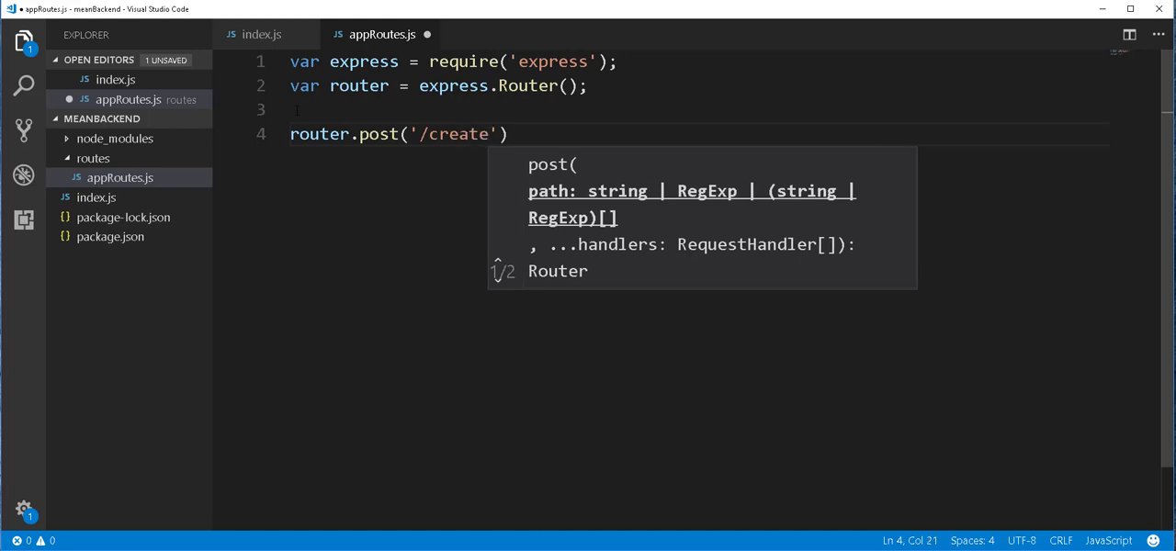
text())
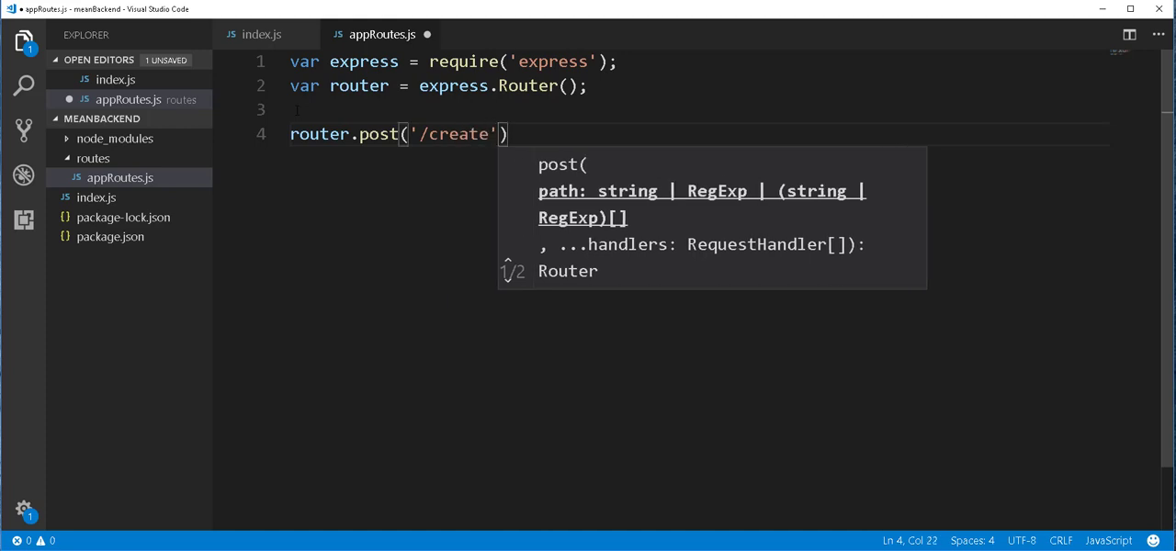
text(,())
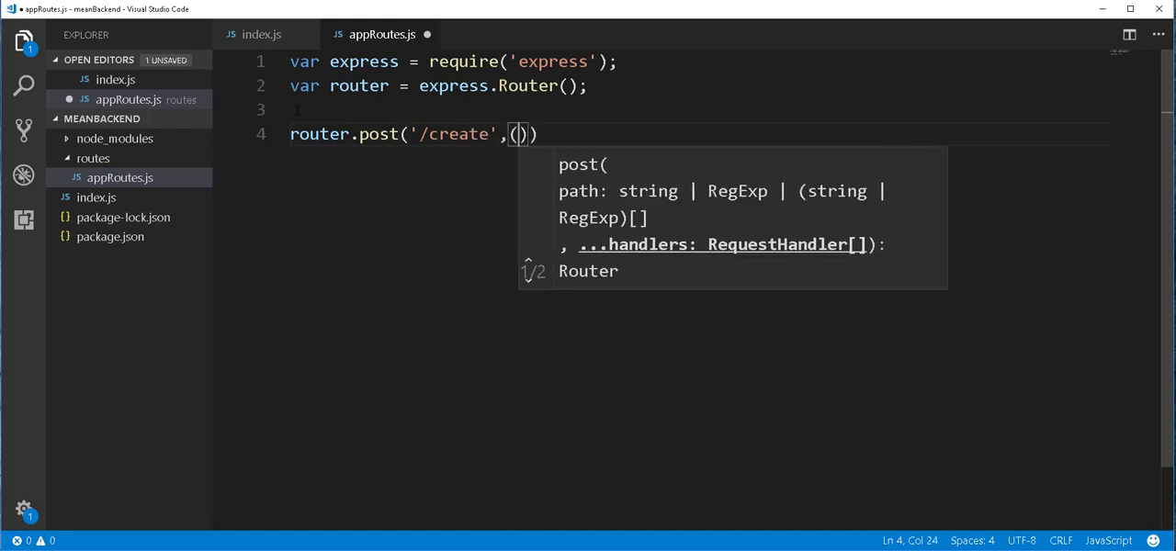
text(req)
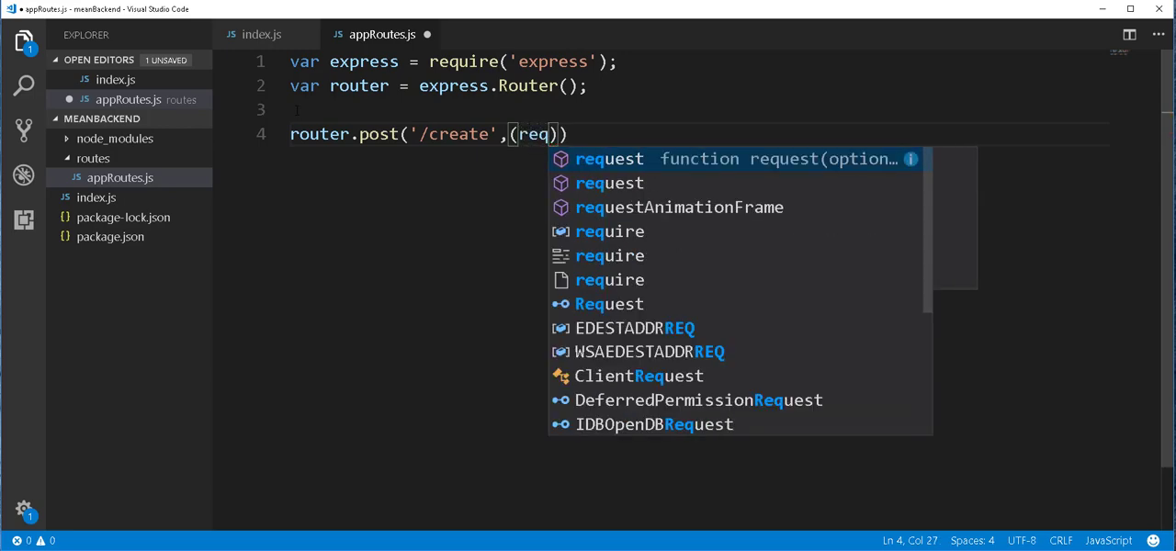
text(,res)
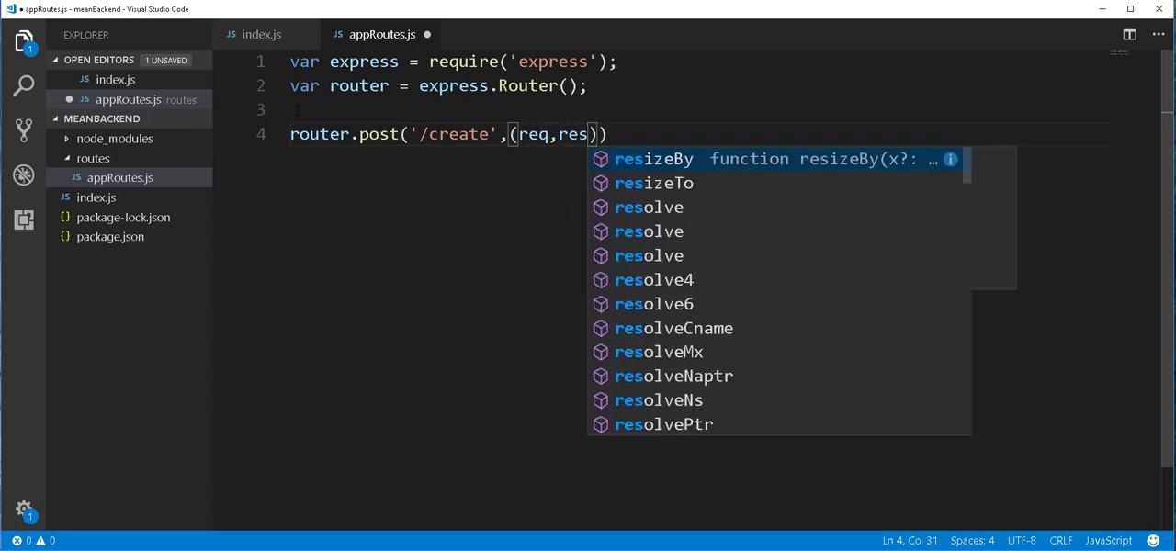
text(, next)
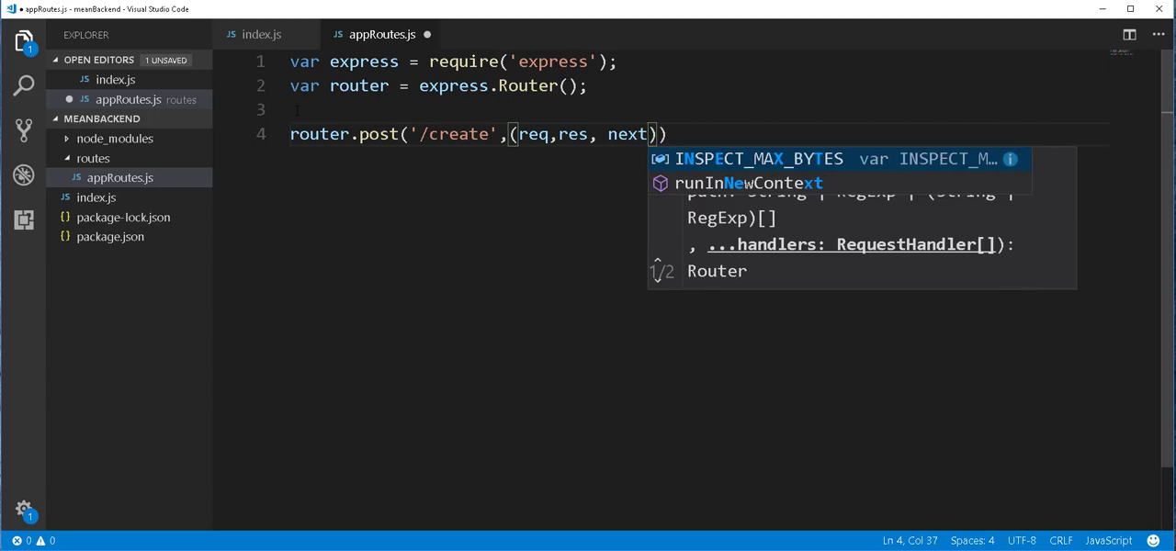
text(=>{)
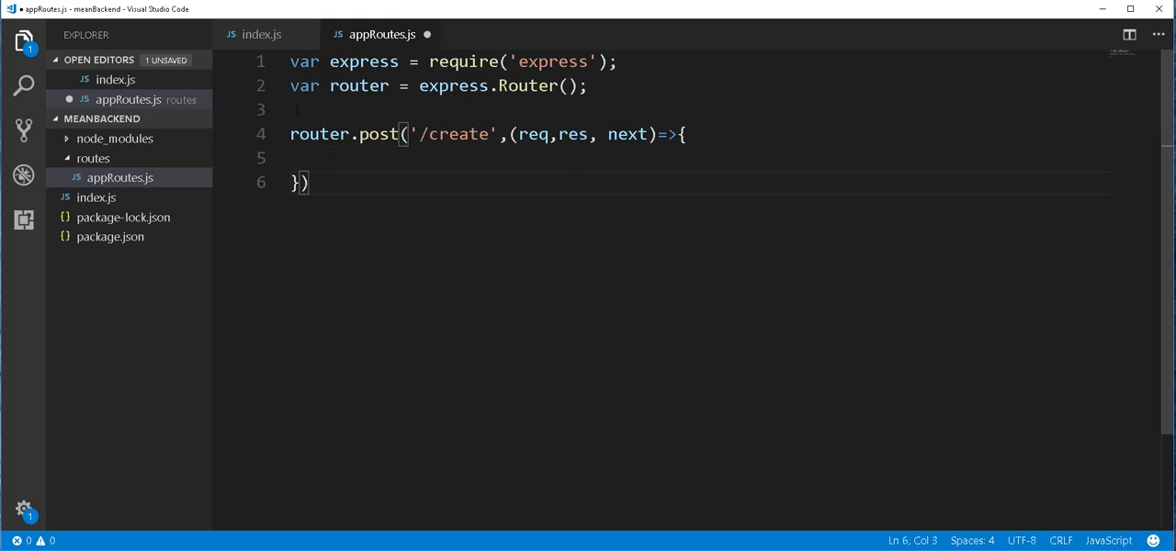
key(ctrl+s)
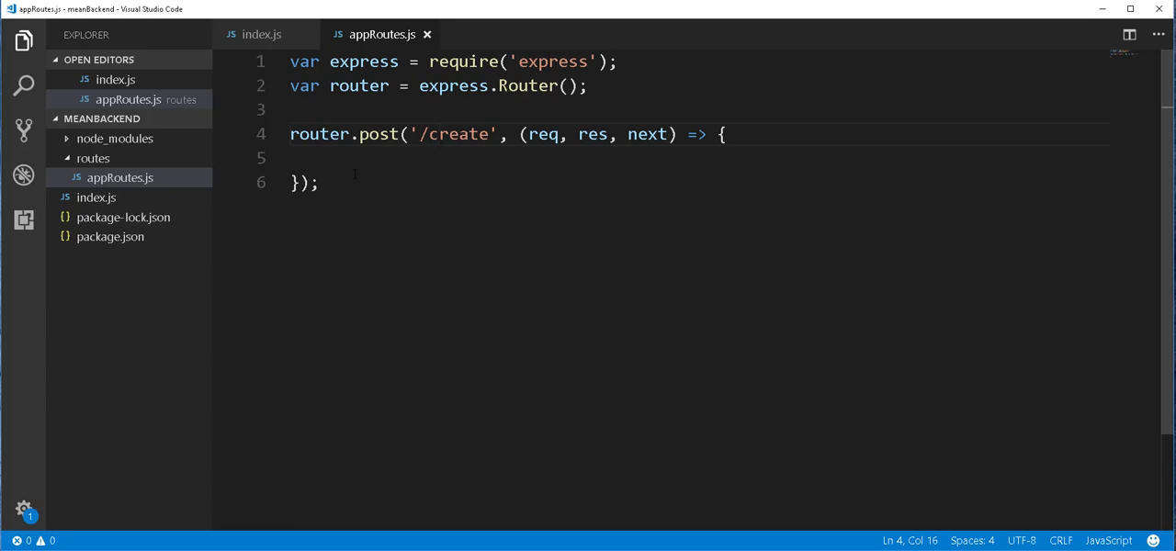
- Make the POST /create handler call res.json({msg: 'Post request is working'}) and save
click(368, 157)
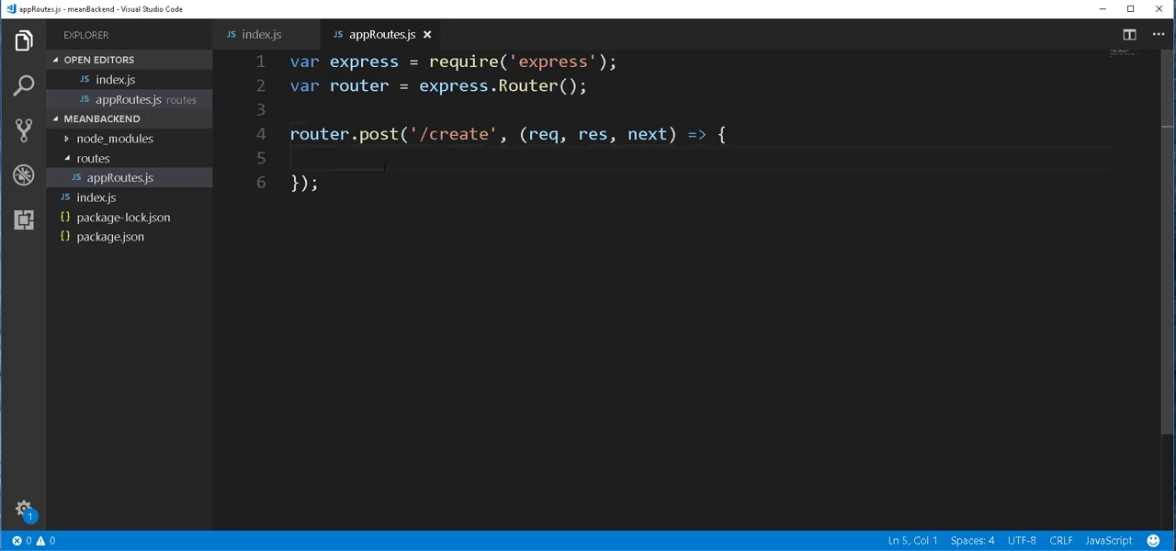
text(res)
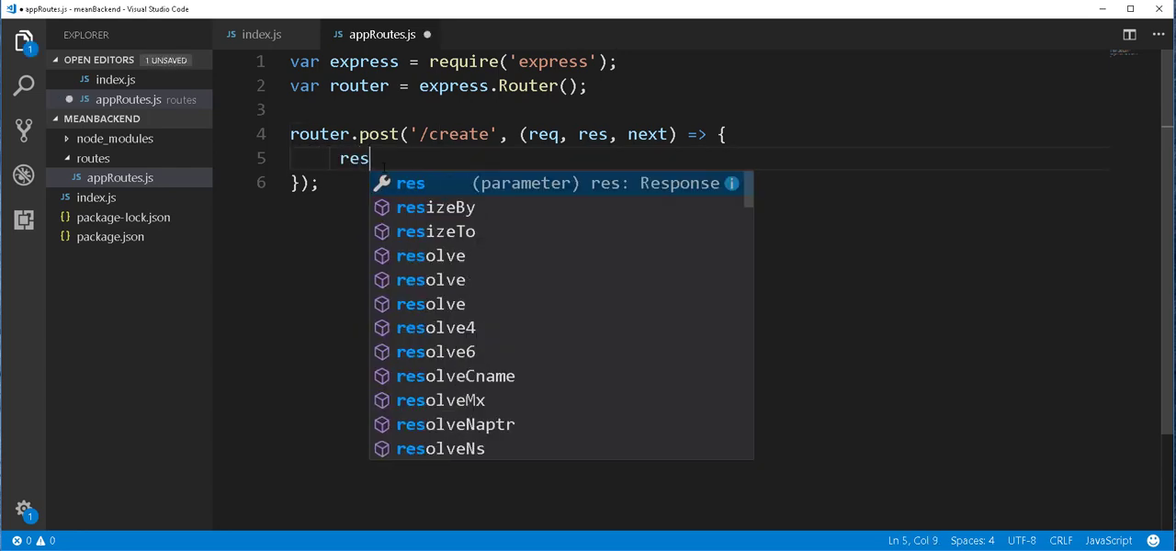
text(.json()
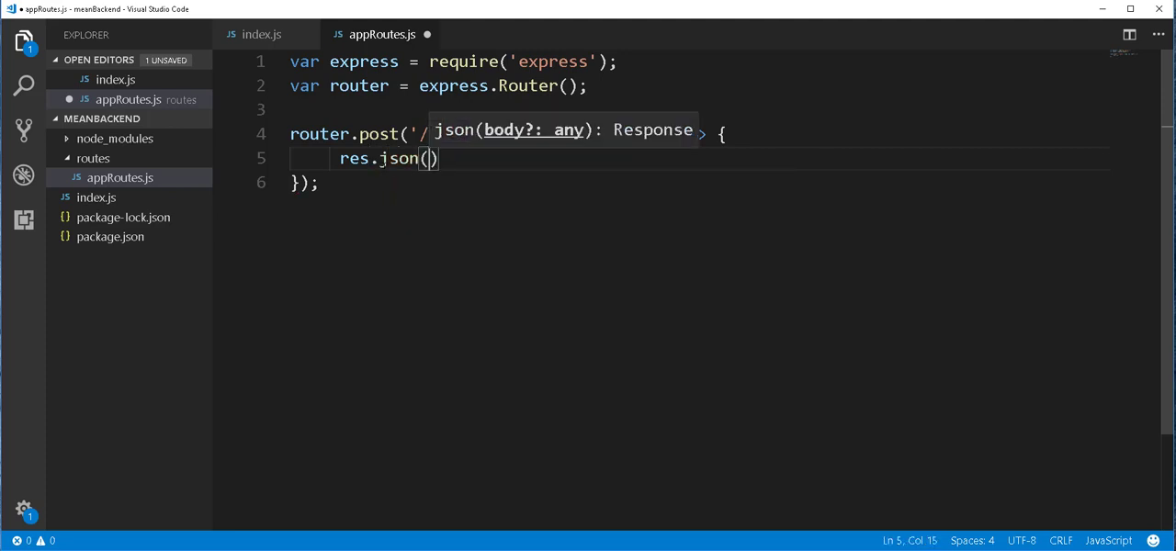
text({)
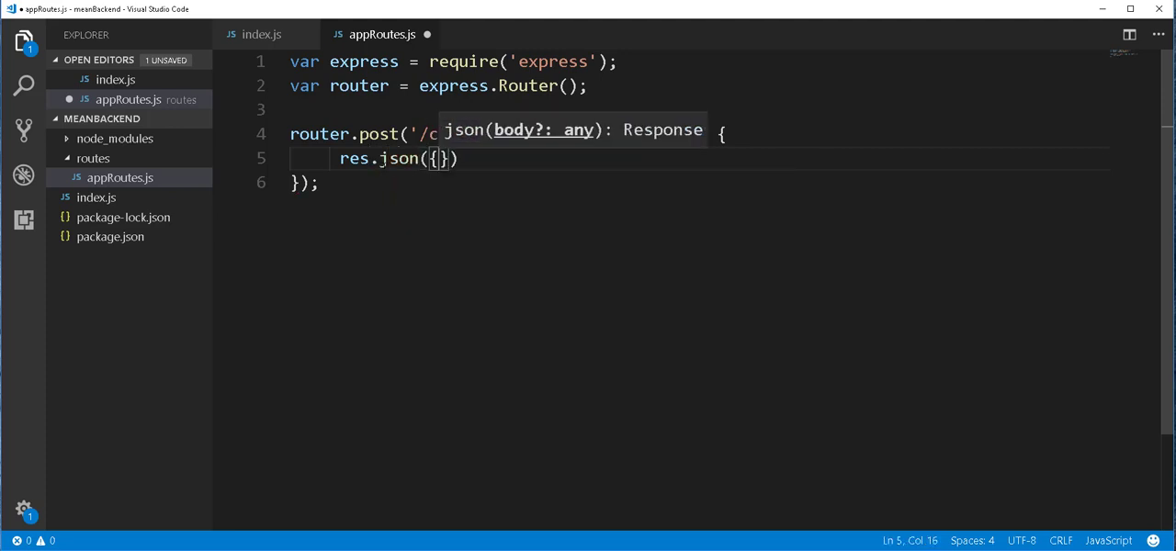
text(msg:)
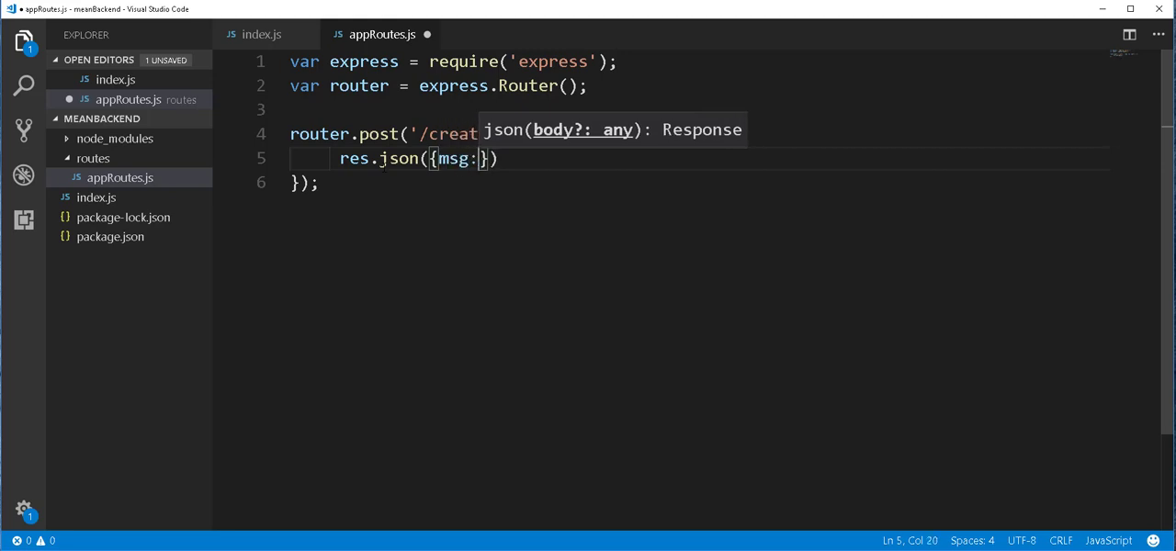
text(')
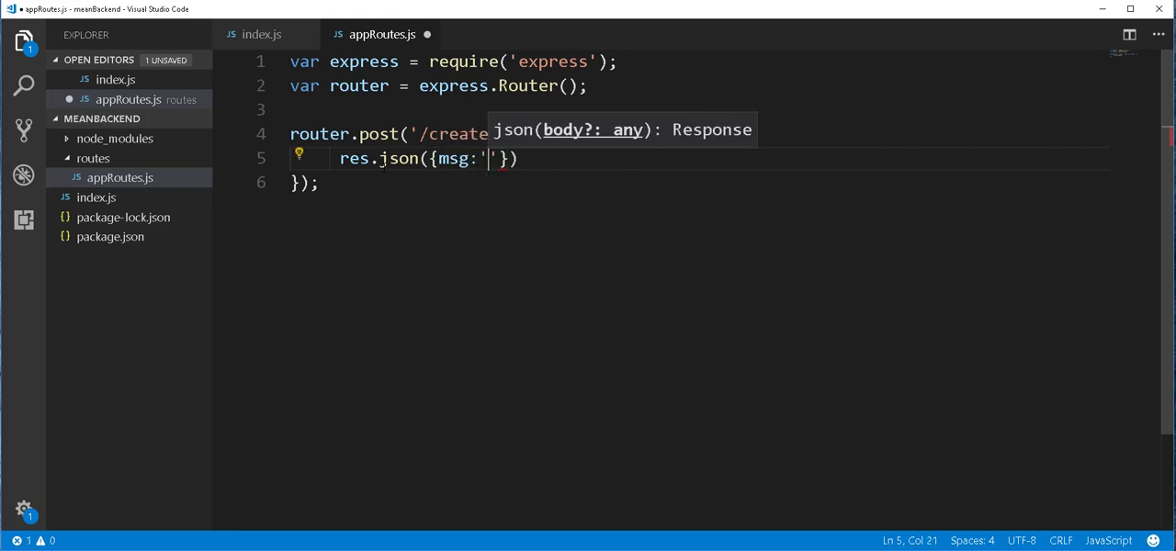
text(Post request is working)
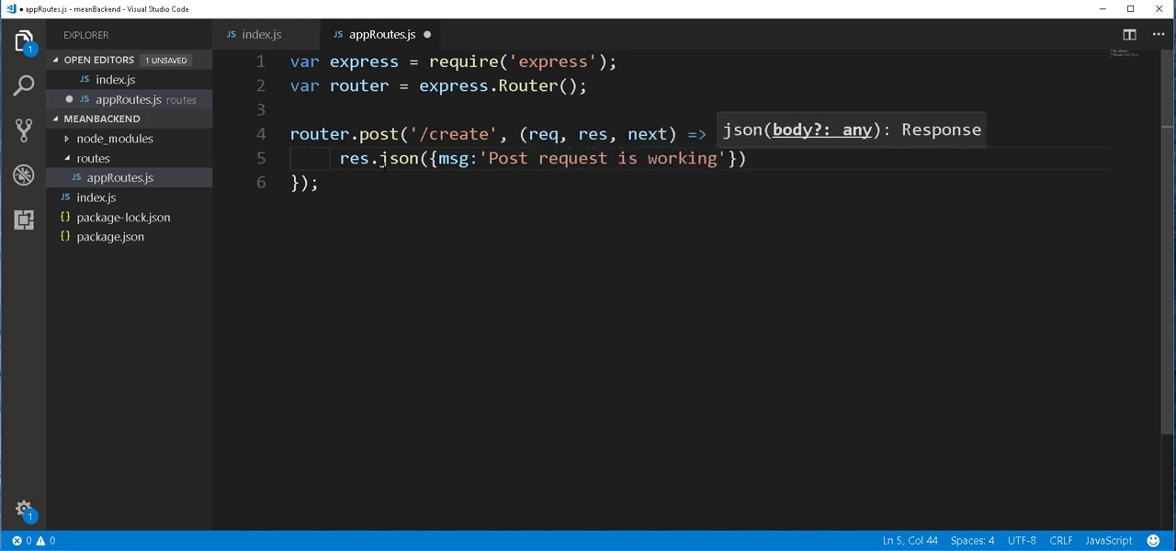
text(;)
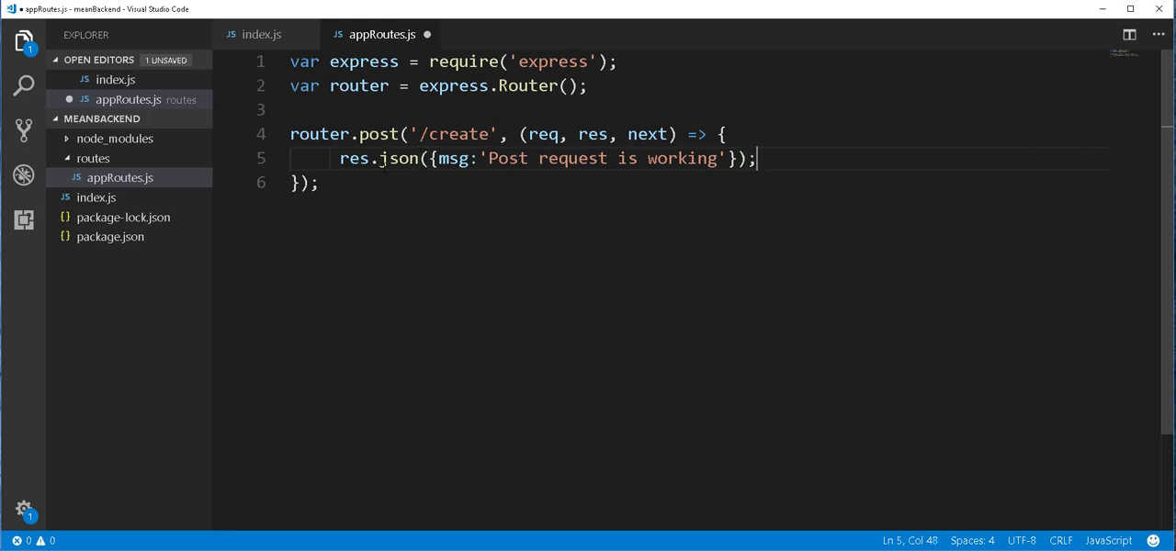
key(ctrl+s)
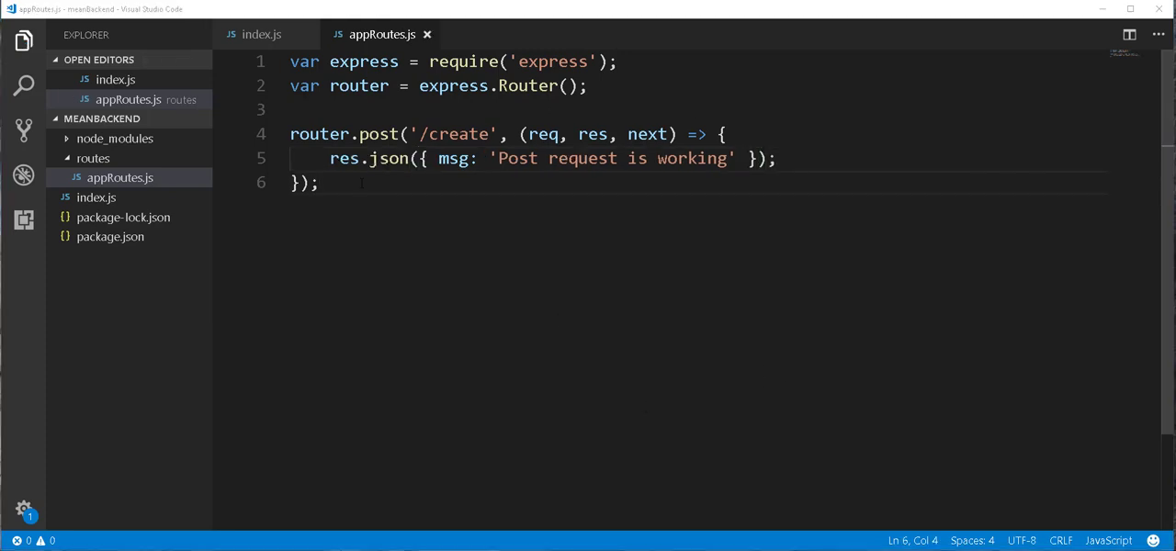
- Insert status(200) before .json in the POST /create response
double_click(390, 158)
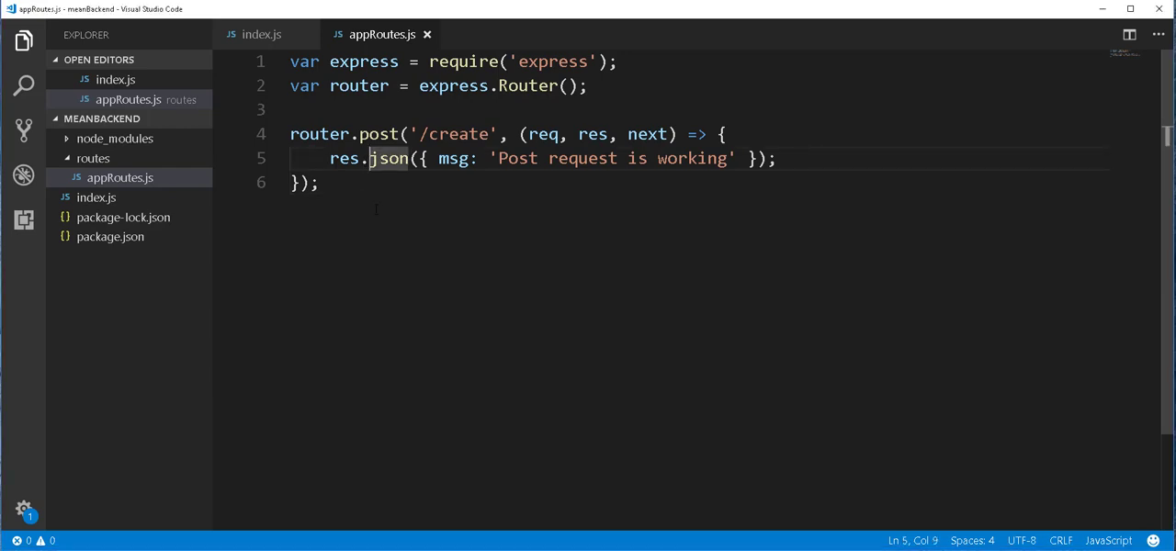
text(status)
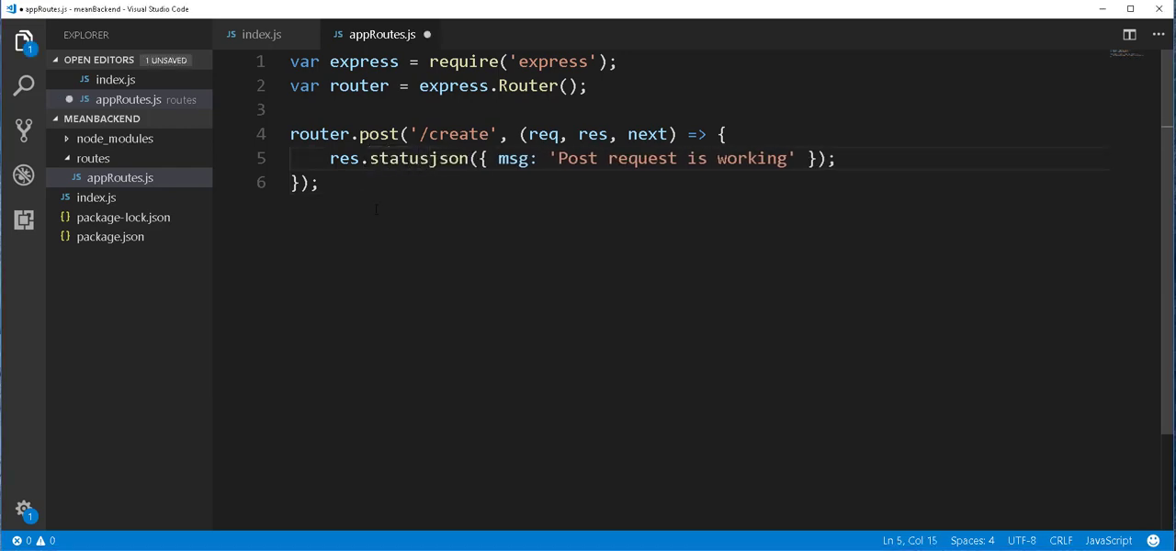
text(())
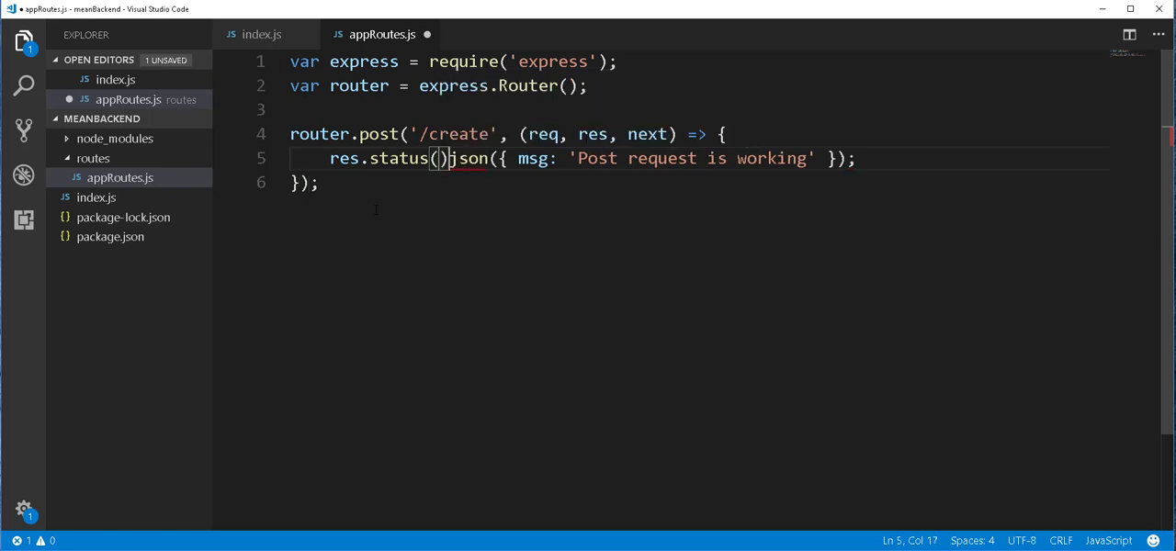
text(.)
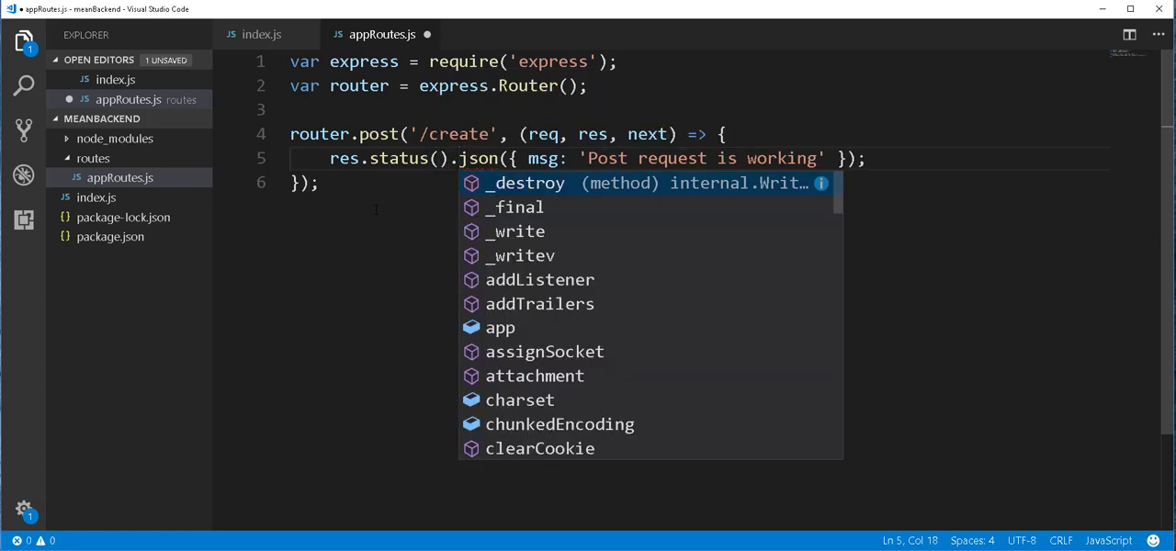
key(Escape)
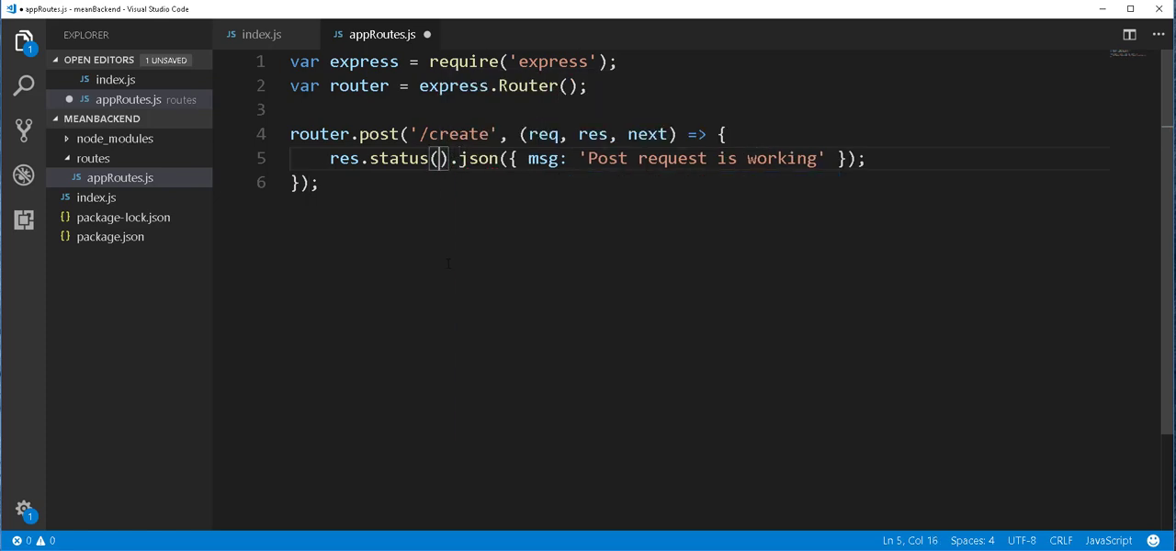
text(200)
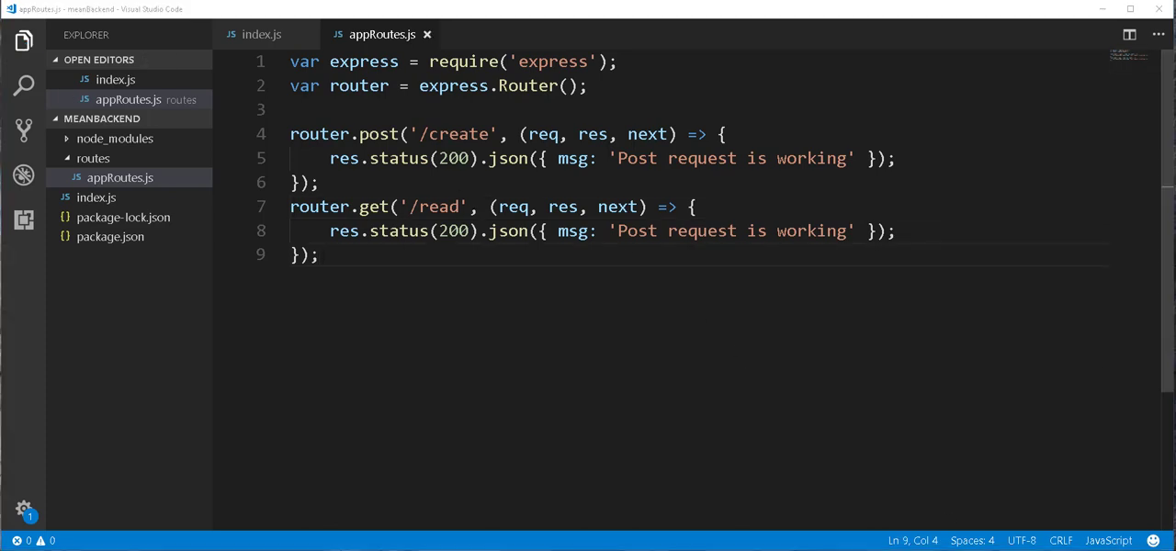
- Change the copied route's path to /read and save appRoutes.js
text(read)
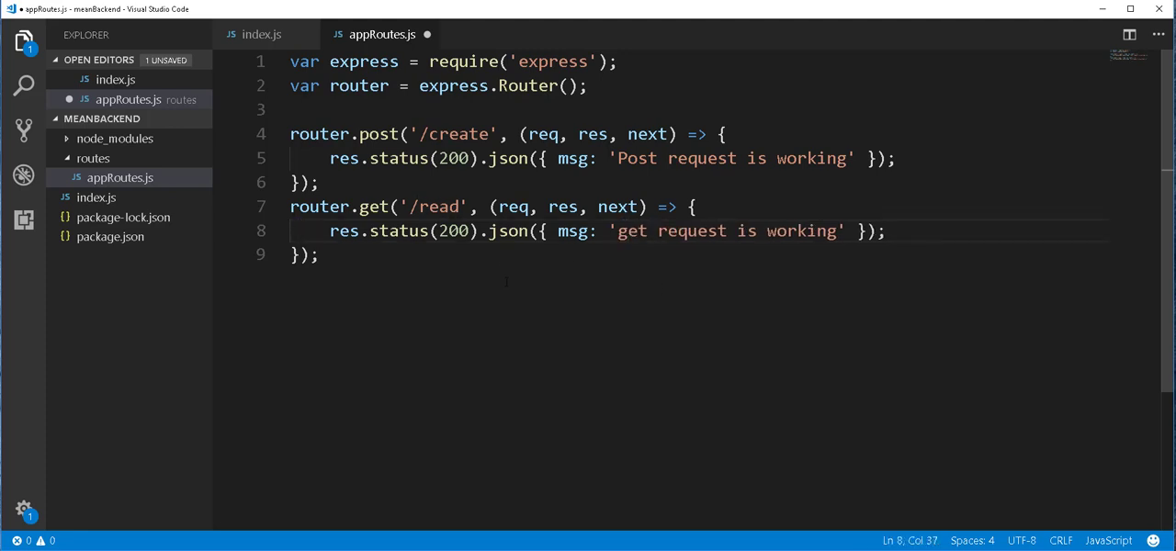
key(ctrl+s)
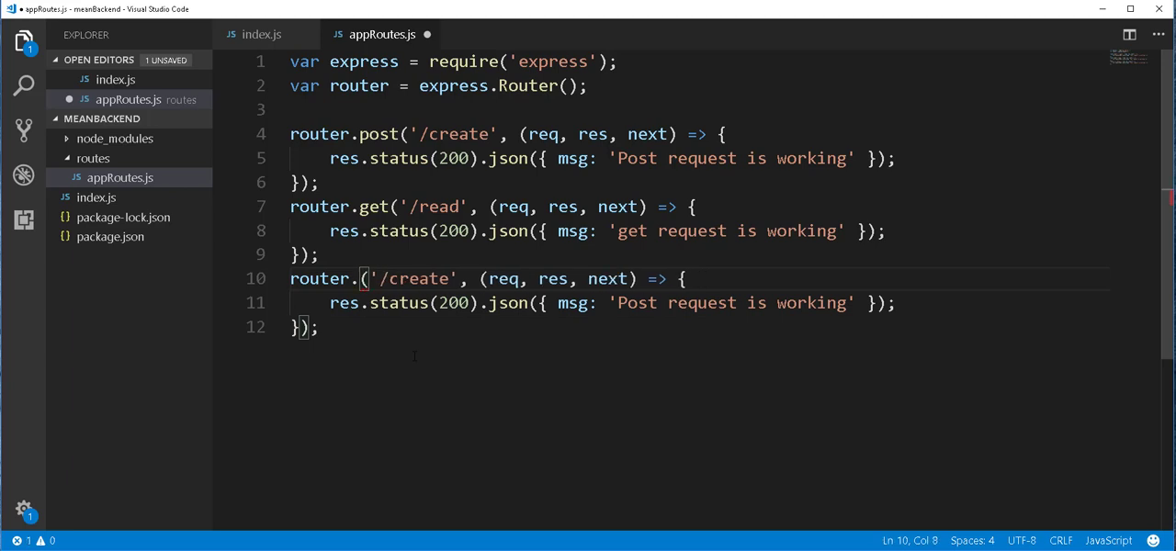
- Turn a copied route block into a PUT /update route with a put message
text(put)
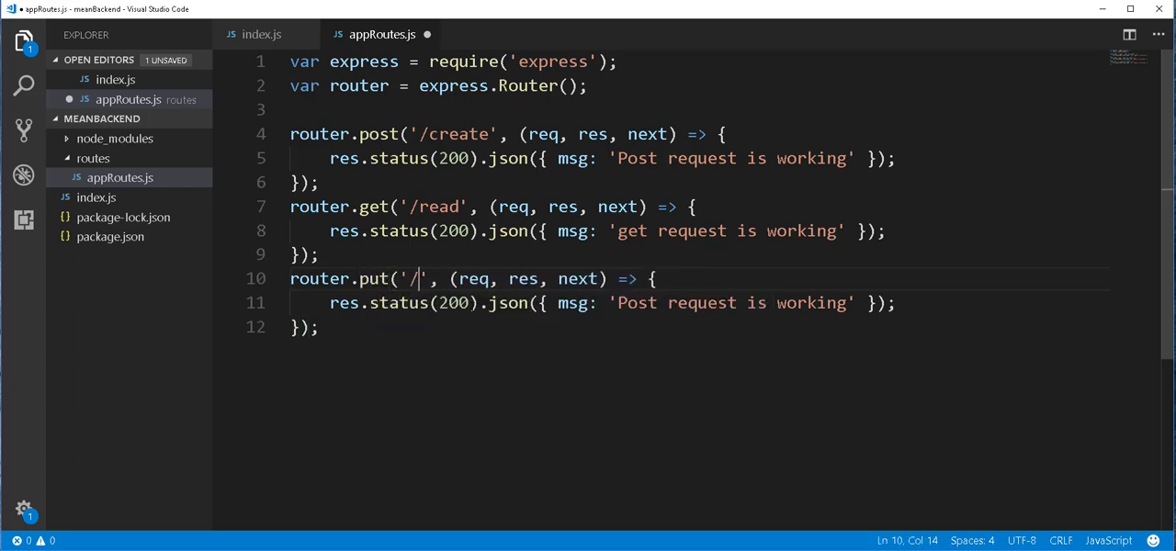
text(update)
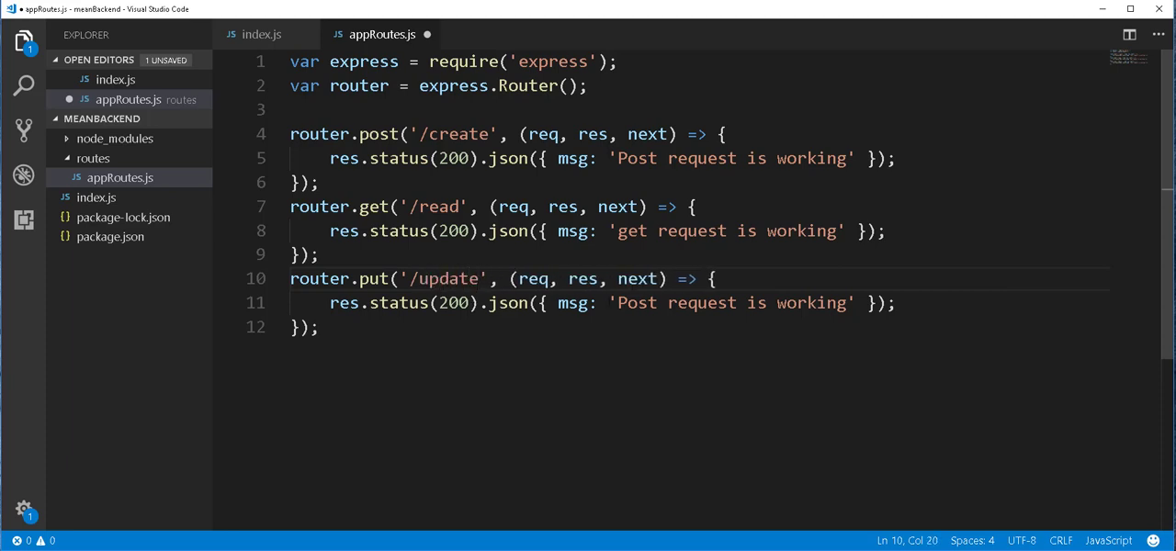
text(Pu)
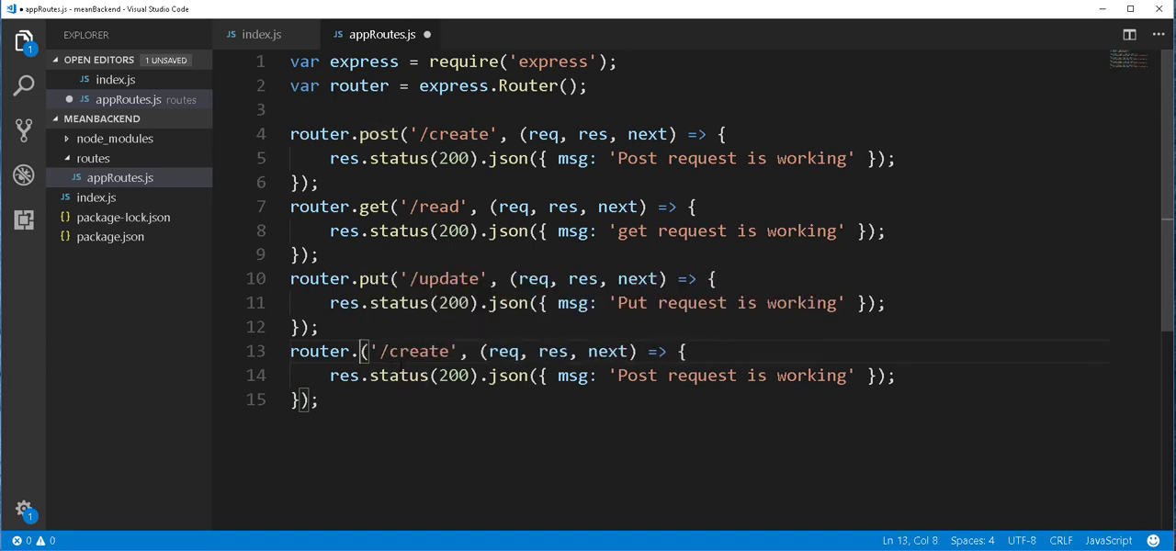
- Add a DELETE /delete/:id route replying 'delete request is working'
text(delete)
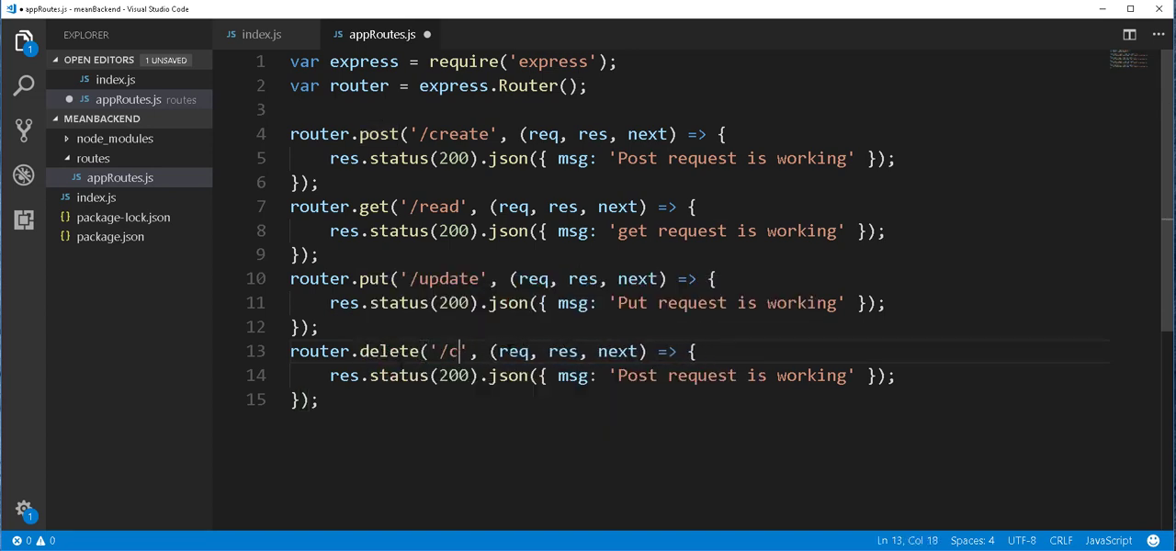
text(elete)
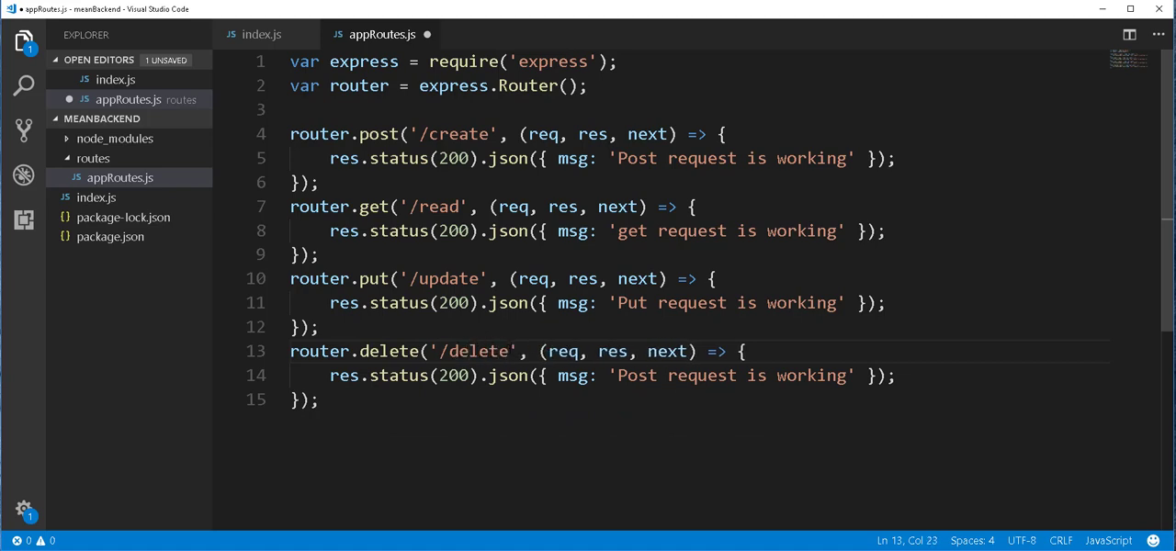
text(/:)
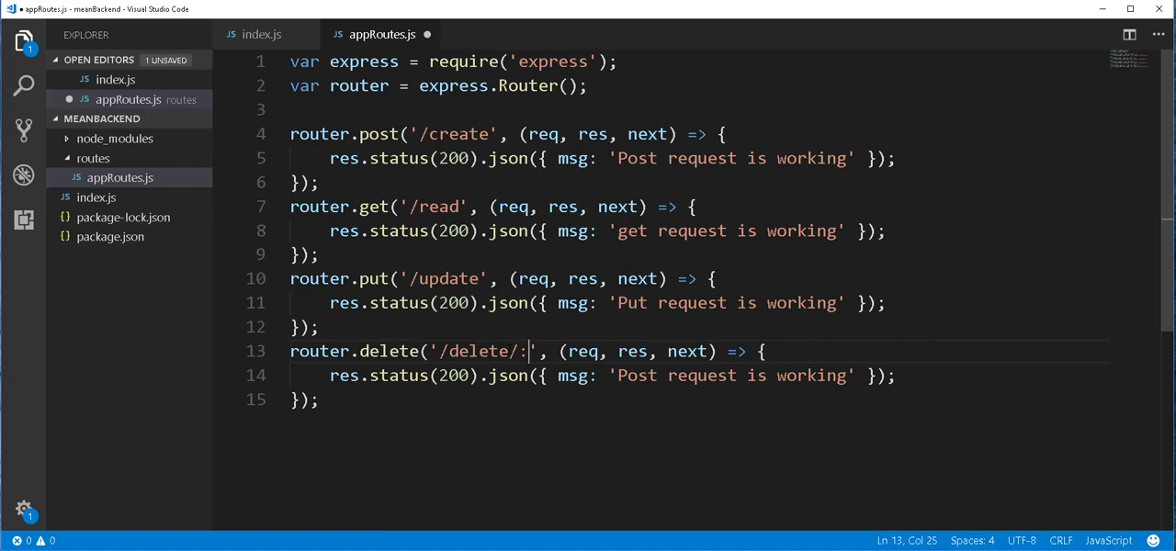
text(id)
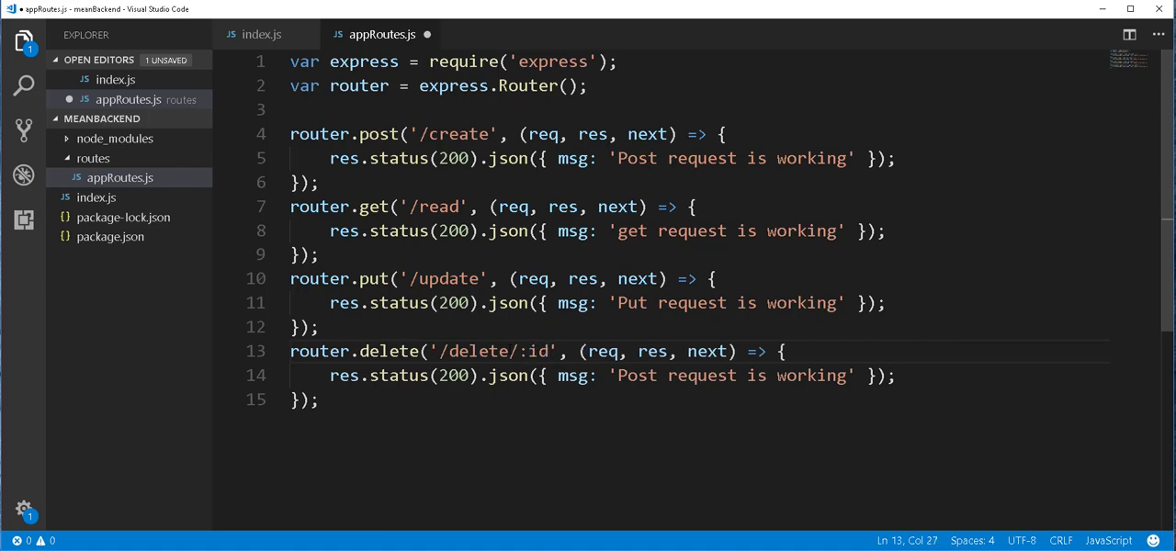
double_click(635, 375)
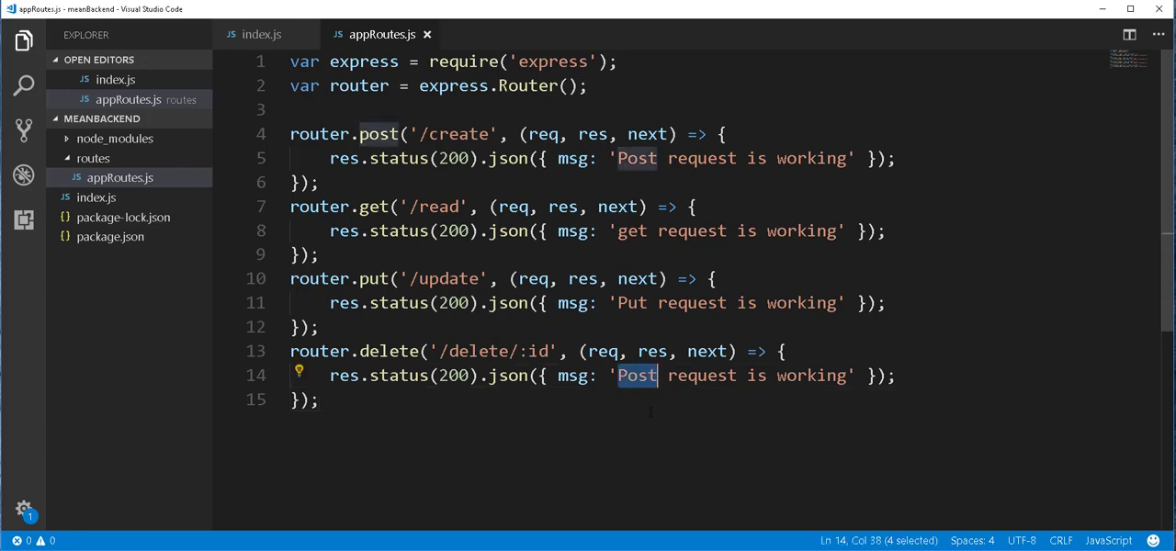
text(delete)
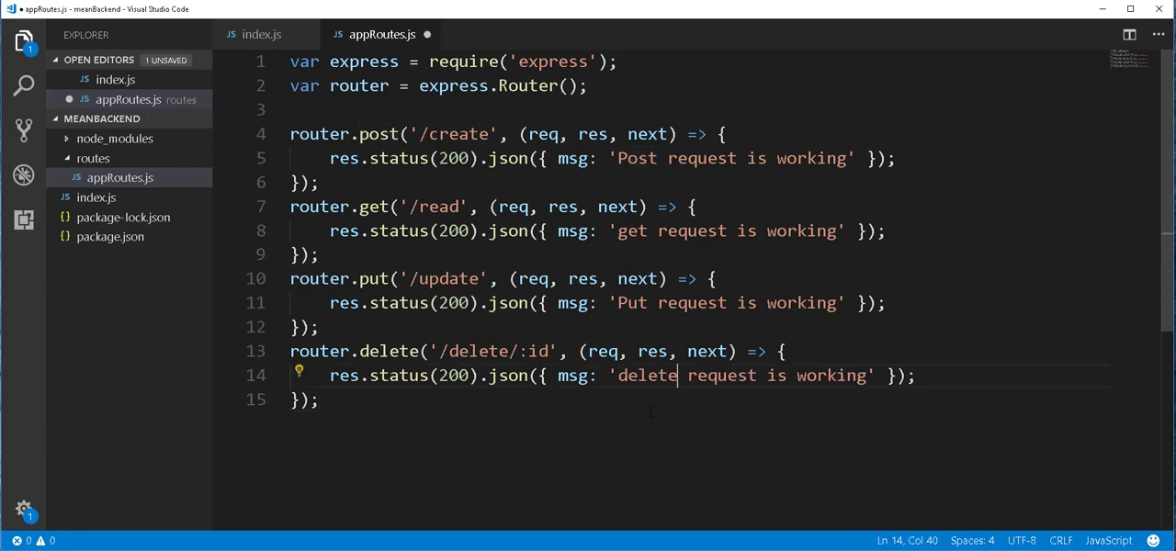
key(ctrl+s)
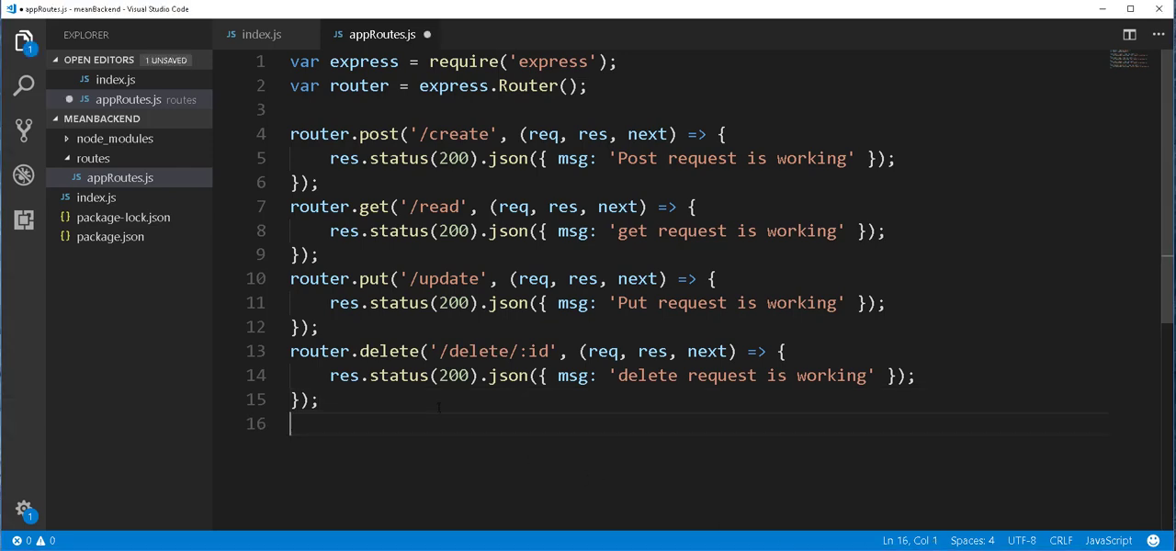
mouse_move(261, 34)
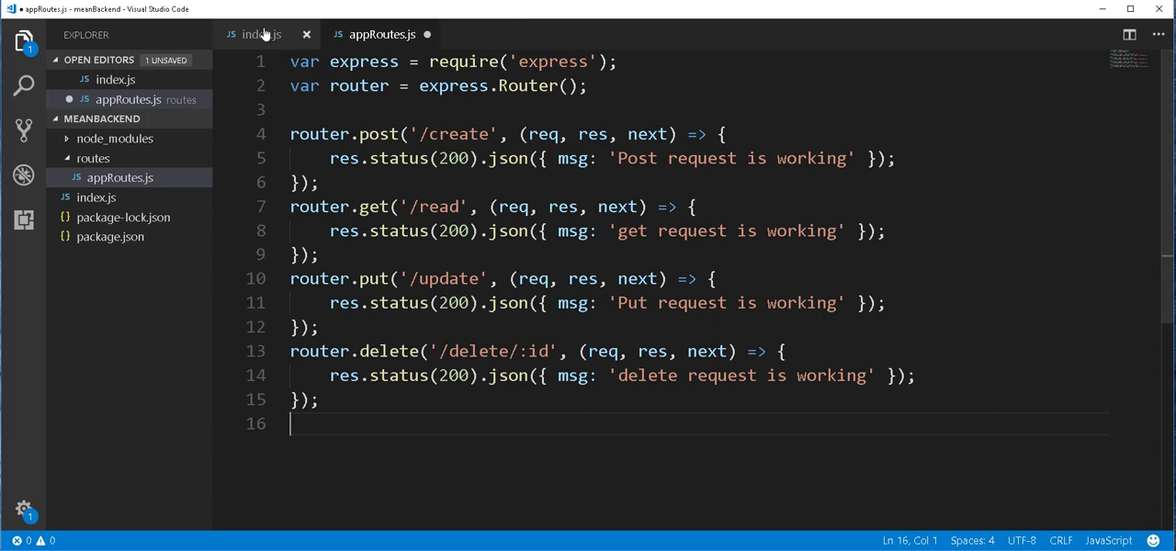
- Append module.exports = router; to appRoutes.js and save the file
click(262, 34)
text(m)
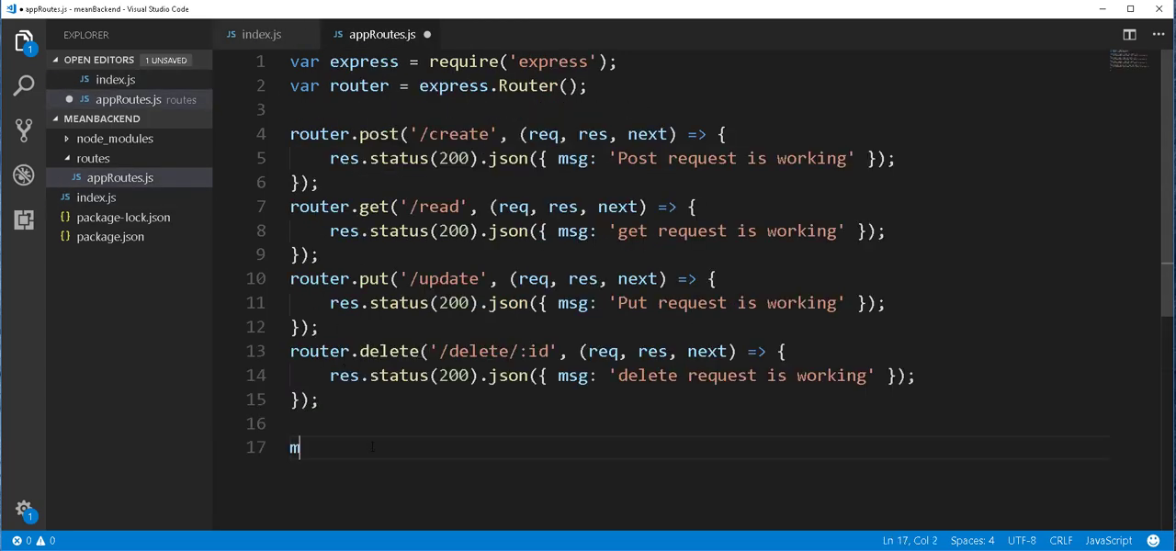
text(odule.)
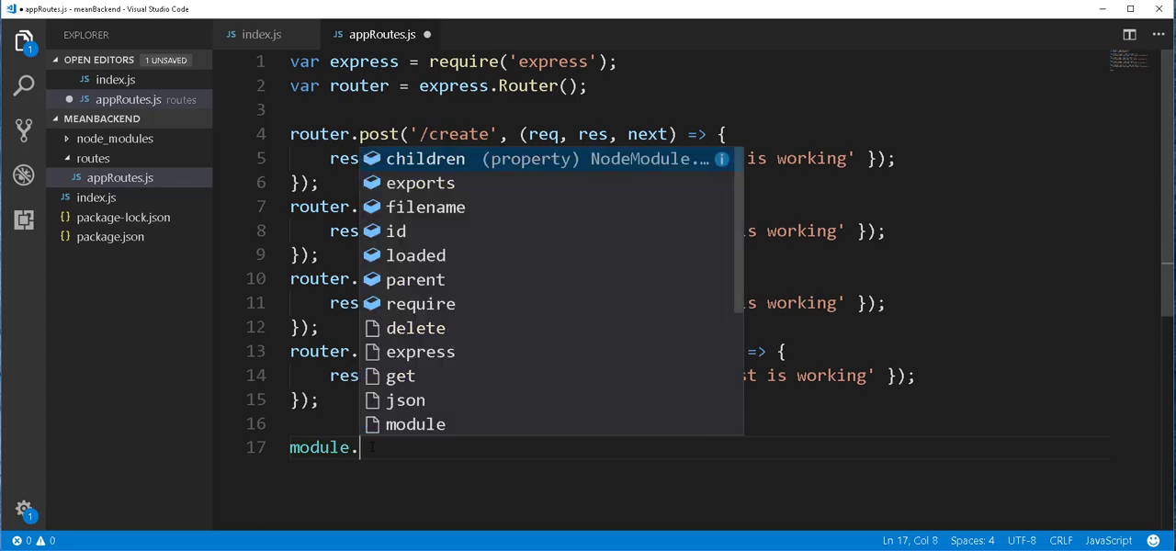
text(exports=)
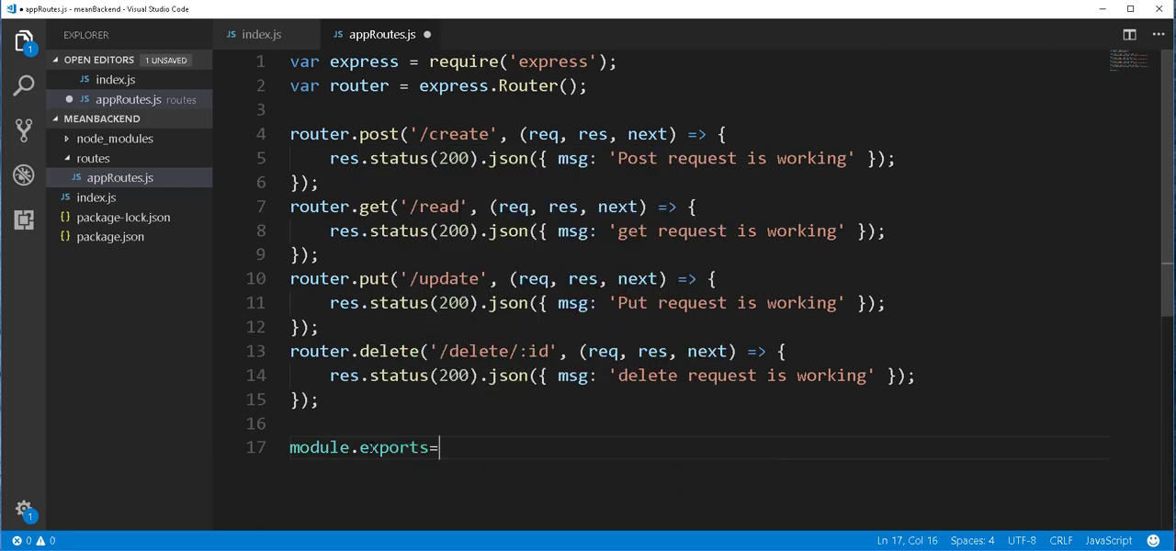
text(router;)
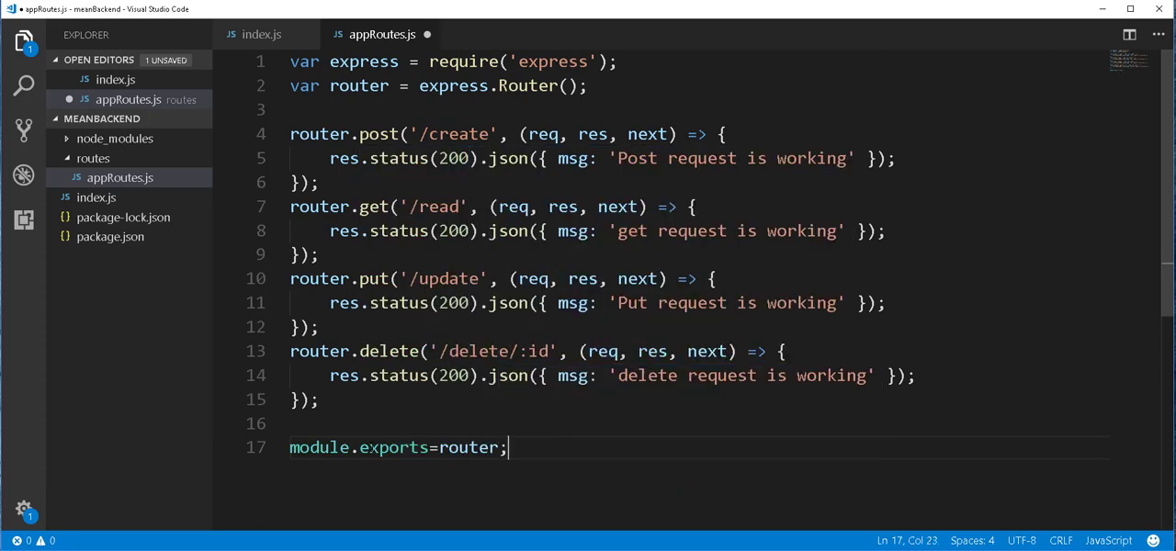
key(ctrl+s)
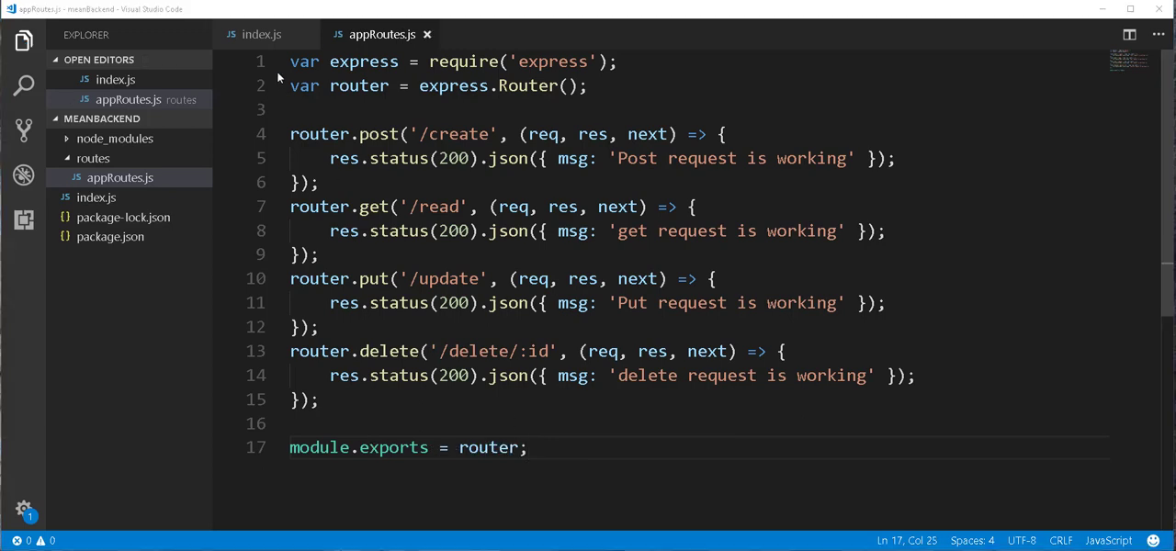
click(261, 34)
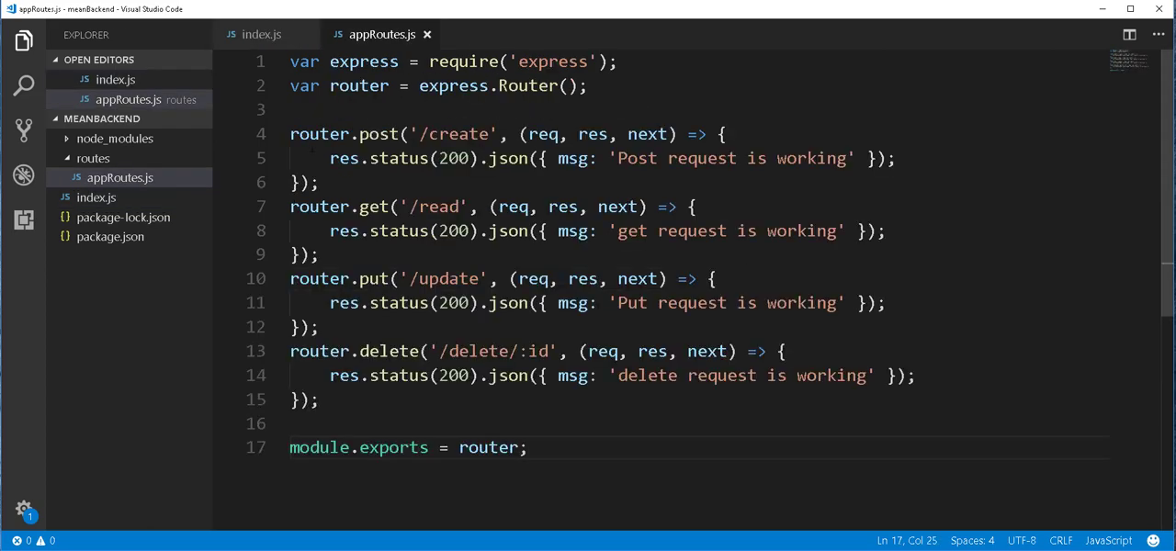
- In index.js, require './routes/appRoutes' as appRoutes
click(261, 34)
text(var)
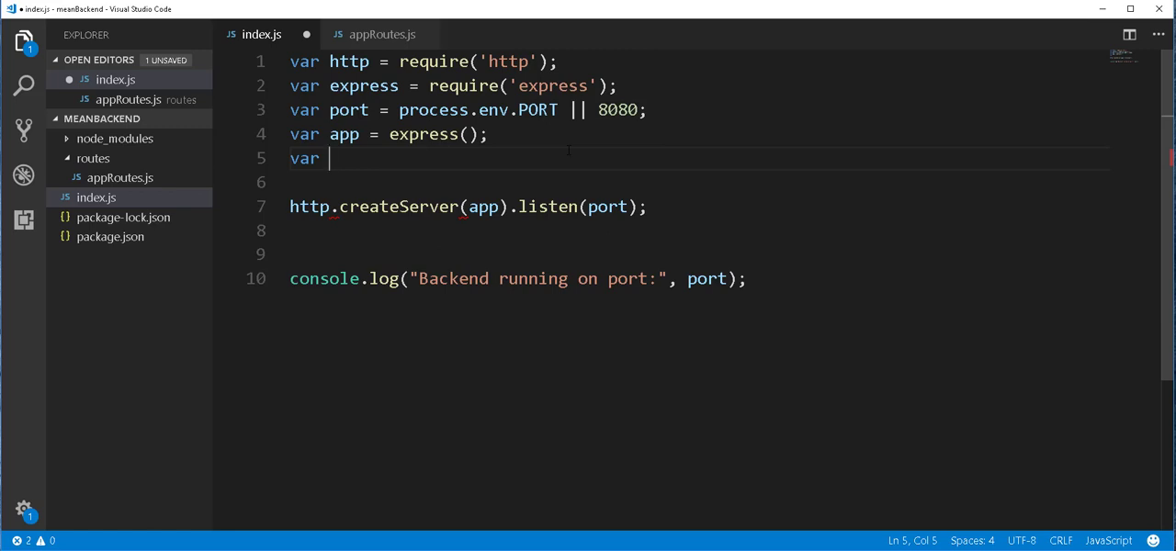
text(appR)
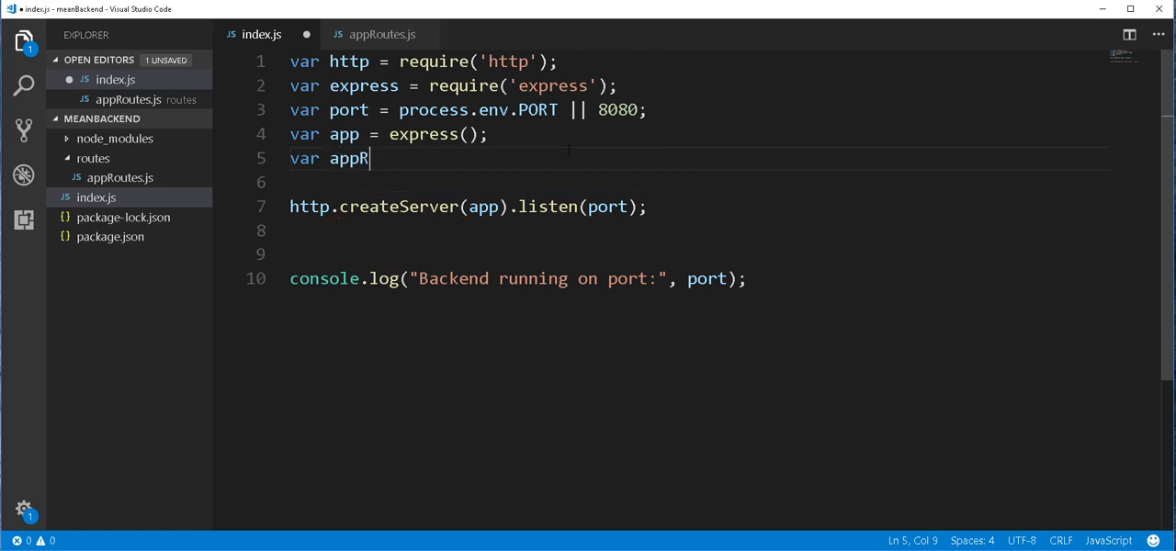
text(outes)
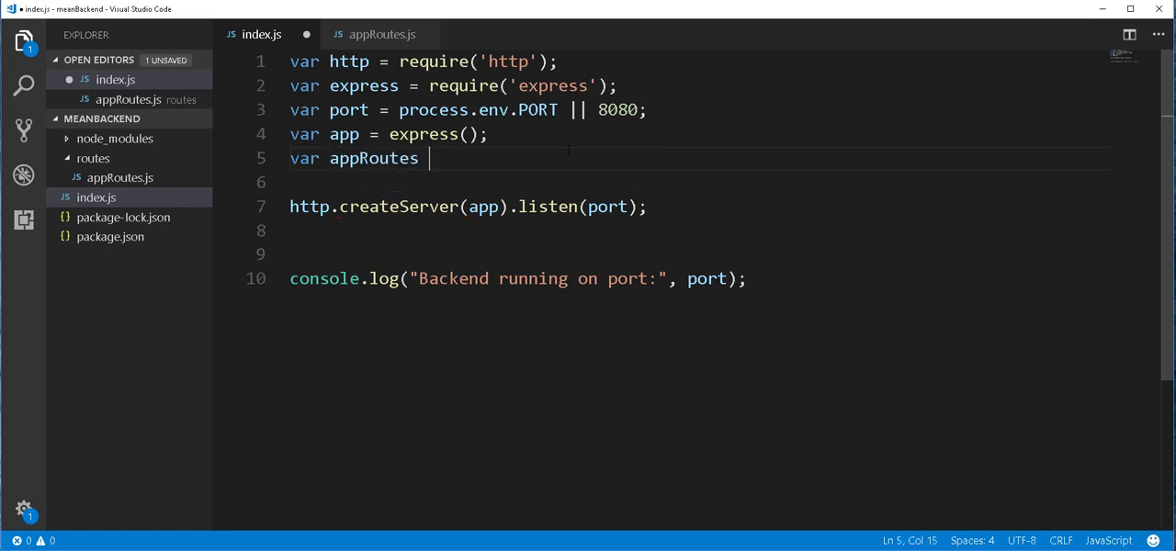
text(= require('.)
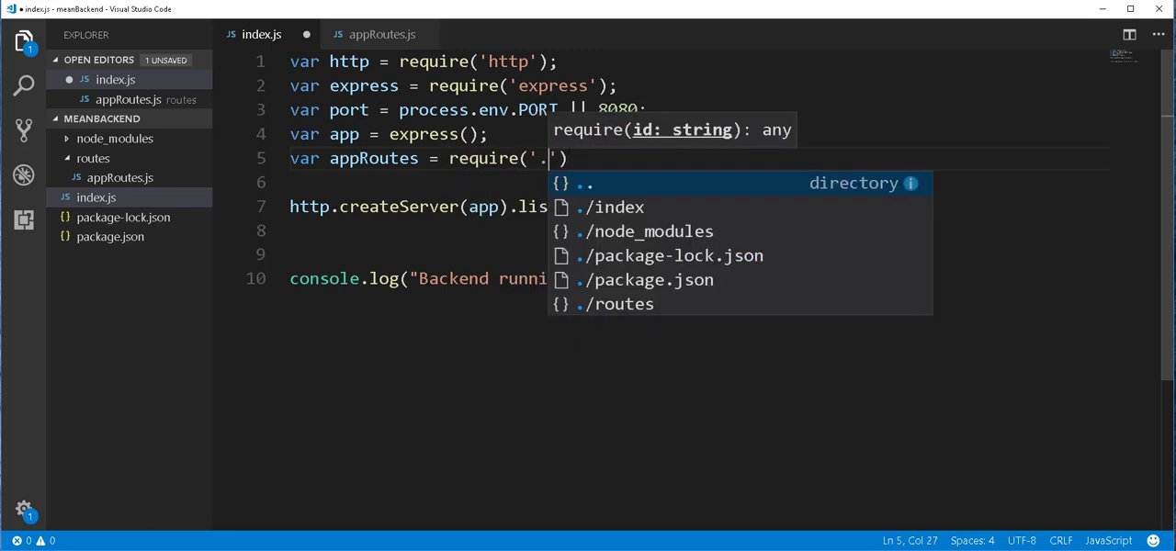
text(routes/appRoutes)
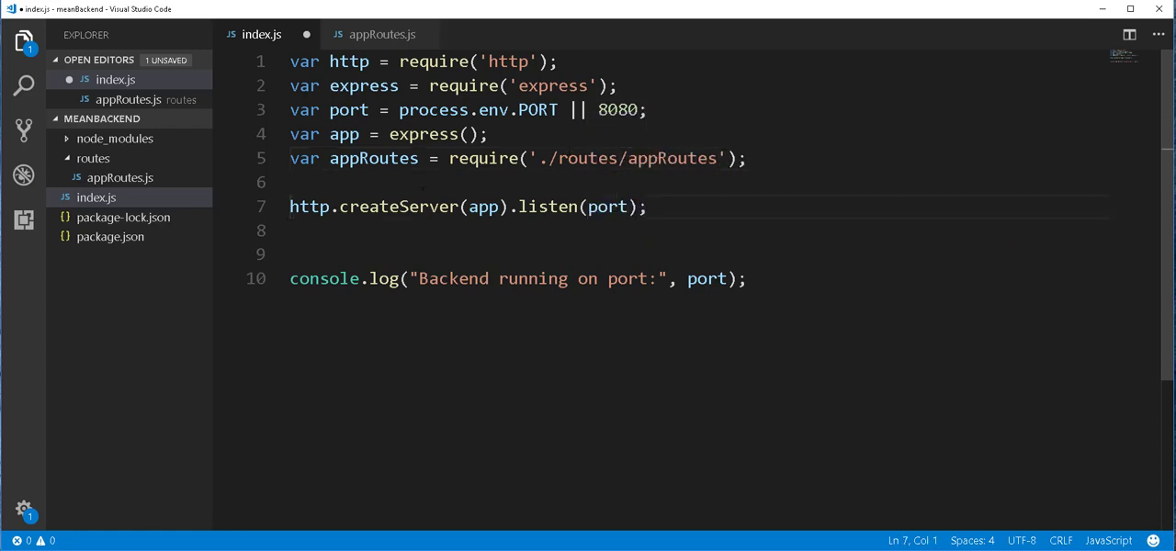
- Mount the routes in index.js with app.use('/', appRoutes)
key(Enter)
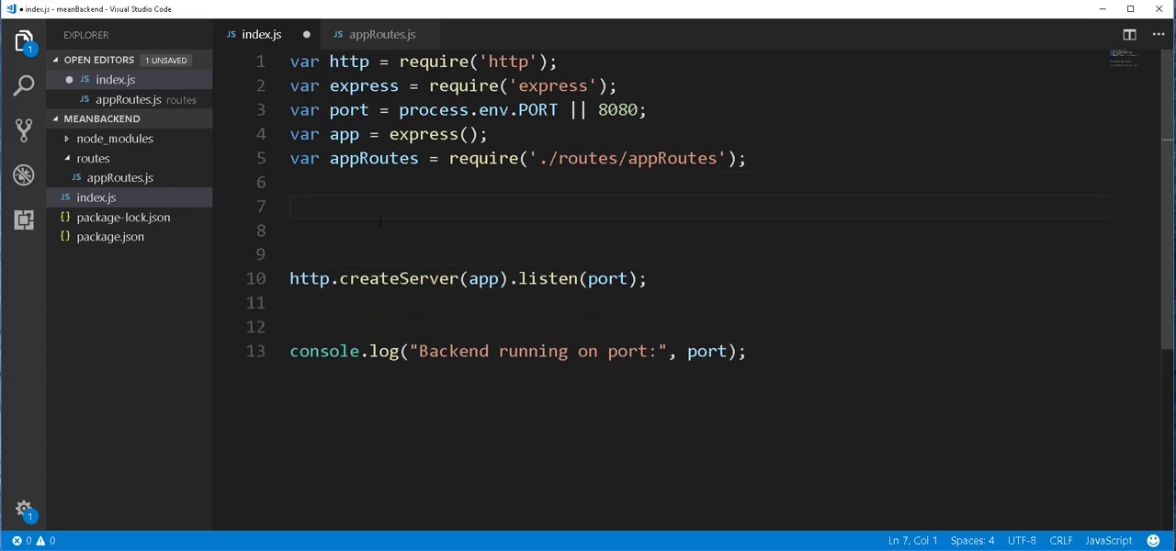
text(ap)
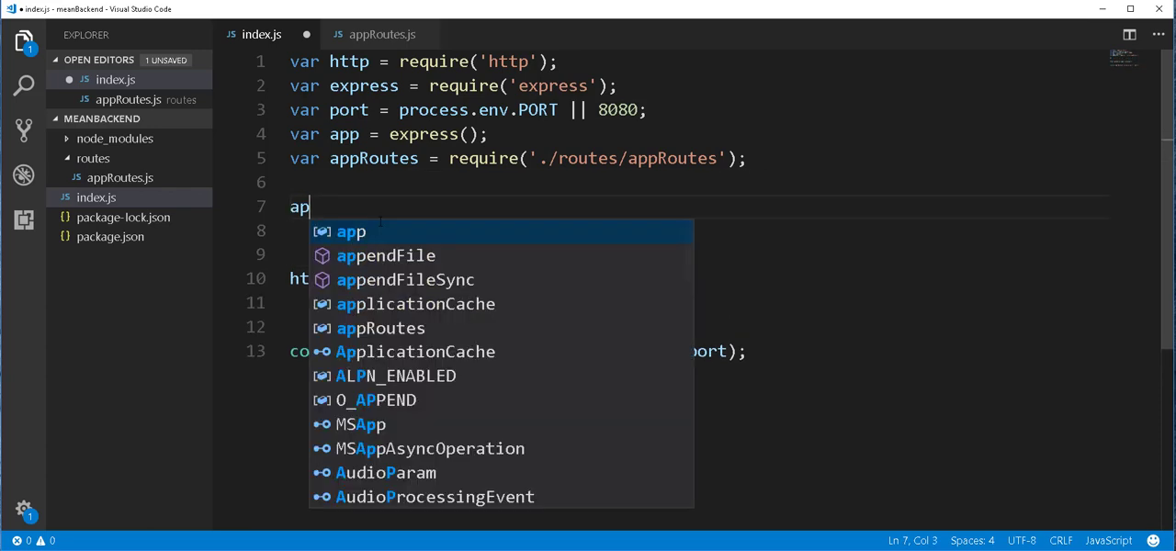
text(p.use)
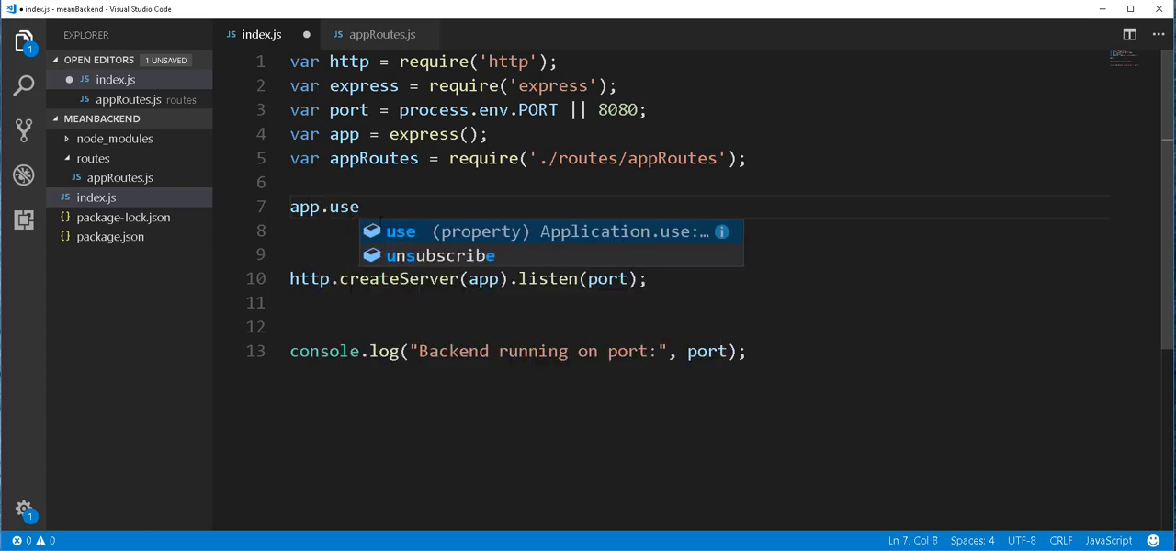
text(('/'))
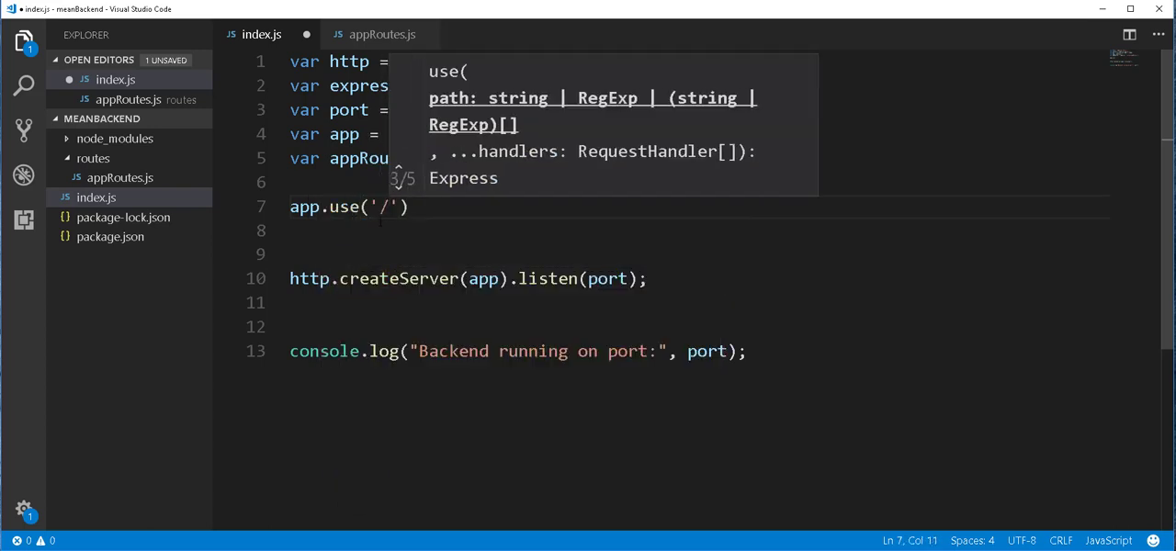
text(,)
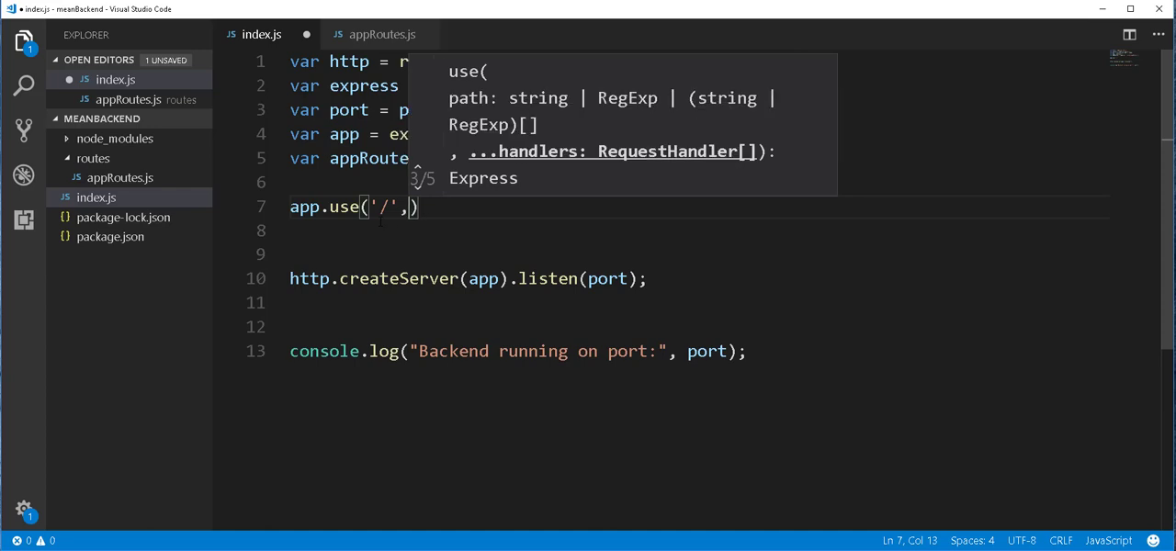
text(appRoutes)
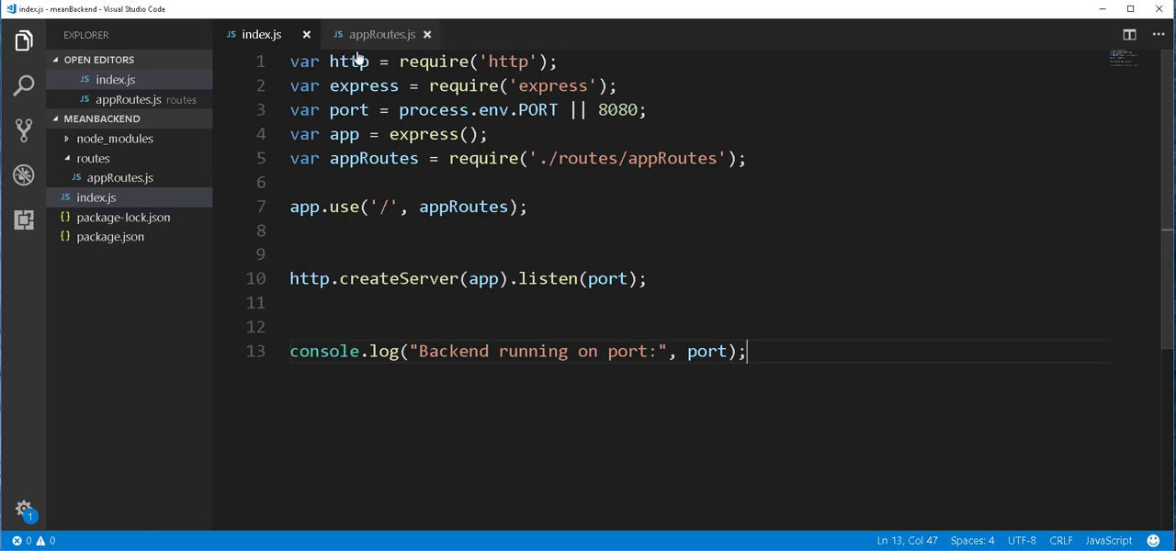
click(382, 34)
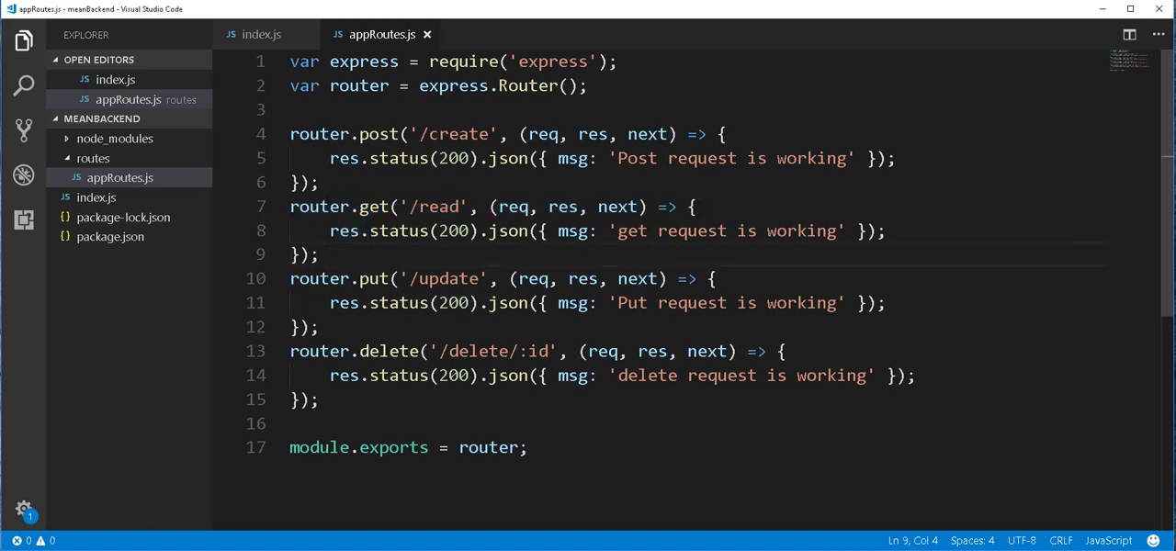
- Restart the backend server in Cmder by running node index
drag(289, 134, 319, 182)
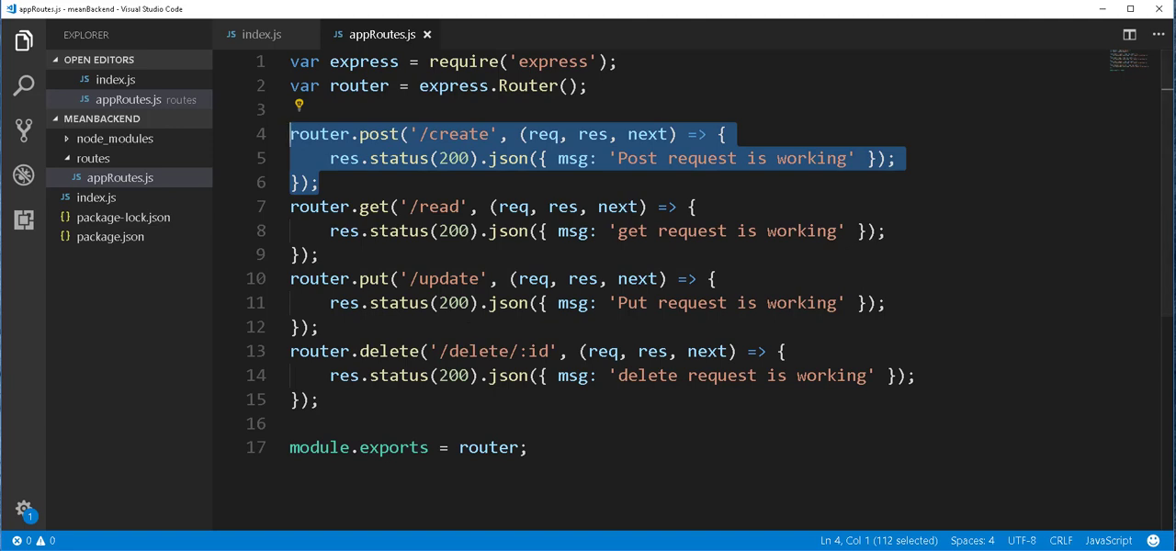
click(527, 448)
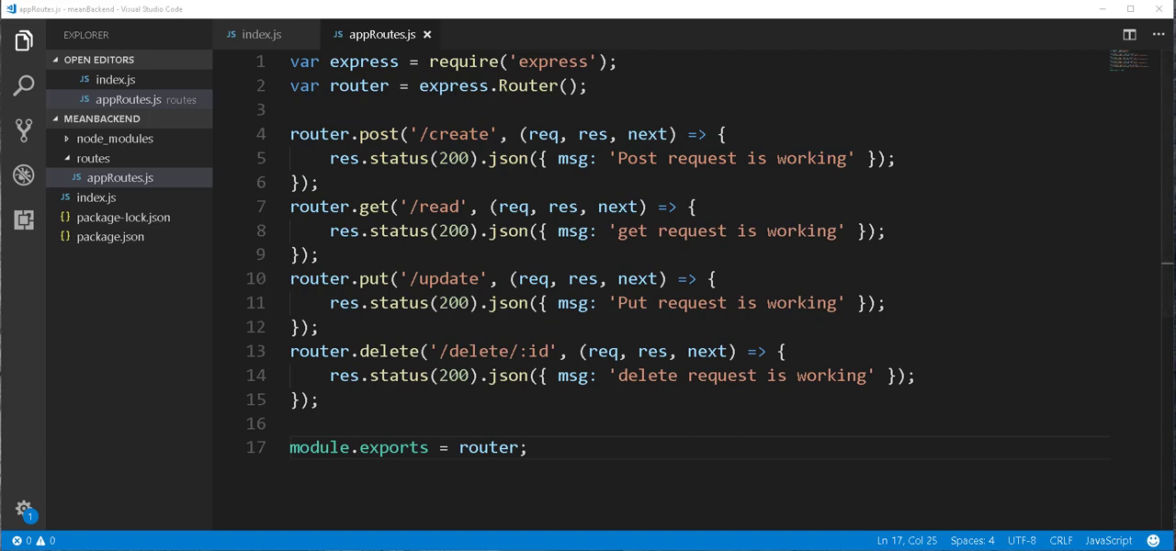
scroll(down, 3)
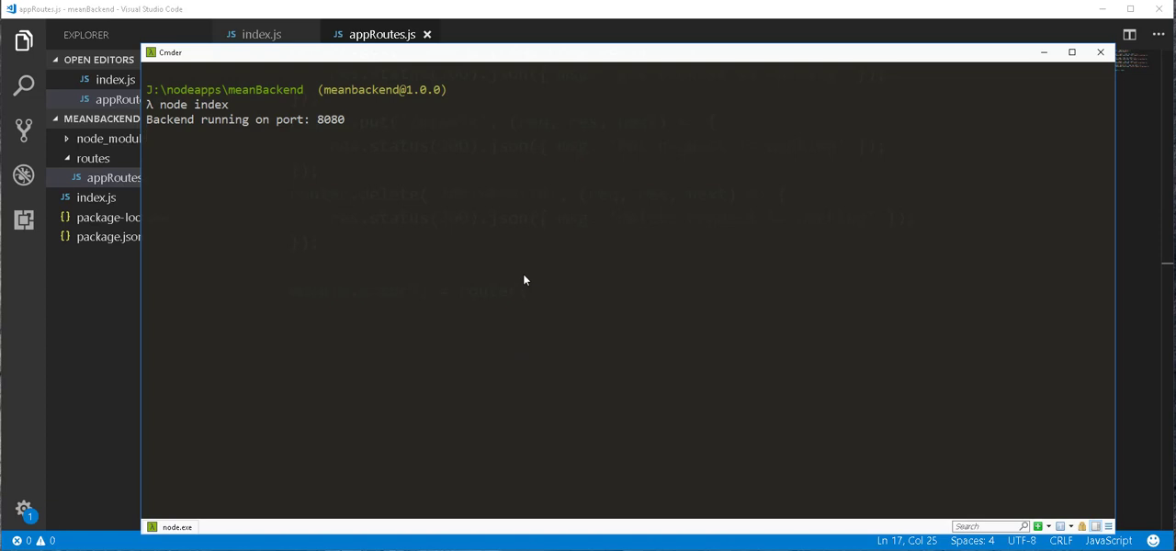
text(node index)
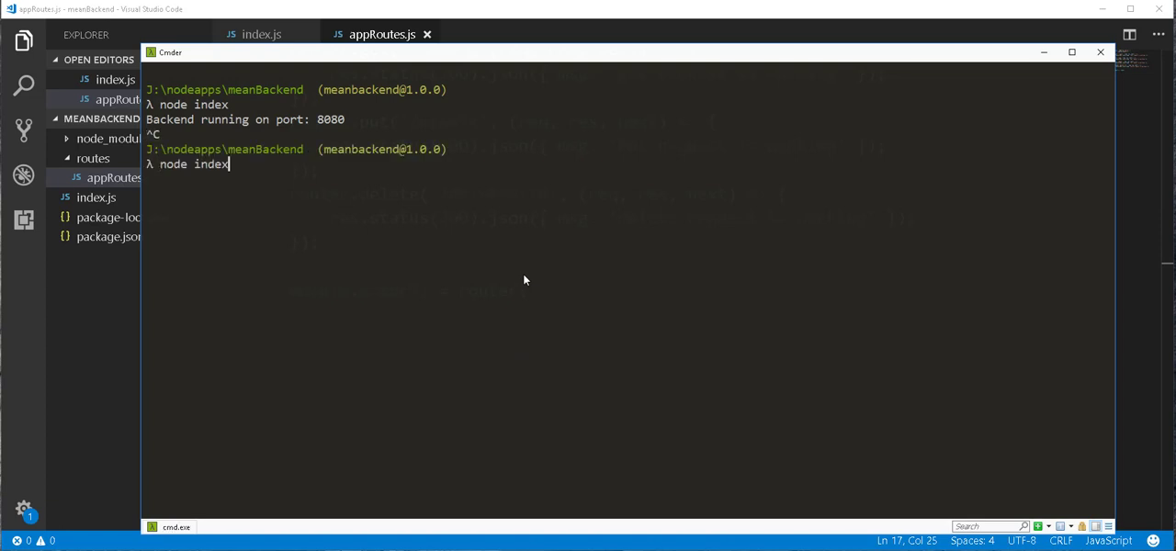
key(enter)
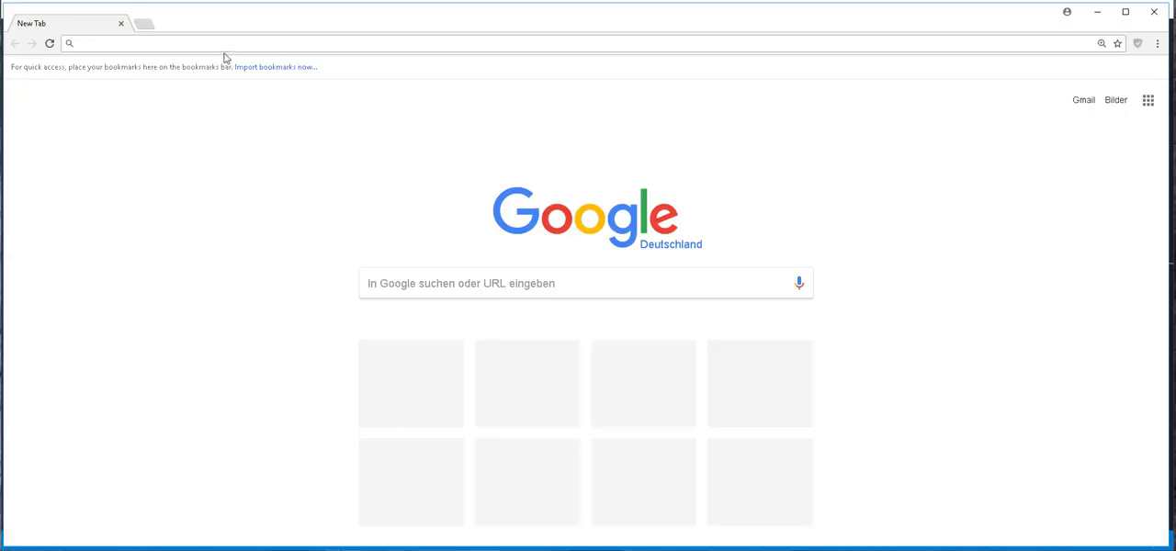
- Enter localhost:8080/read in the new tab's address bar without loading it
click(239, 43)
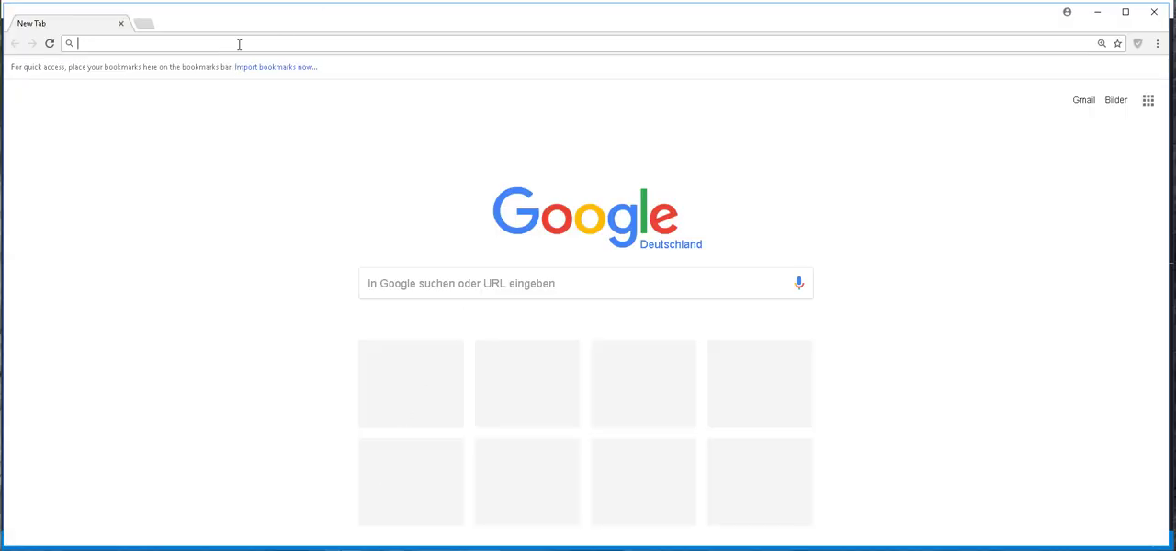
text(localhost:8)
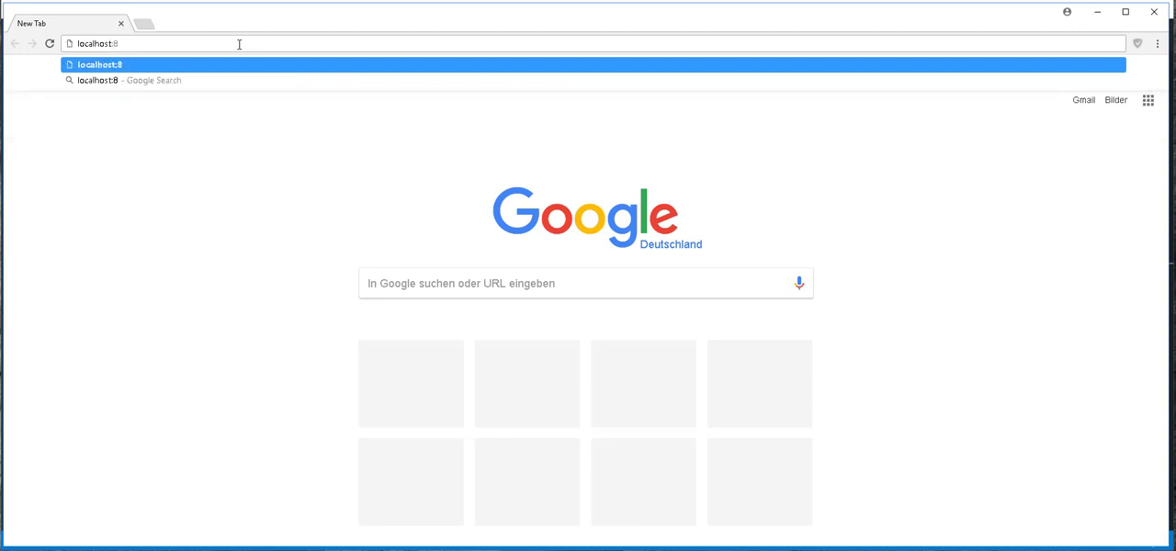
text(080)
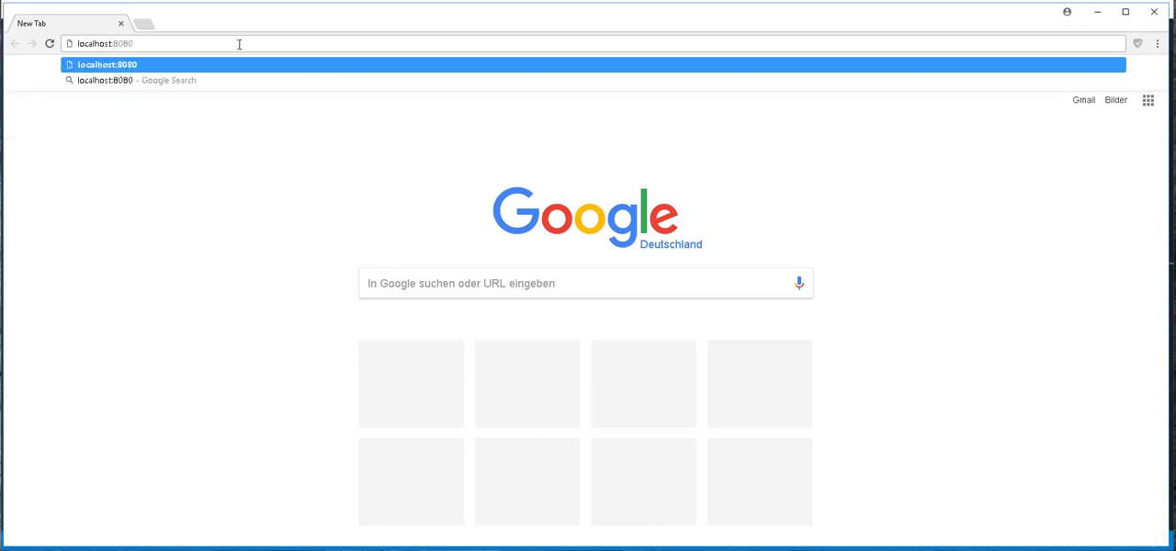
text(/read)
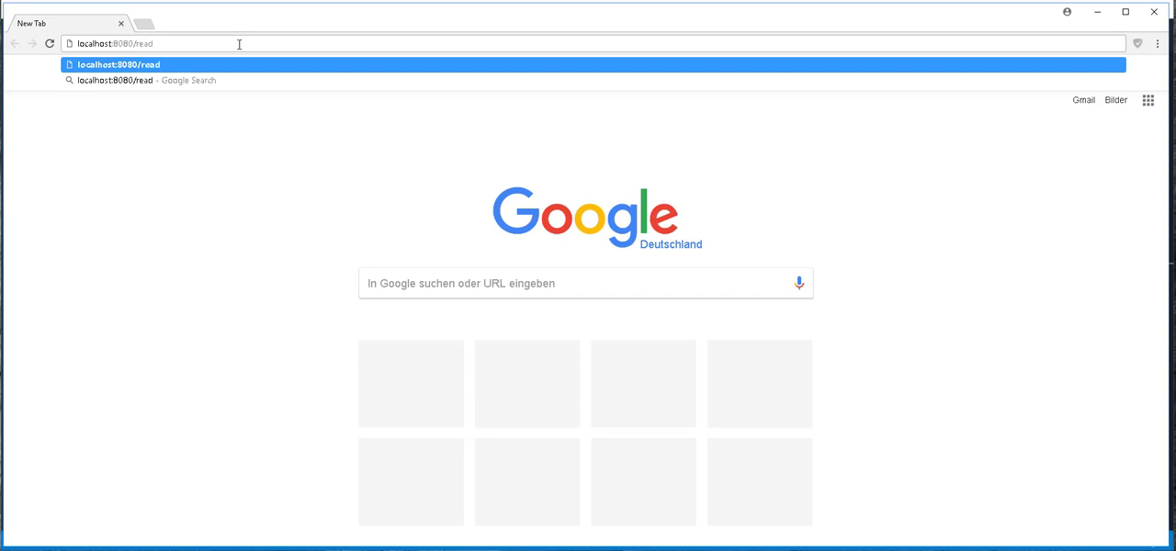